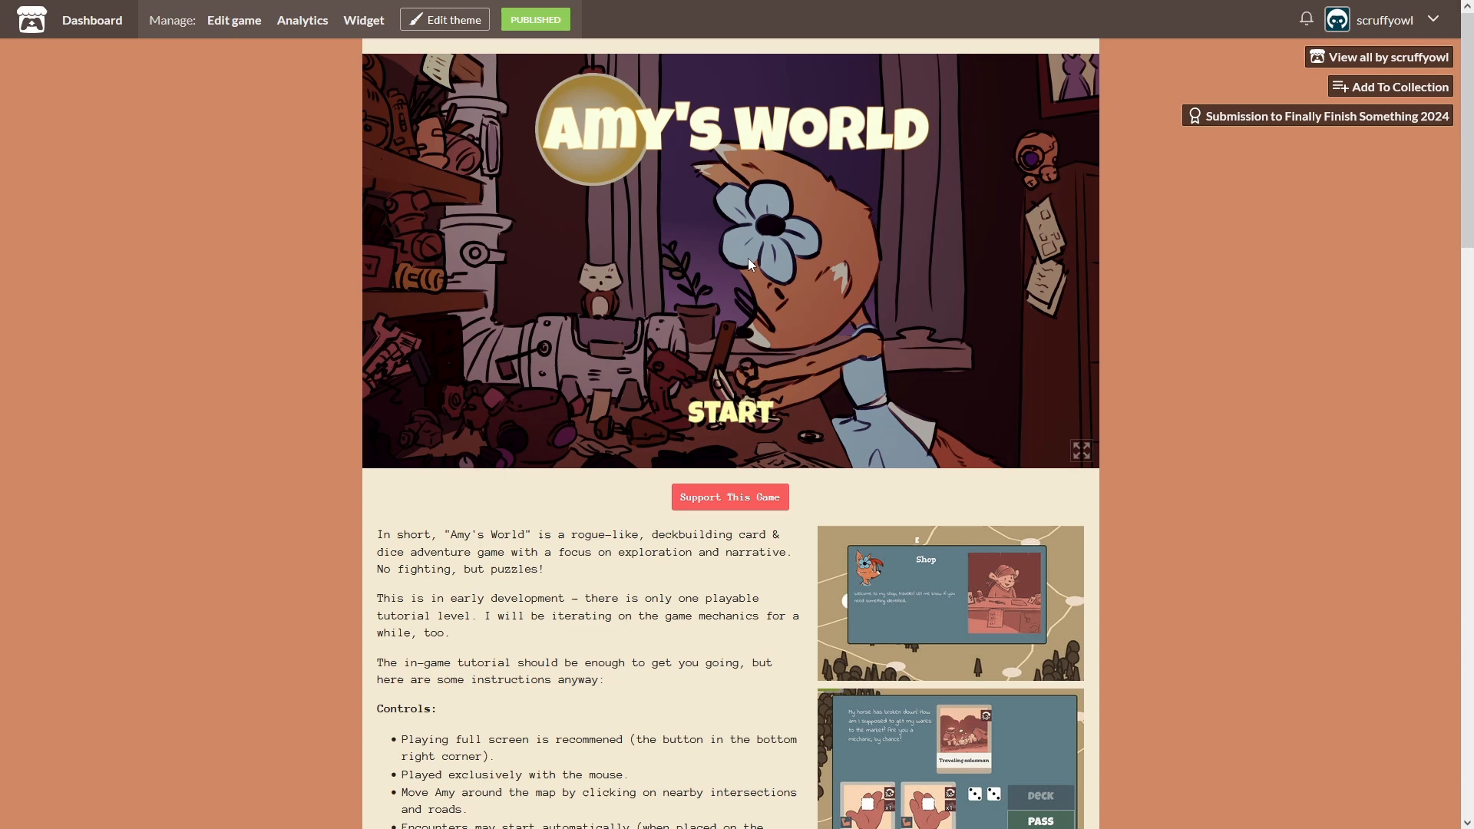
# Put the Amy's World itch.io embed in fullscreen and start the game from its title screen.
pyautogui.click(1080, 451)
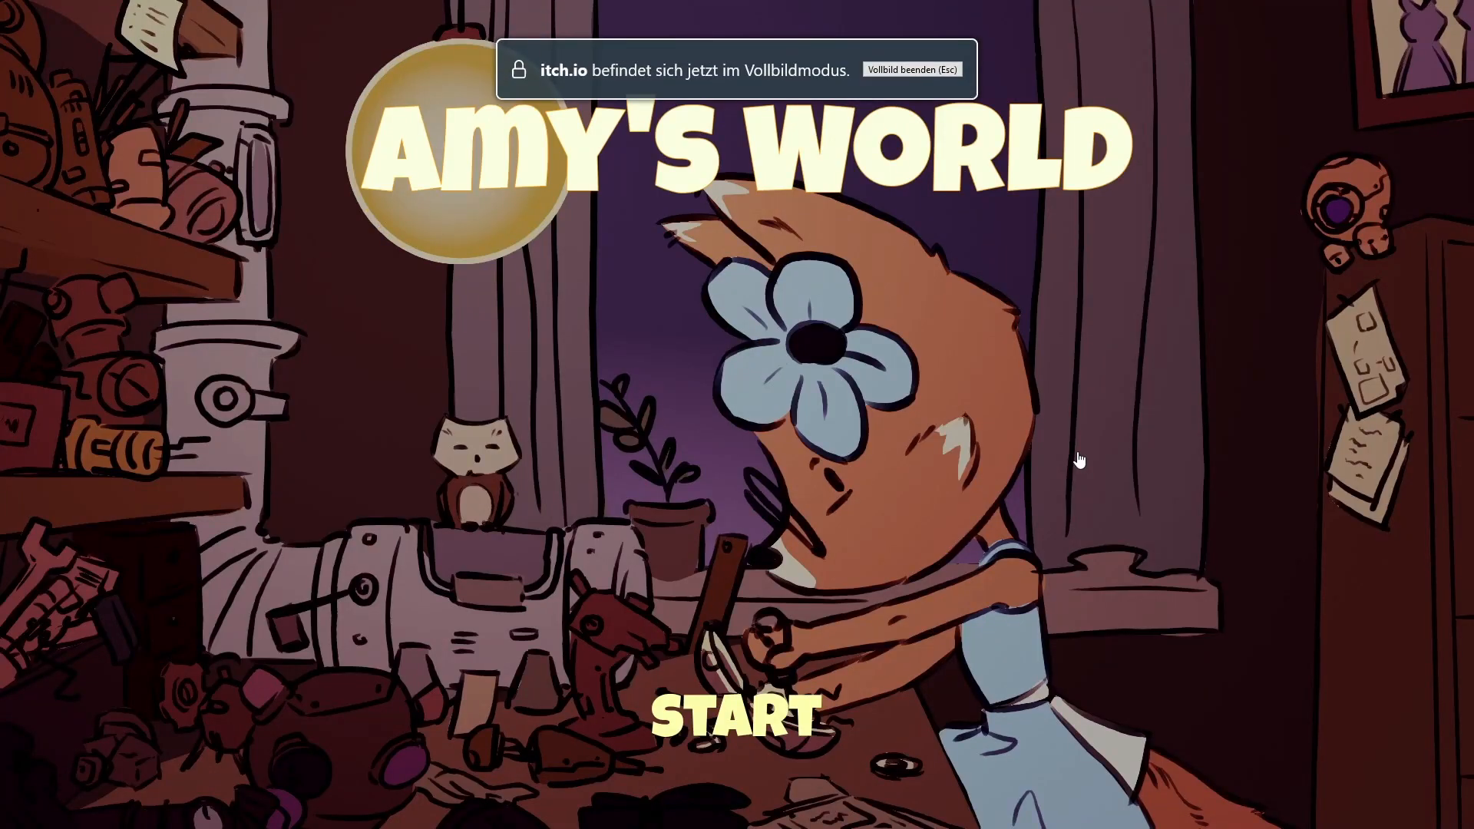
pyautogui.click(741, 716)
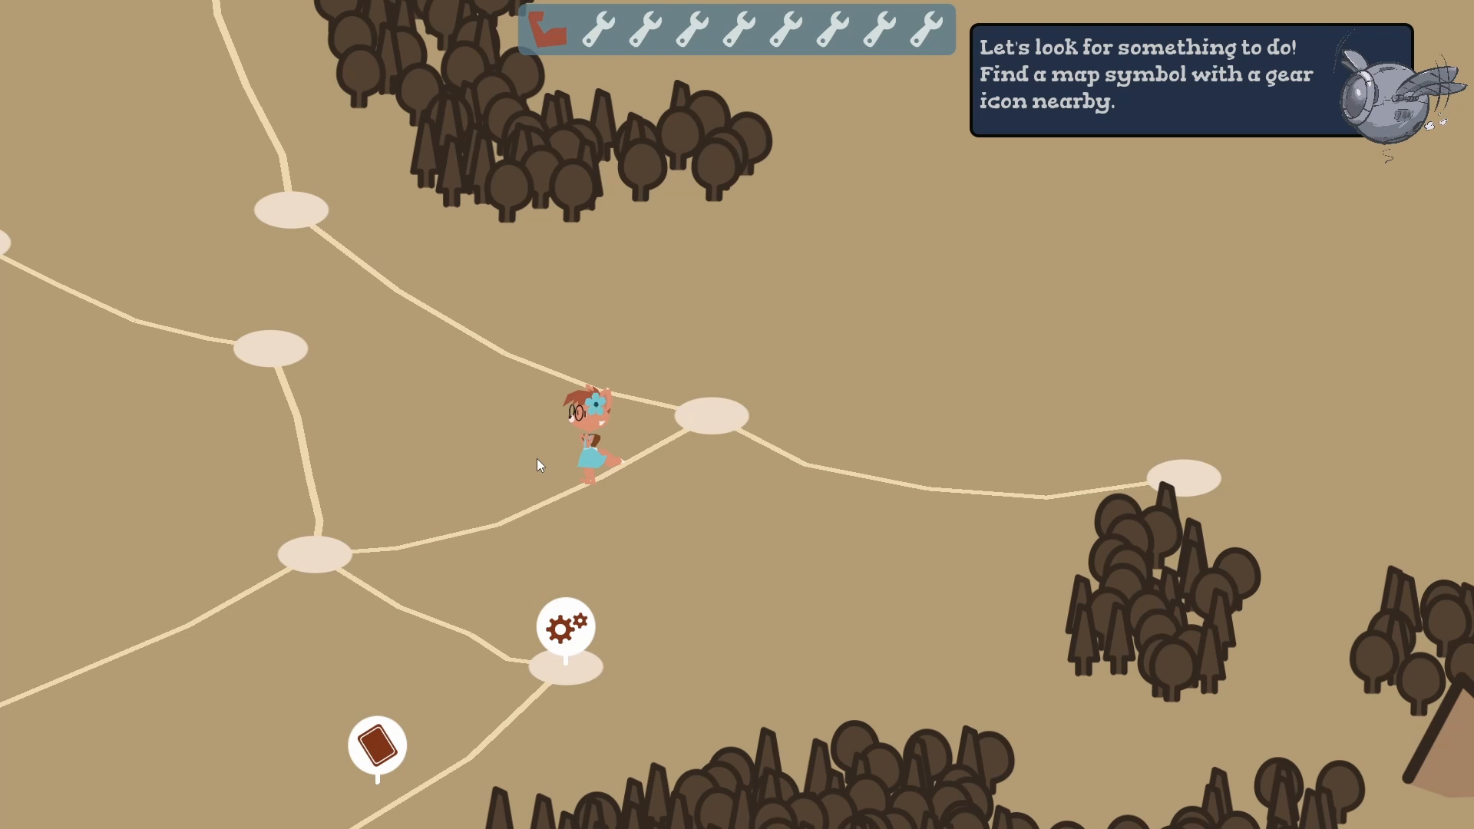
pyautogui.moveTo(335, 557)
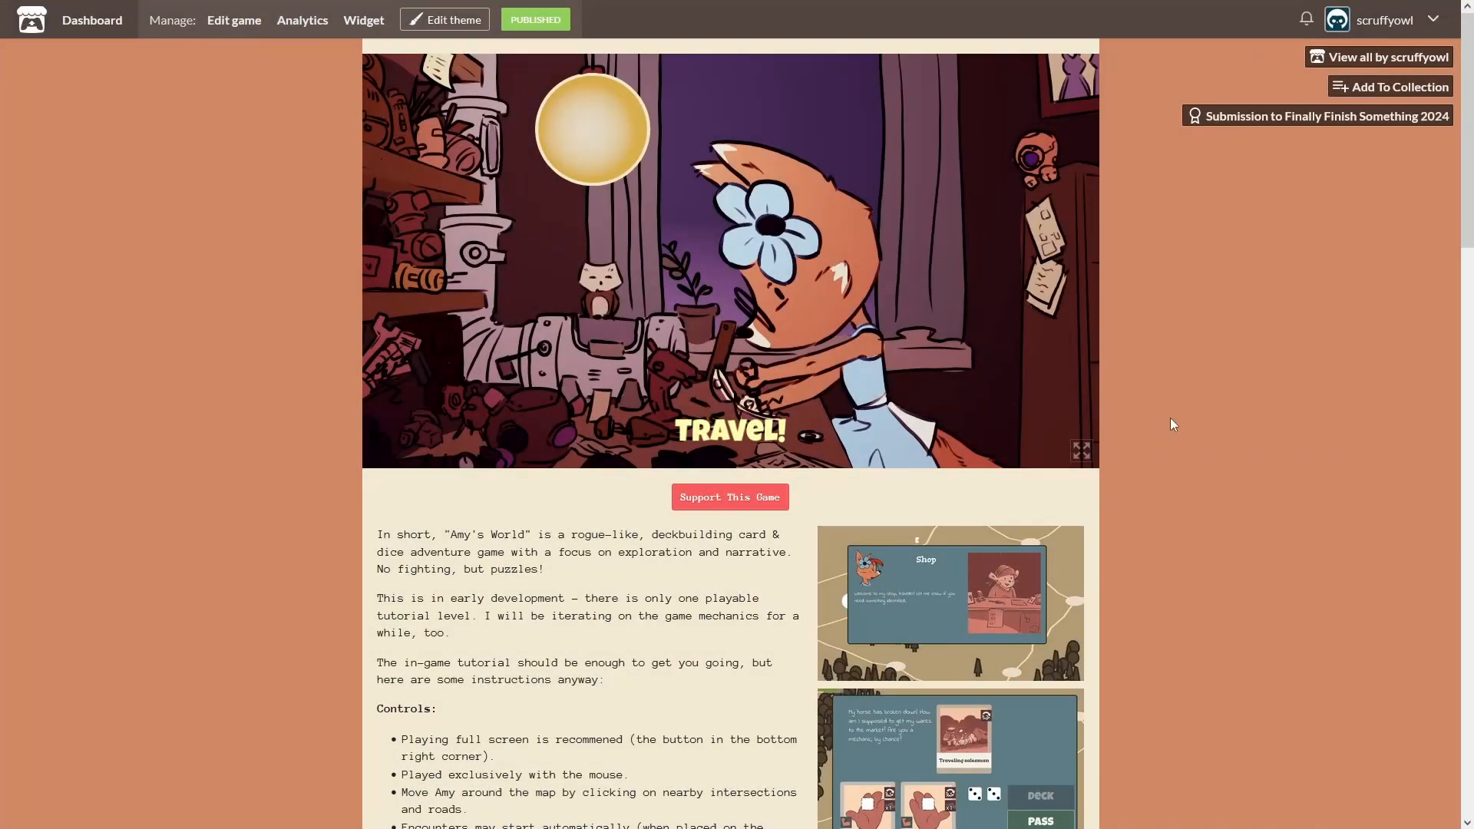
# Scroll the itch.io page past controls and card rules to the Puzzle view example solution.
pyautogui.scroll(-3)
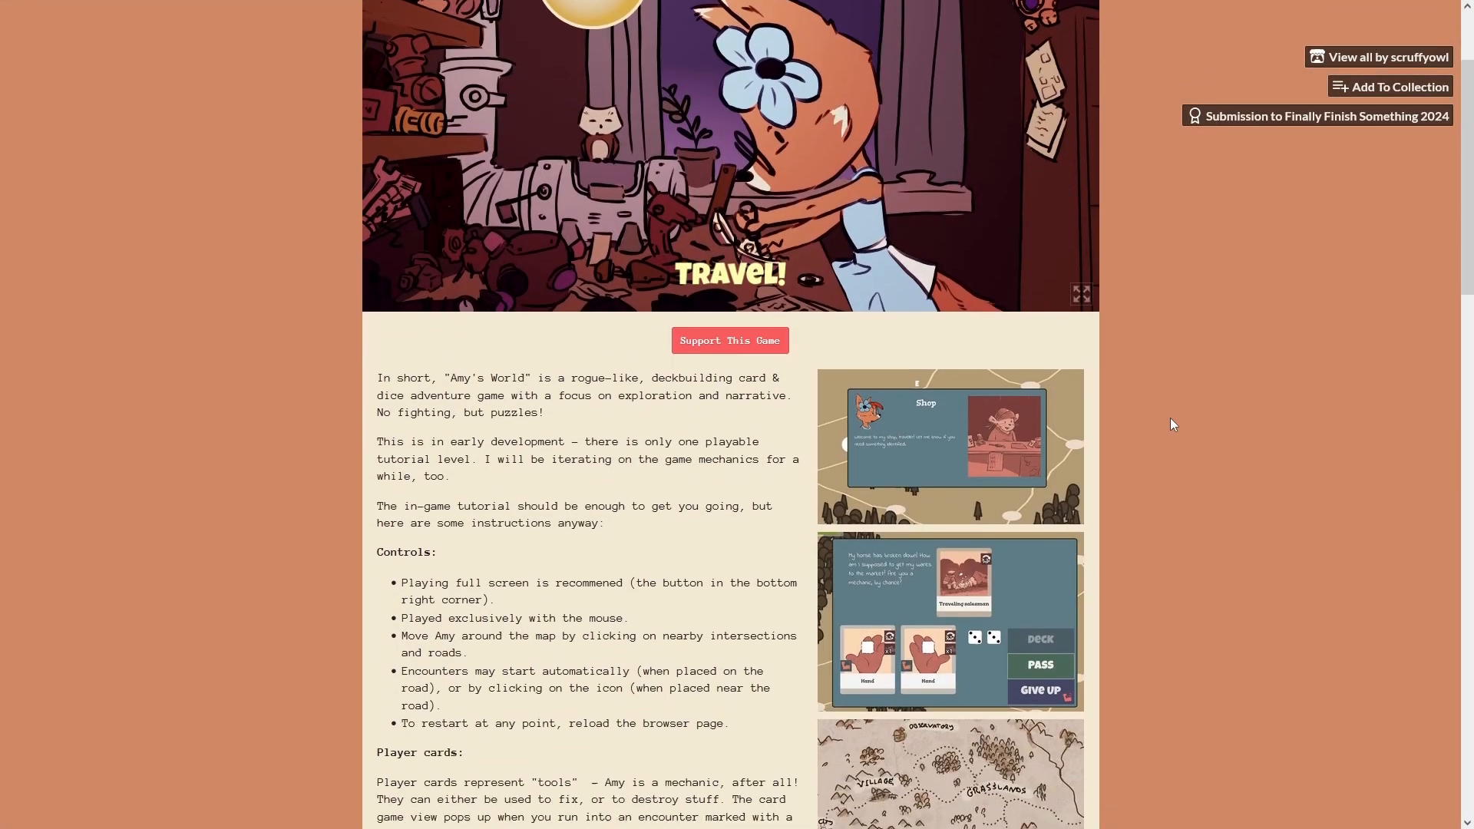
pyautogui.scroll(-3)
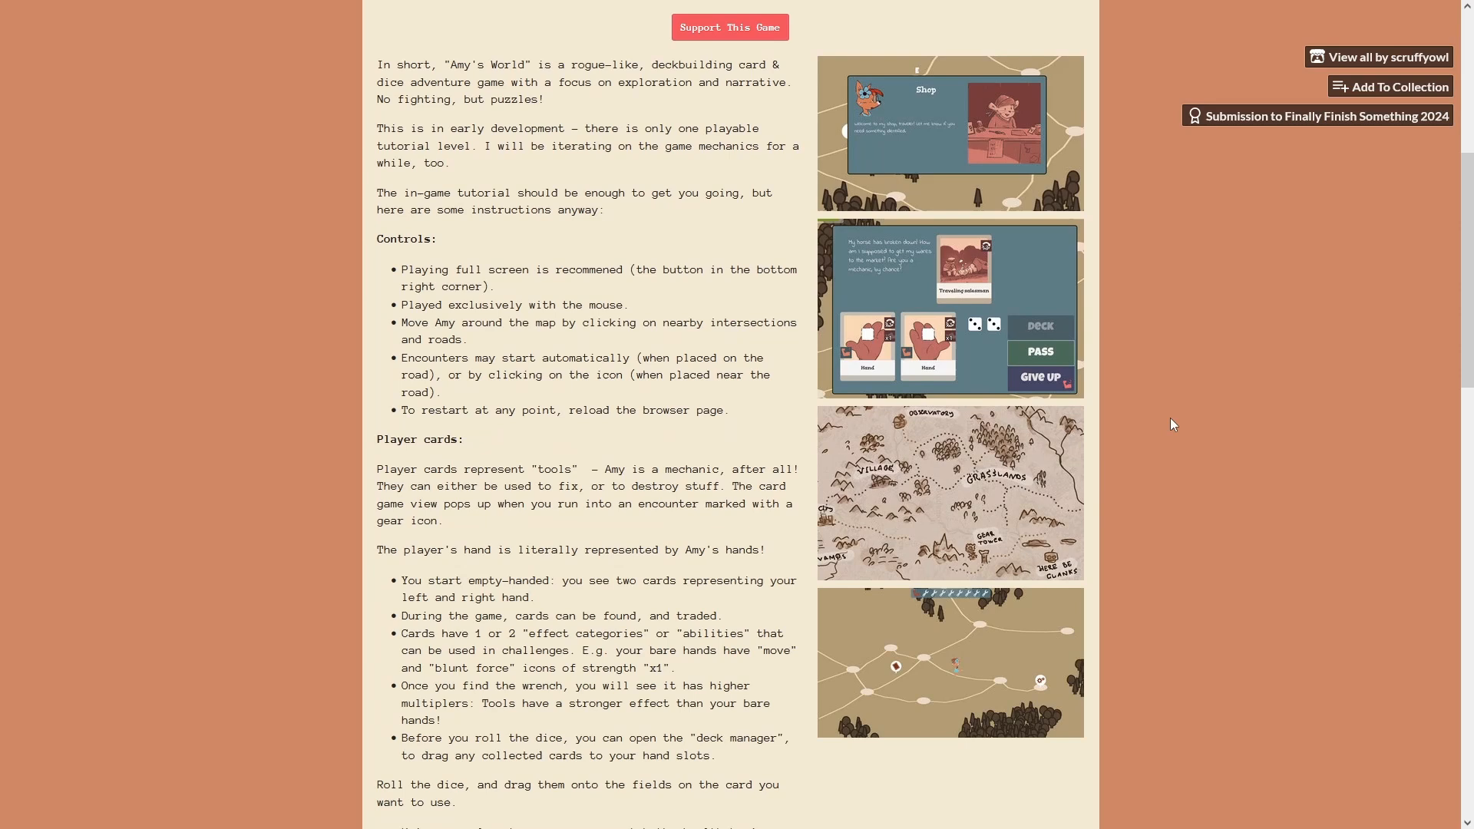
pyautogui.scroll(-3)
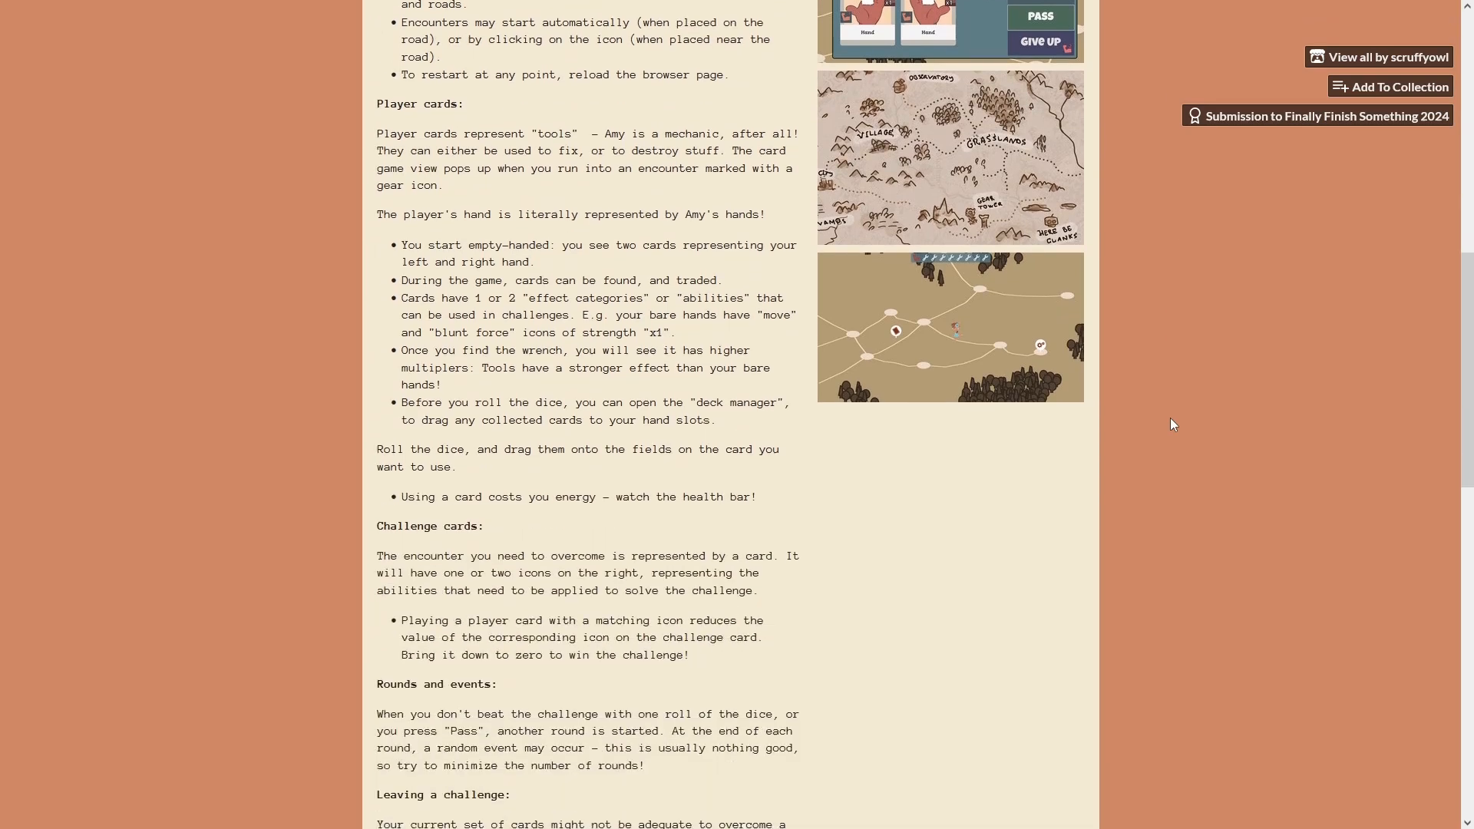
pyautogui.scroll(-3)
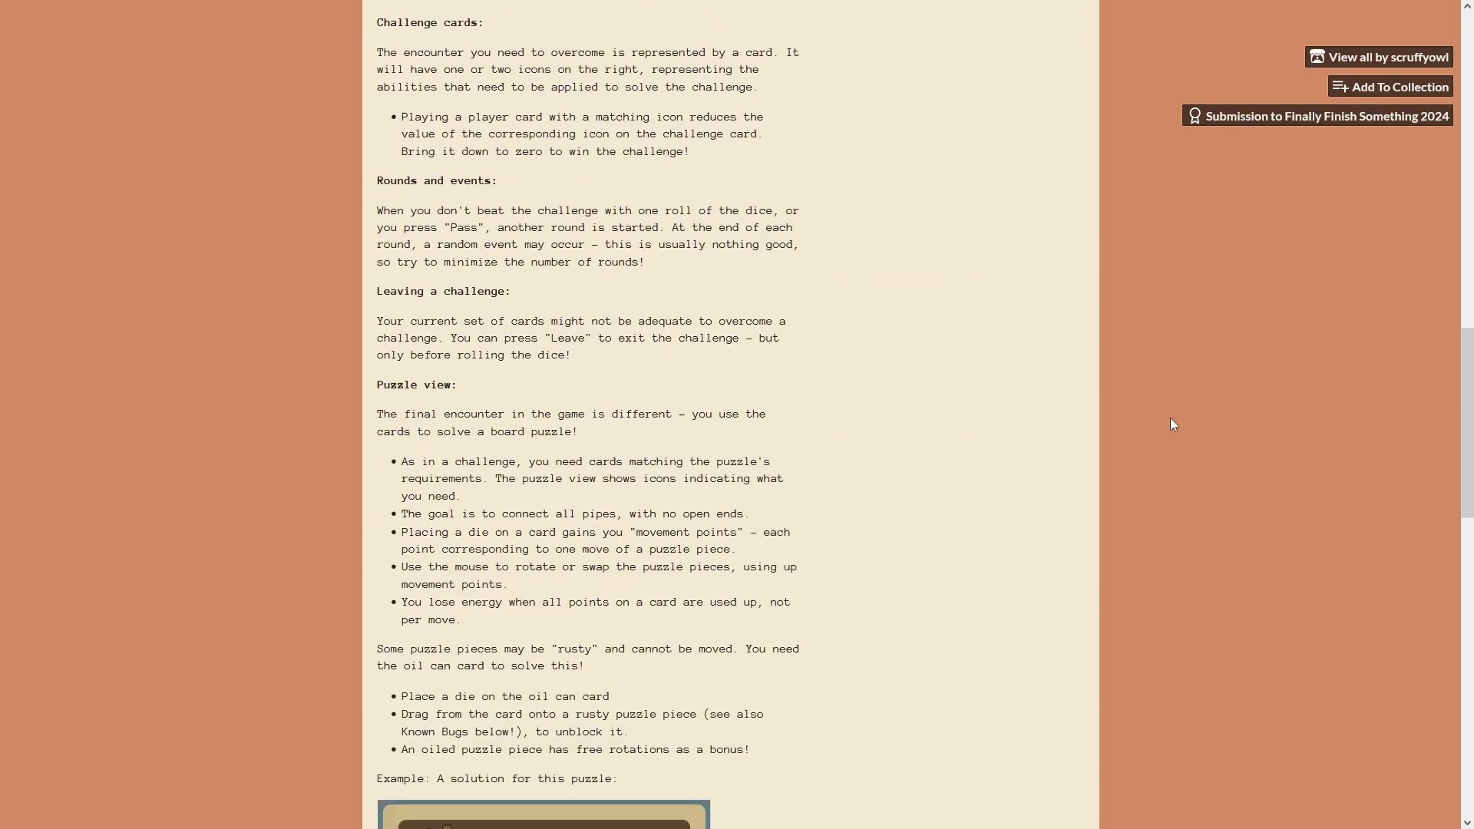
pyautogui.scroll(-3)
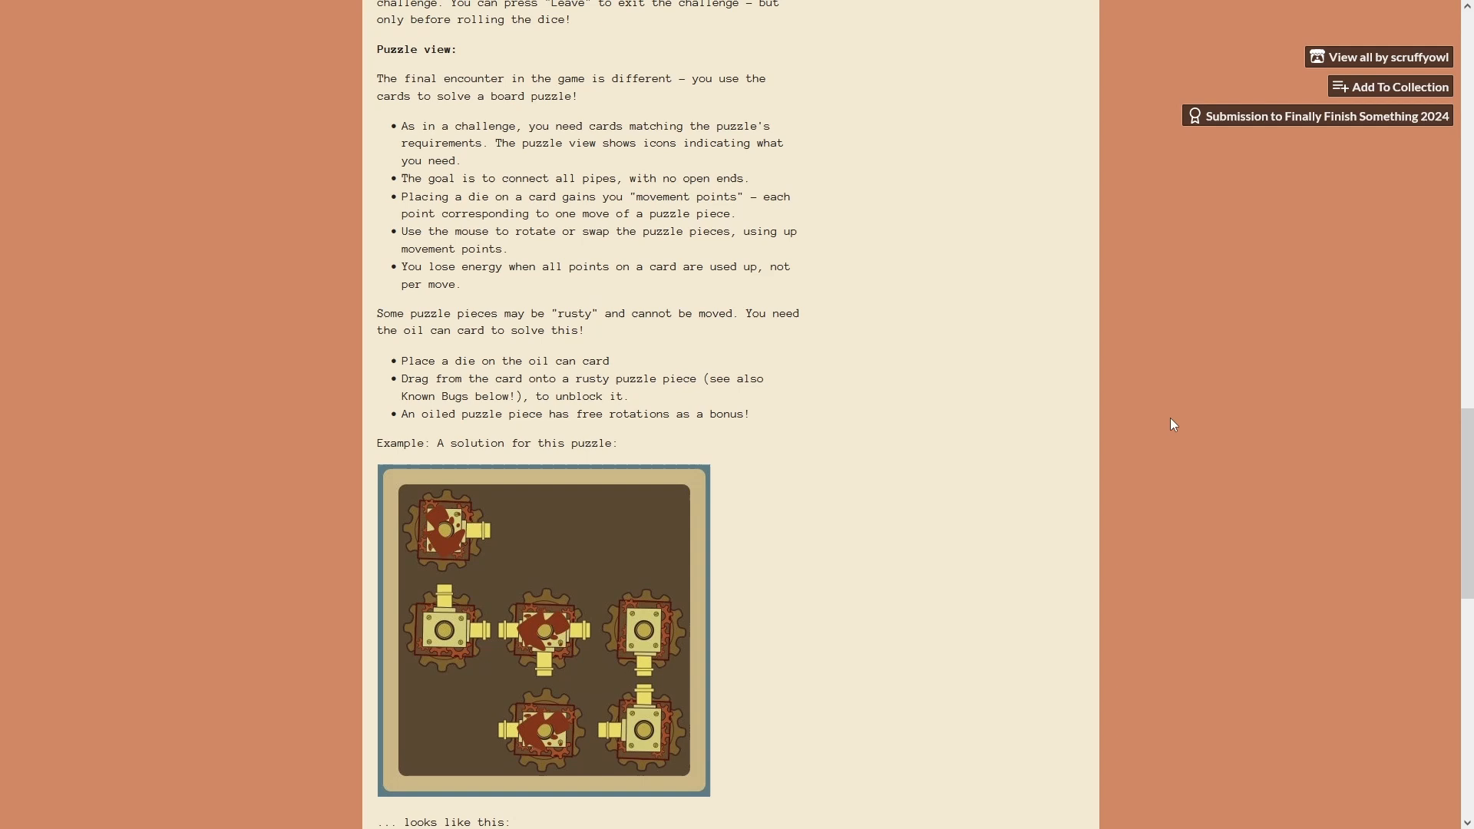
pyautogui.scroll(-3)
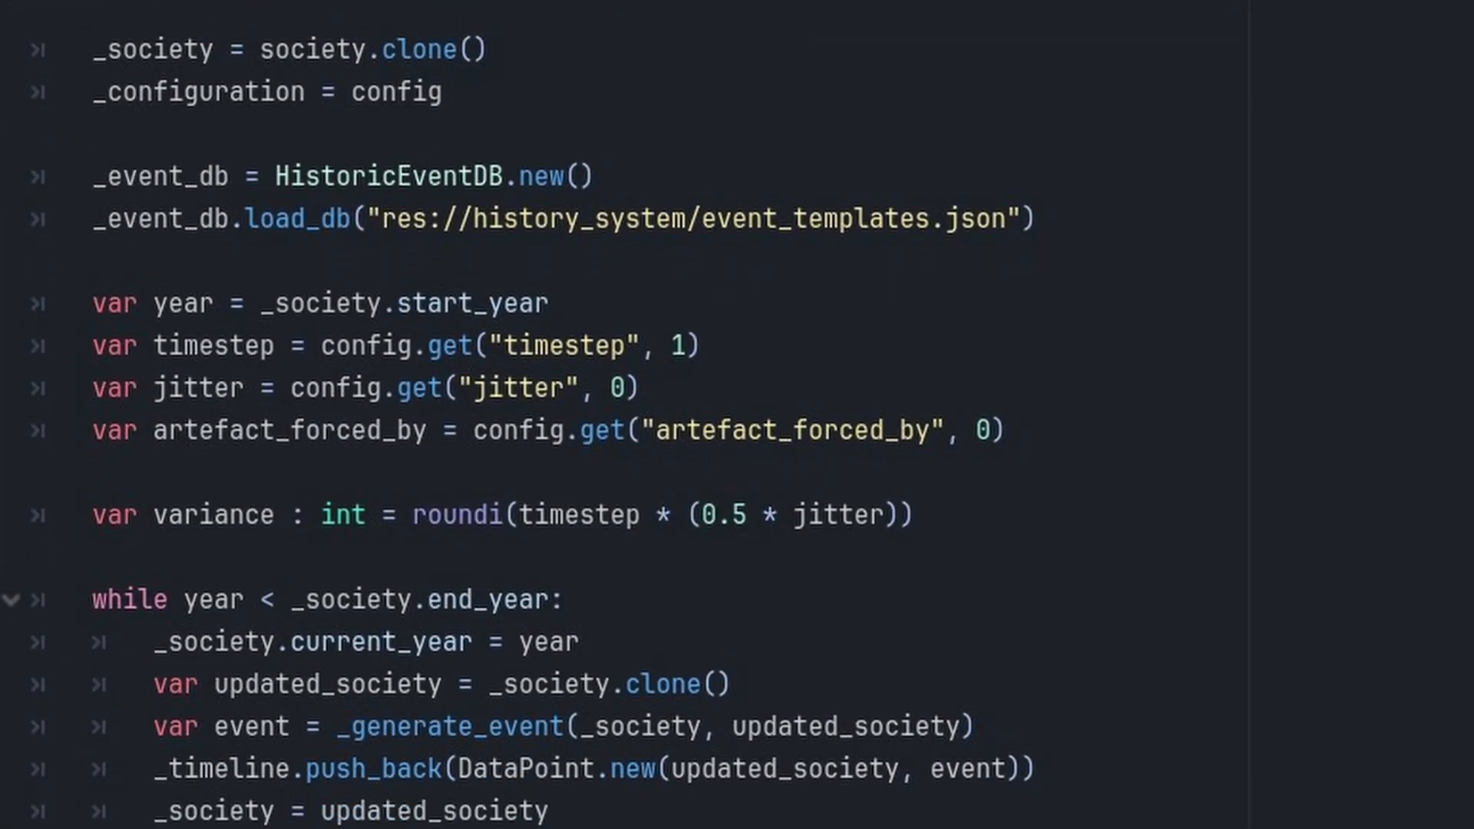
# Scroll the history-system script past the yearly while loop to _generate_event.
pyautogui.scroll(-3)
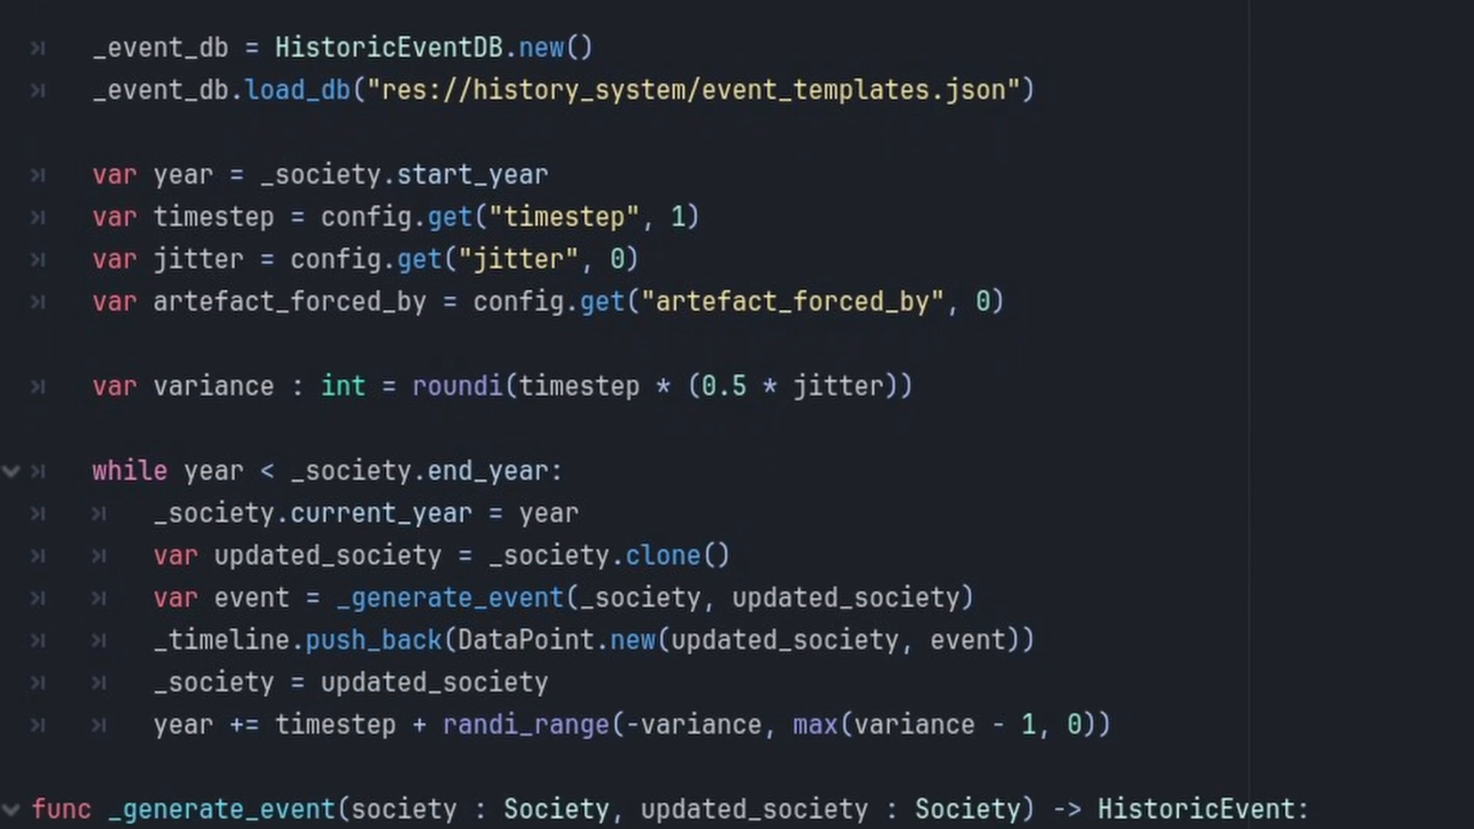
pyautogui.scroll(-3)
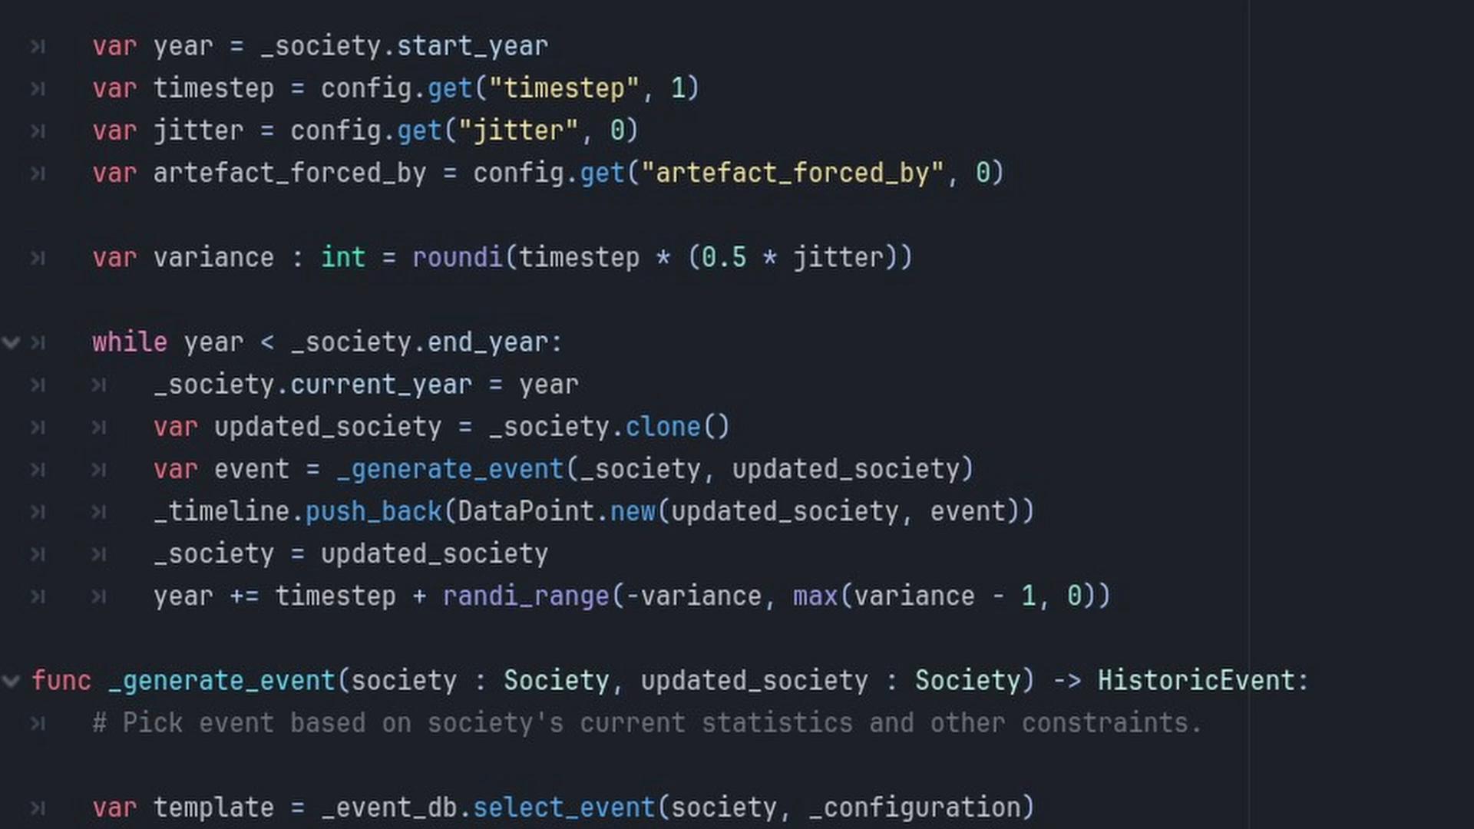
pyautogui.scroll(-3)
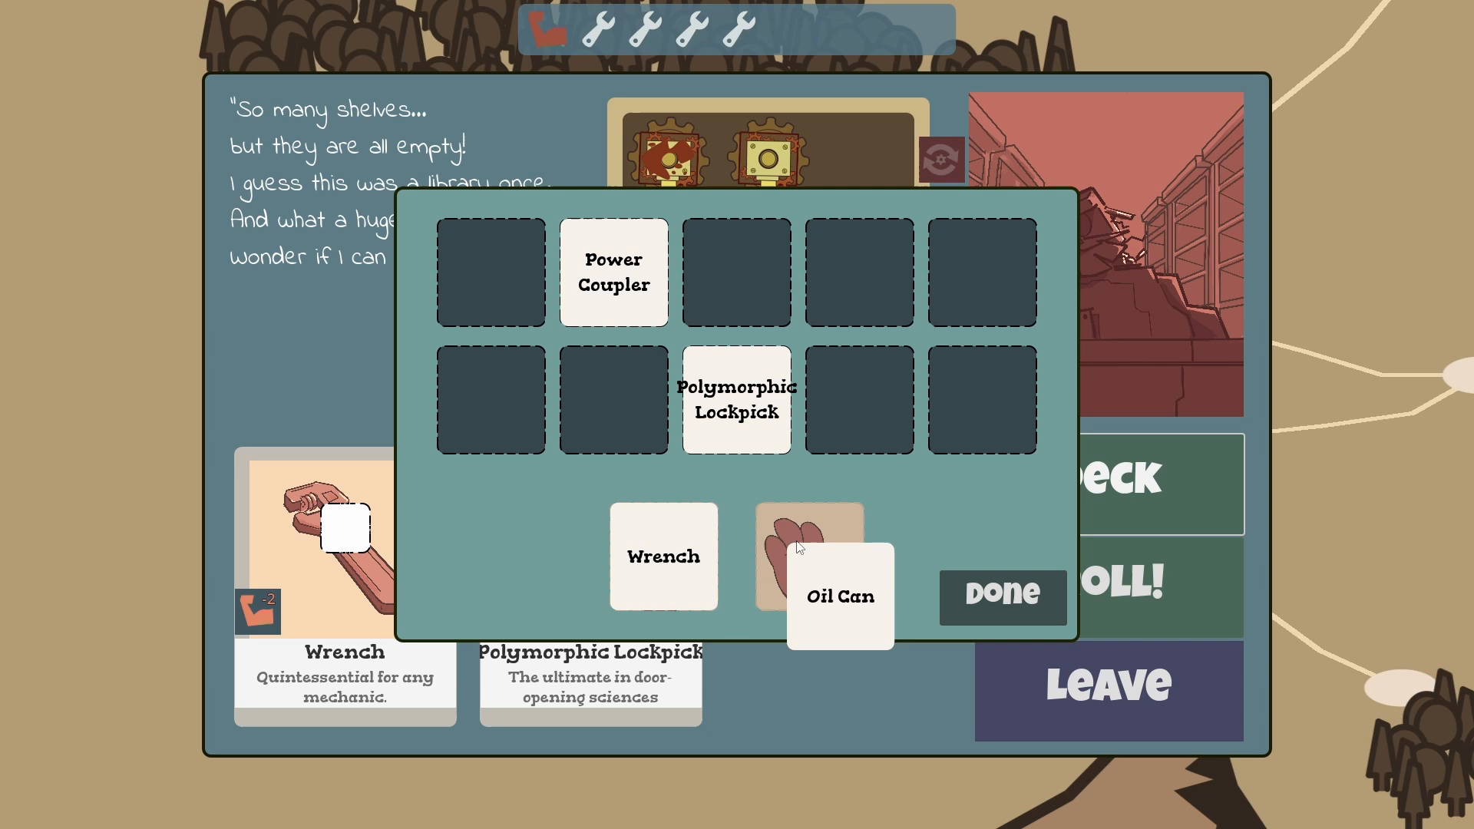
# Finish the deck with Wrench and Oil Can in hand and roll the dice.
pyautogui.click(1002, 595)
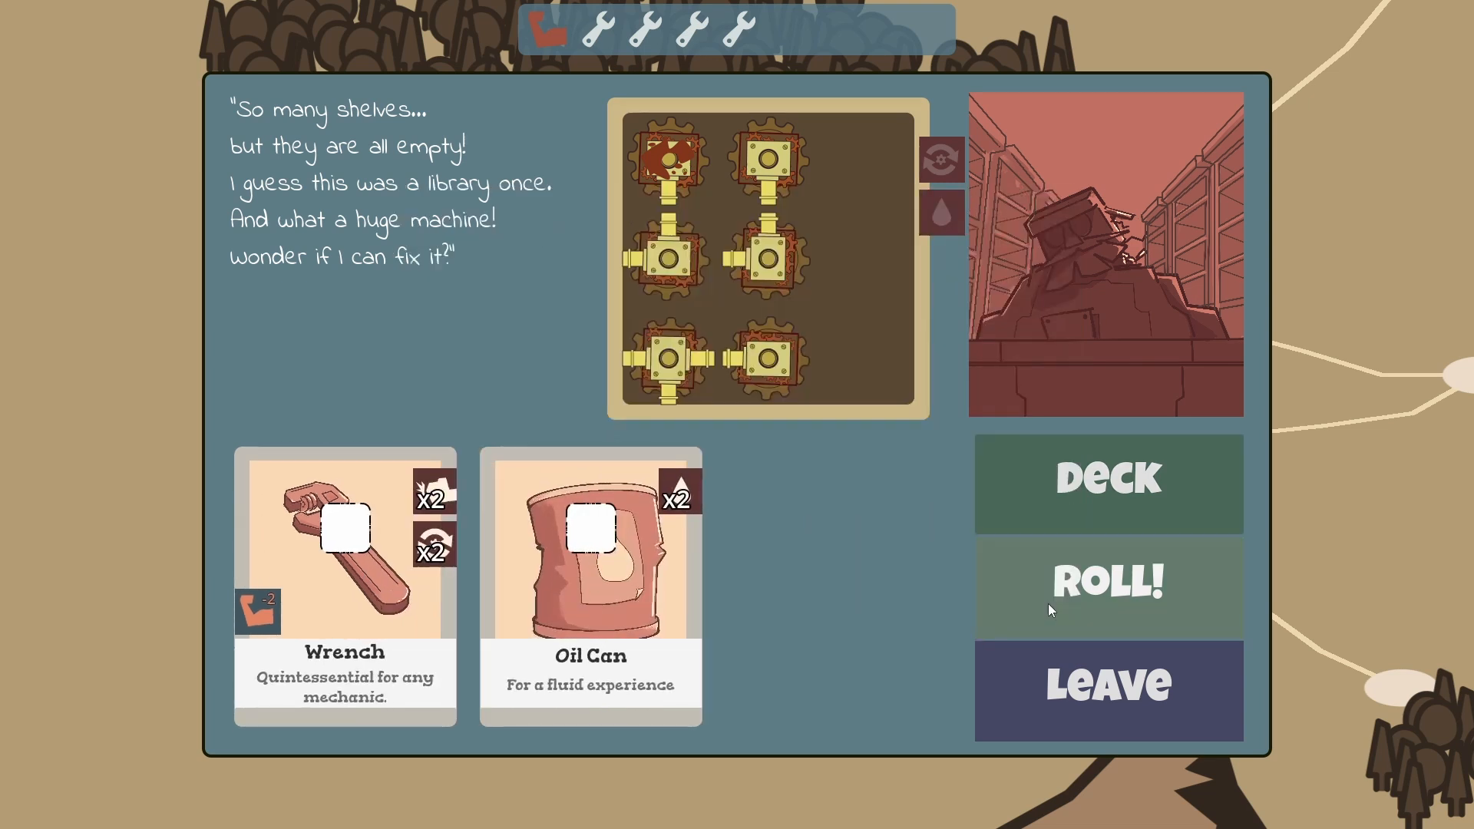
pyautogui.click(1107, 583)
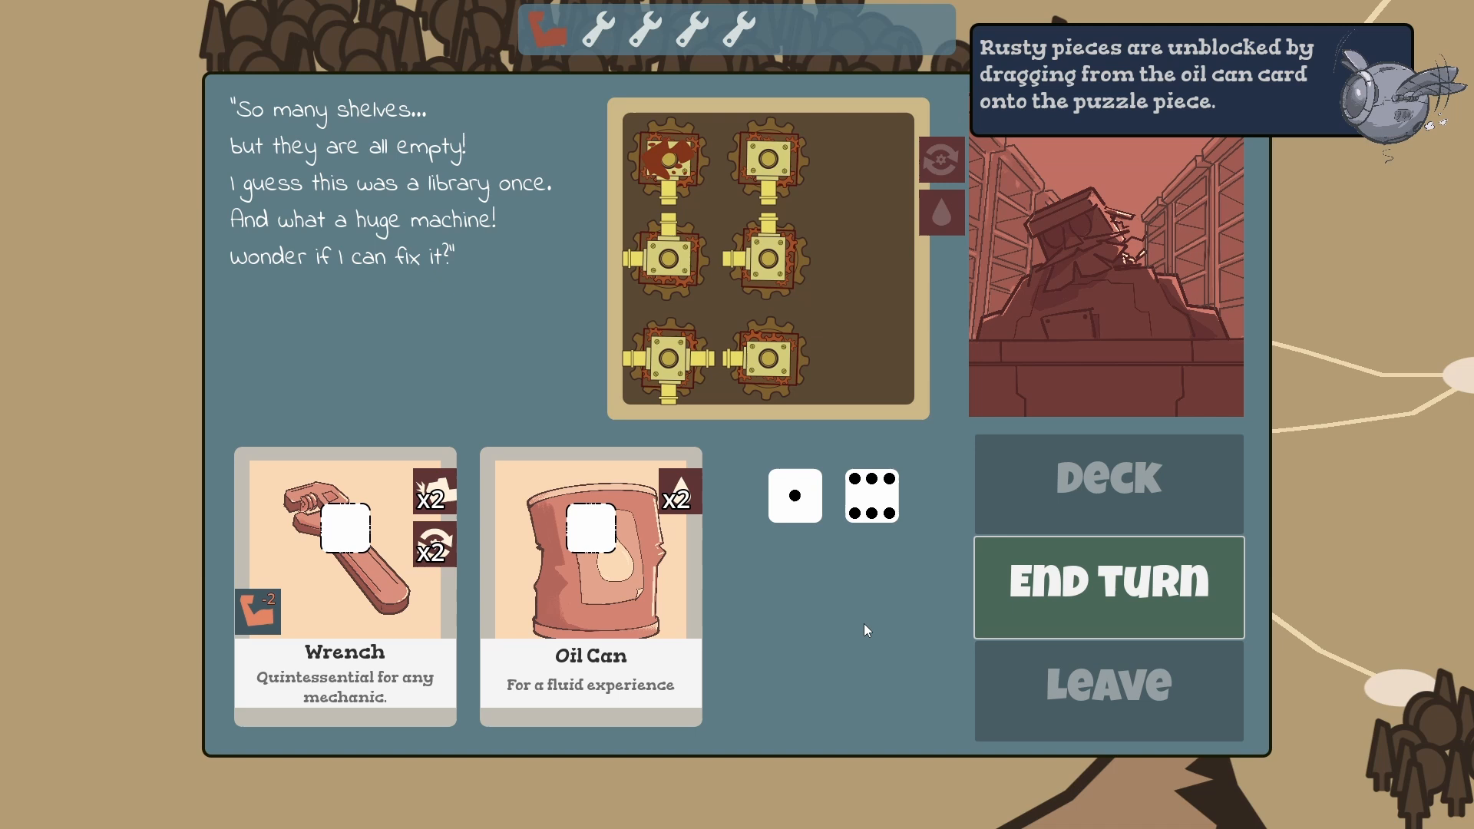
pyautogui.moveTo(813, 489)
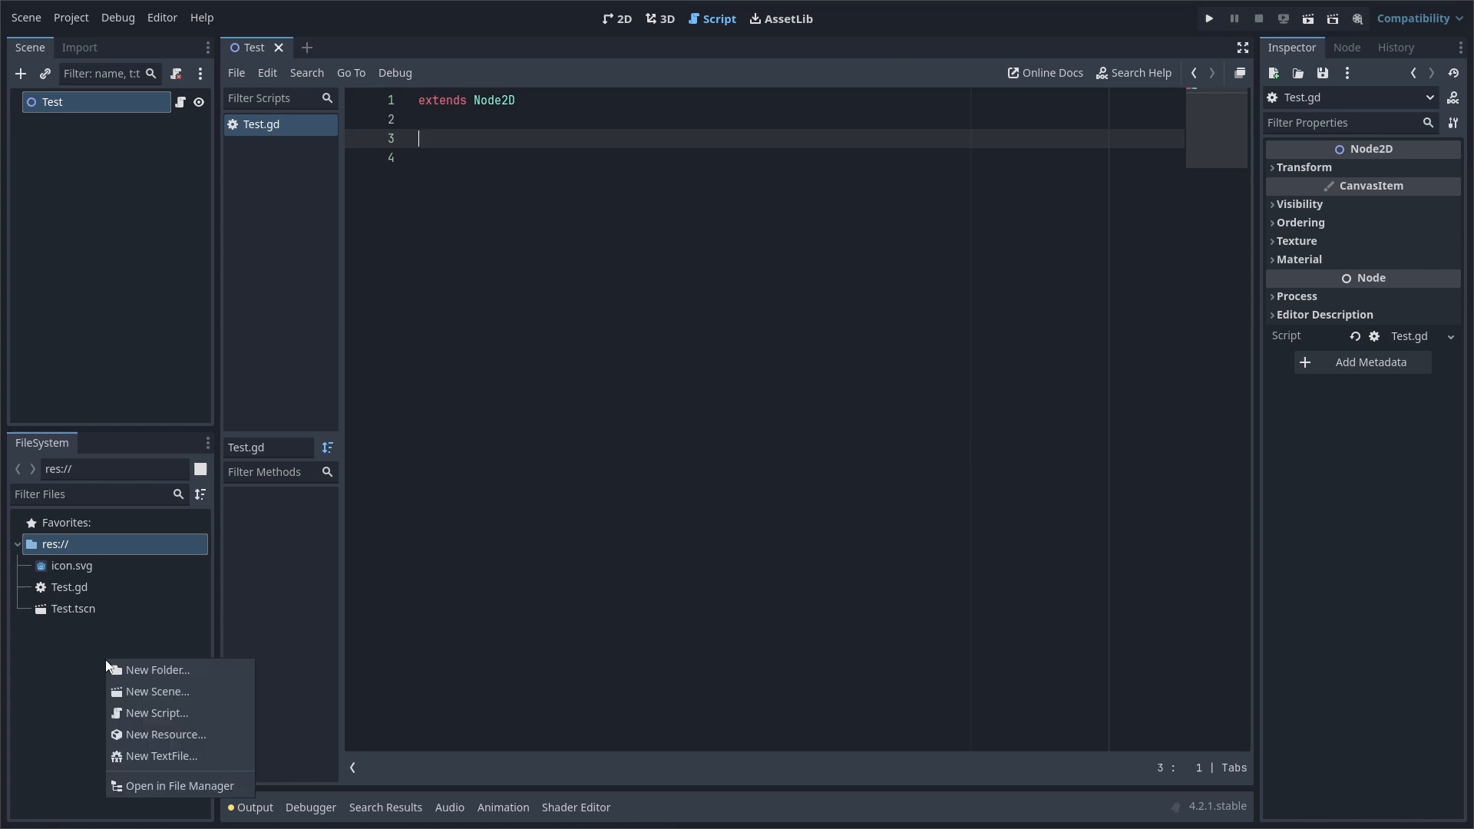
pyautogui.moveTo(161, 756)
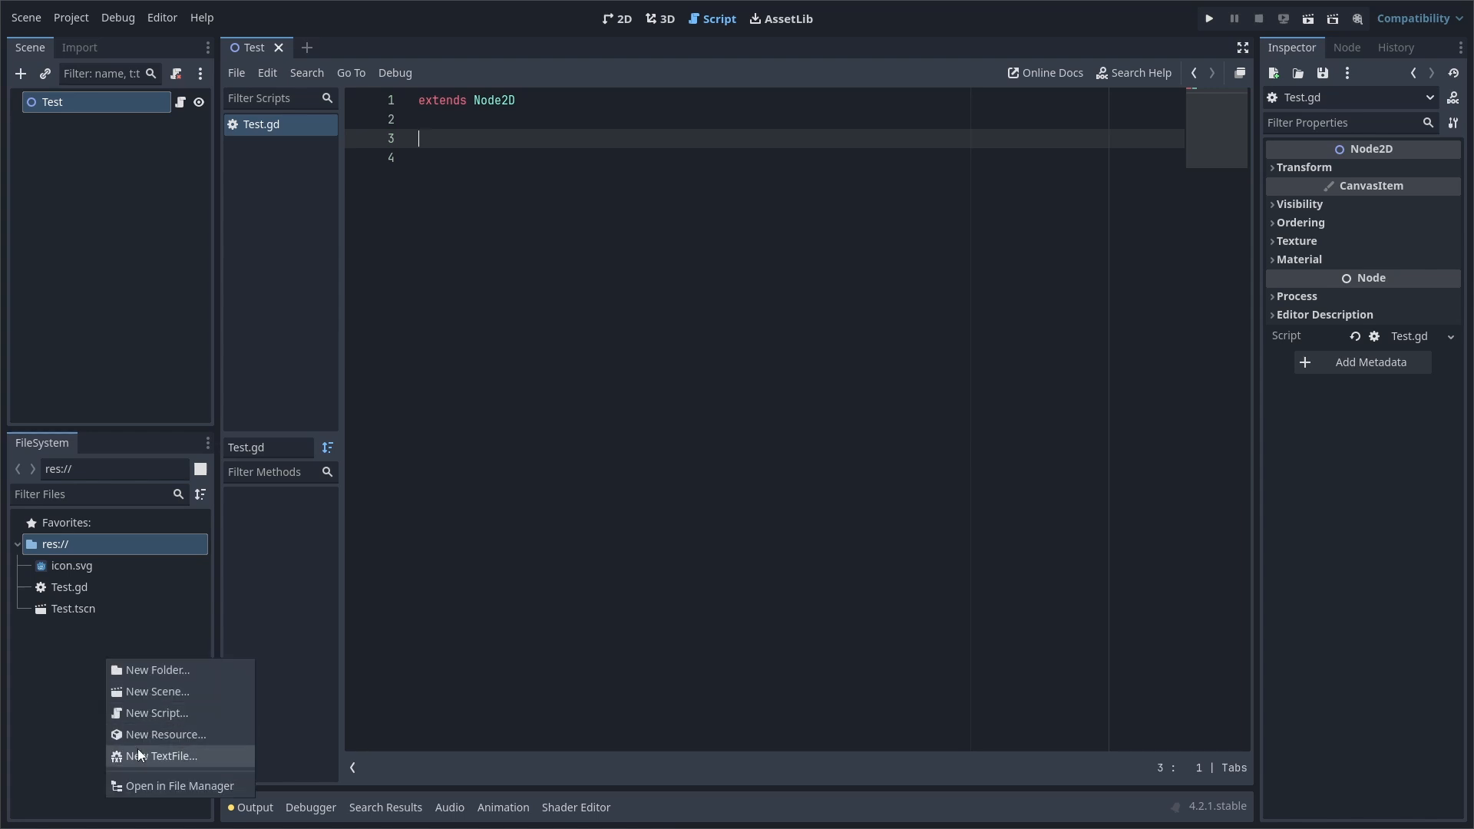
# Create a new text file in the project and save it as texttest.txt.
pyautogui.click(162, 755)
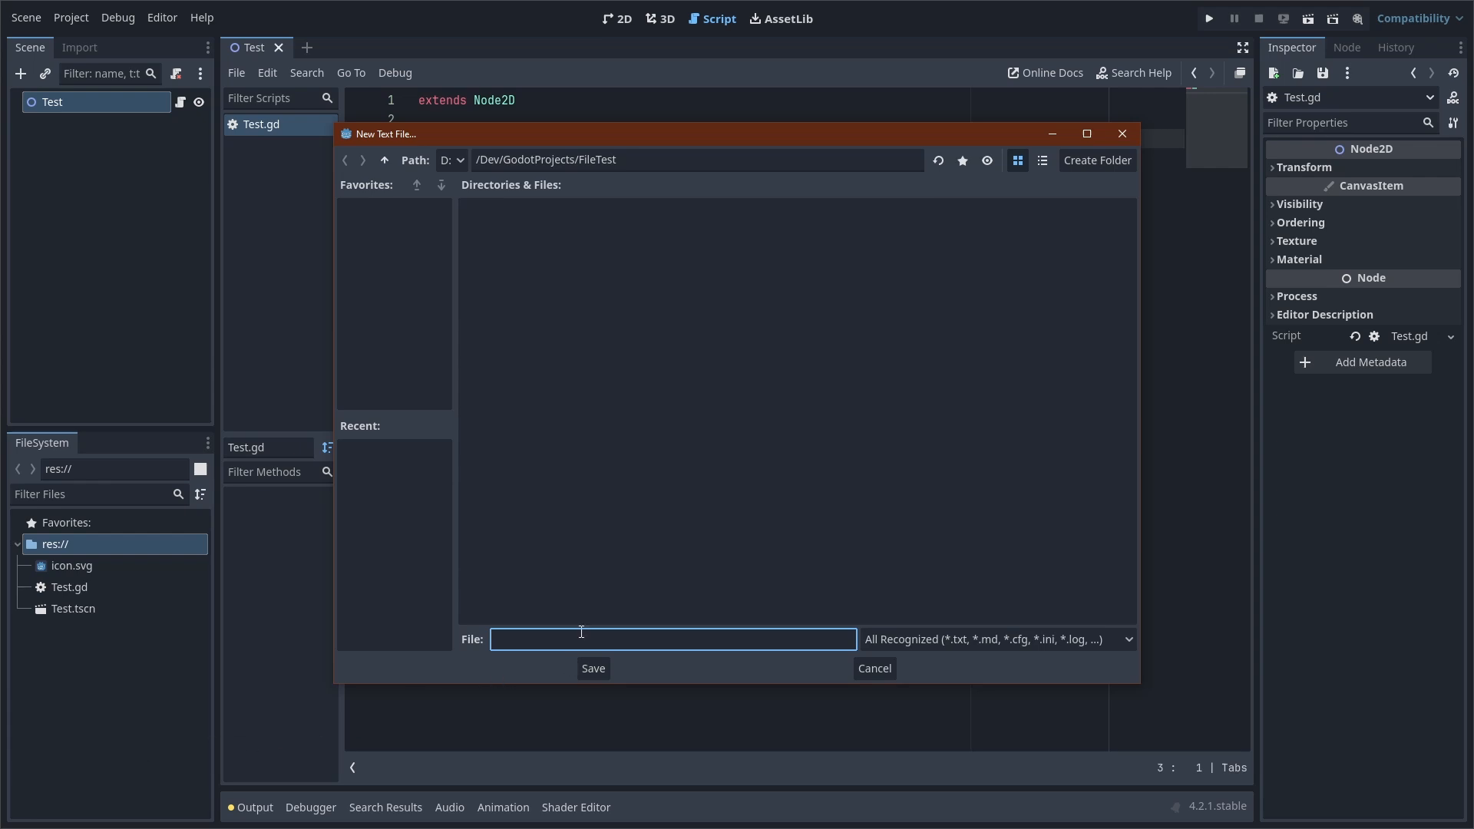
pyautogui.write('text')
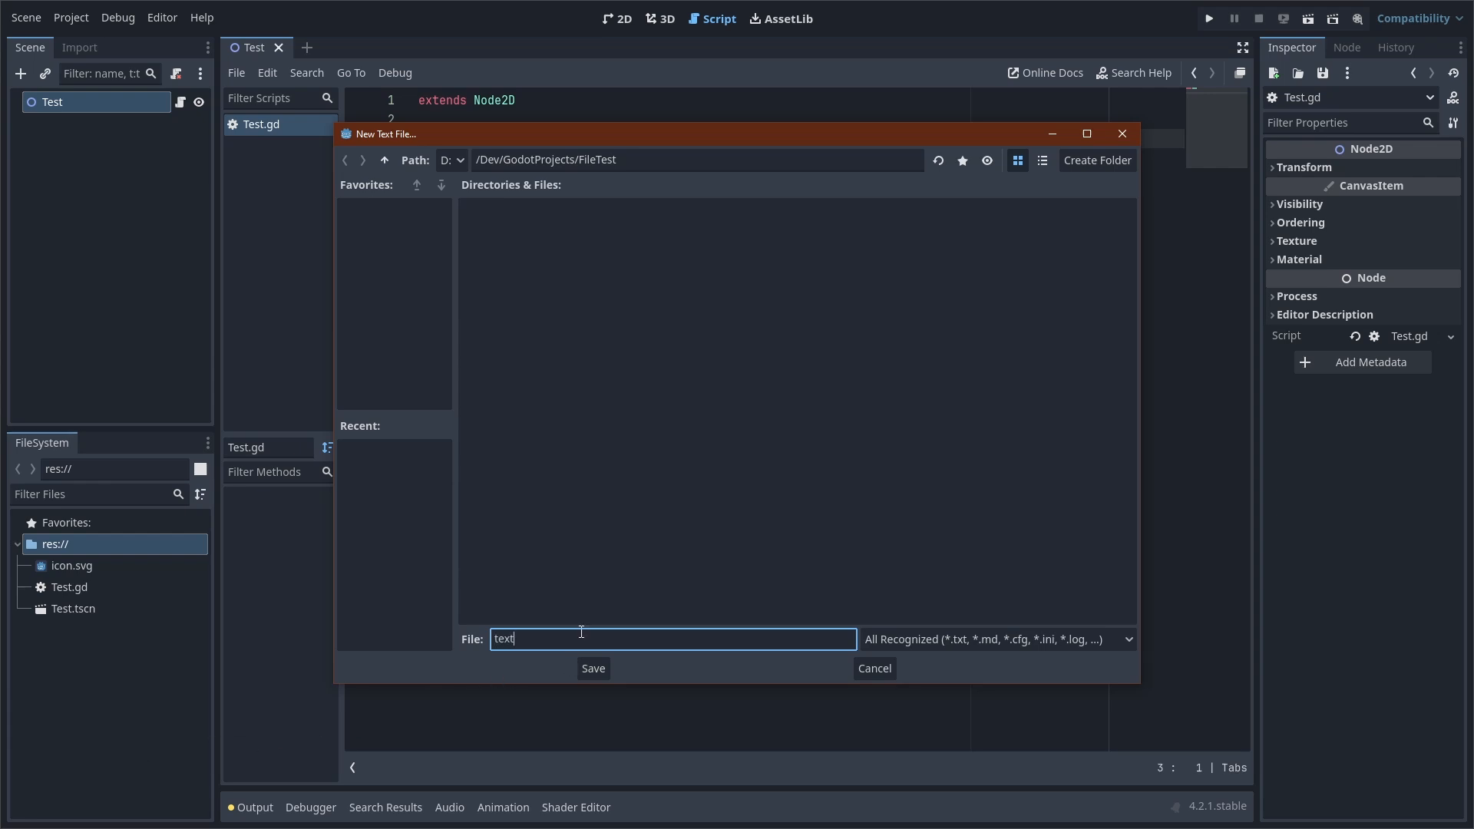
pyautogui.write('test')
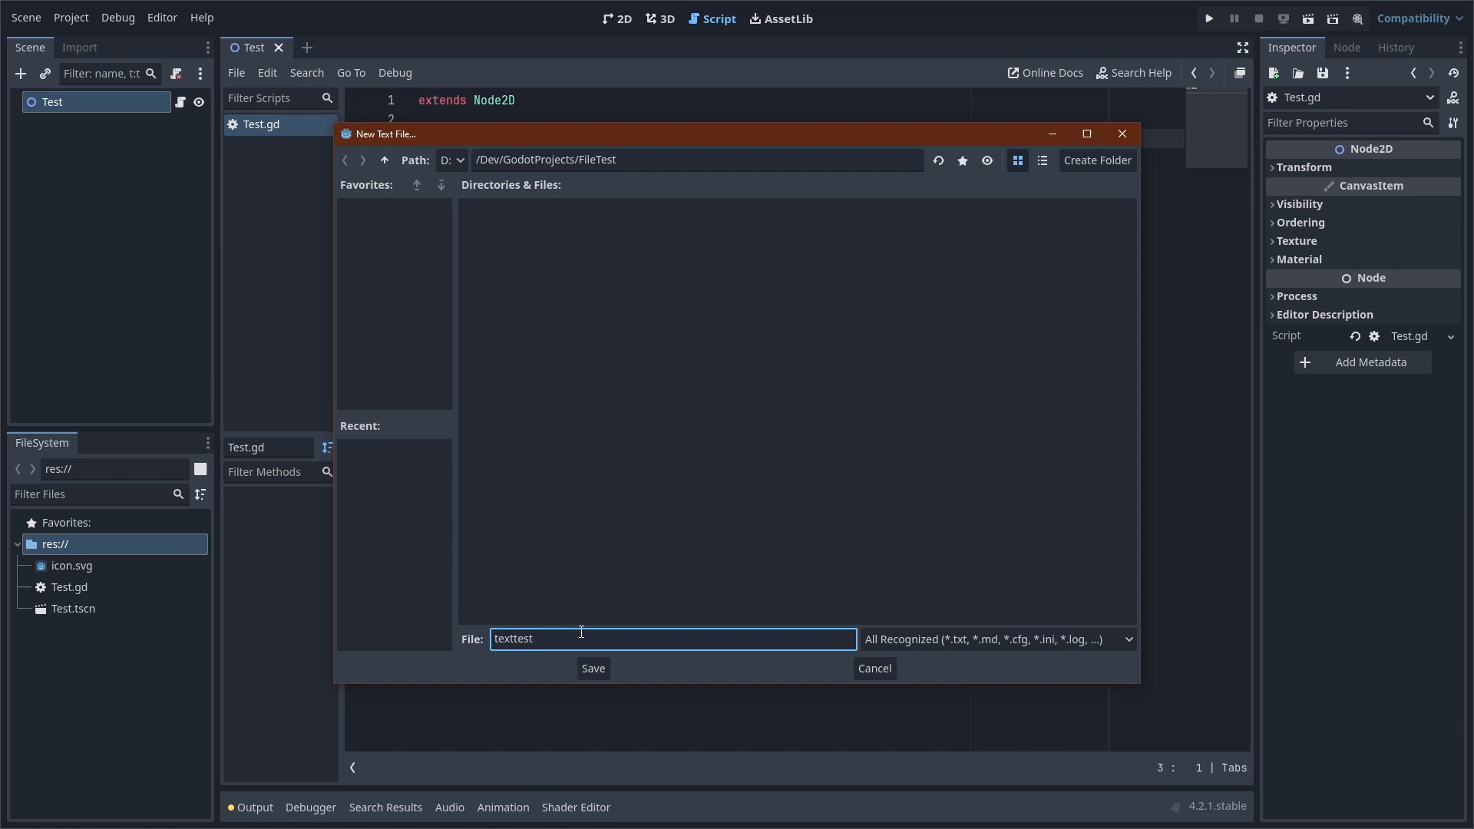
pyautogui.write('.txt')
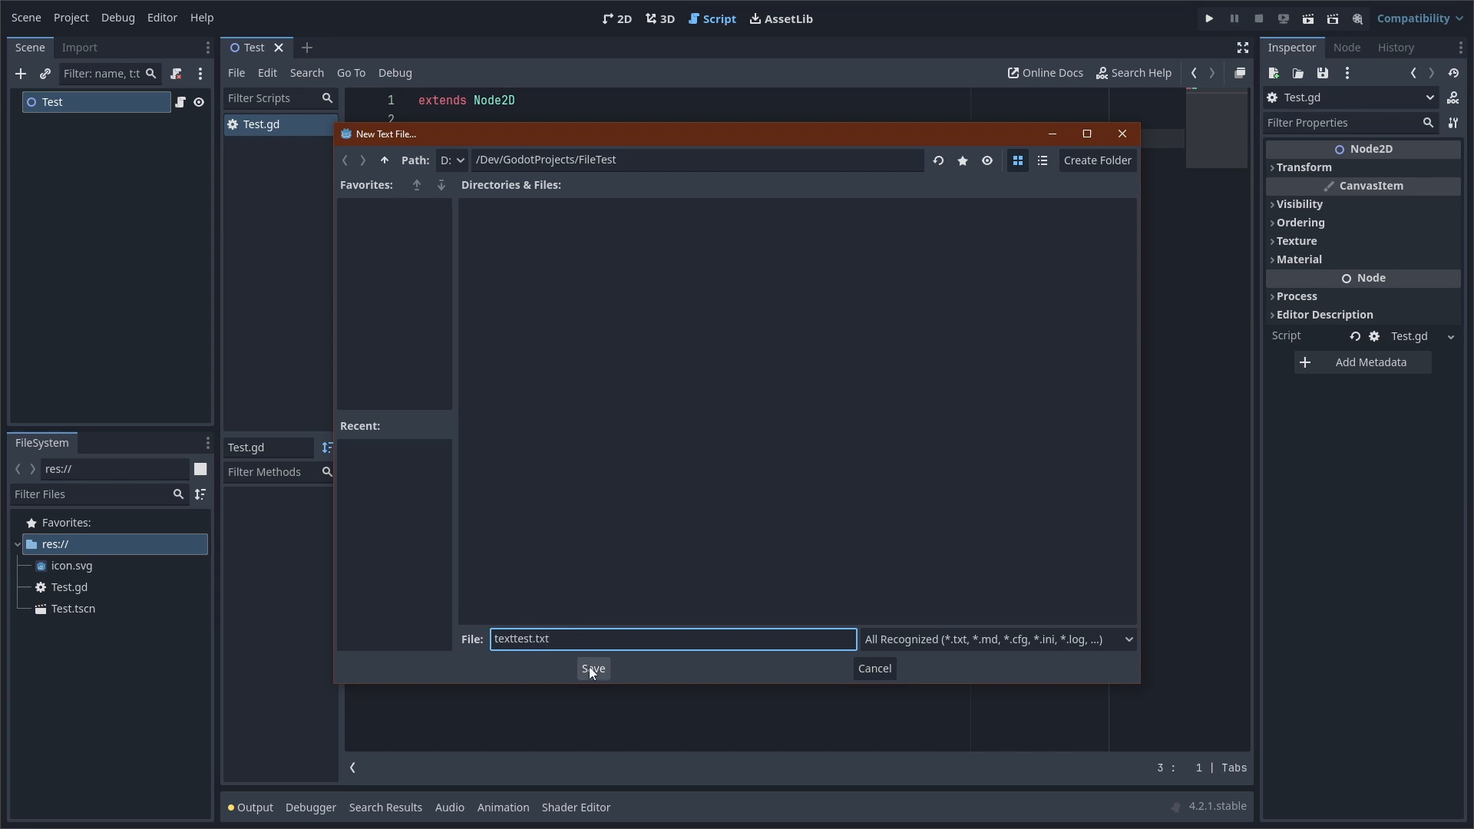
pyautogui.click(592, 669)
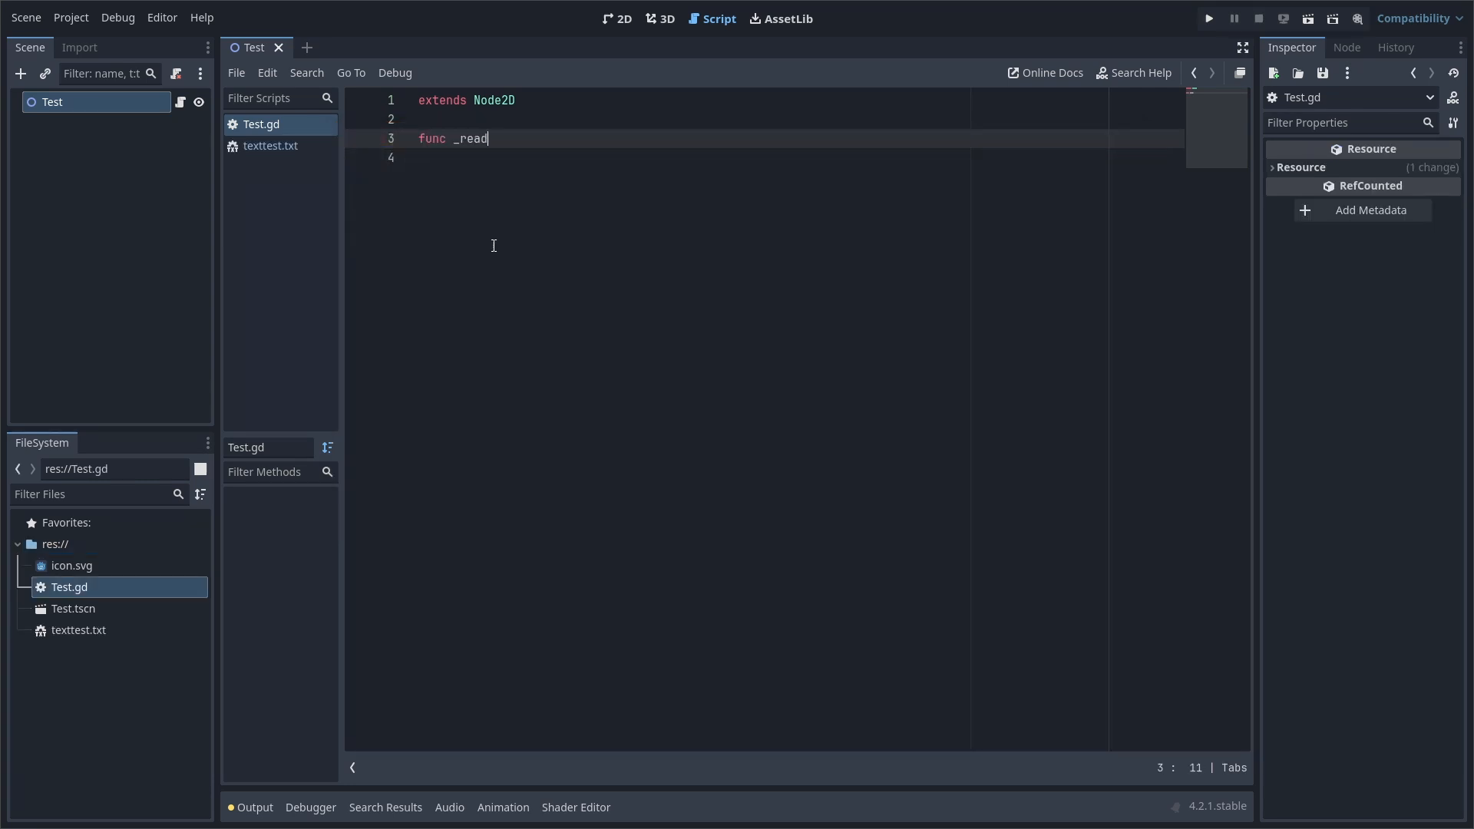
# Make Test.gd's _ready print texttest.txt line by line, then run and stop the project.
pyautogui.write('y():')
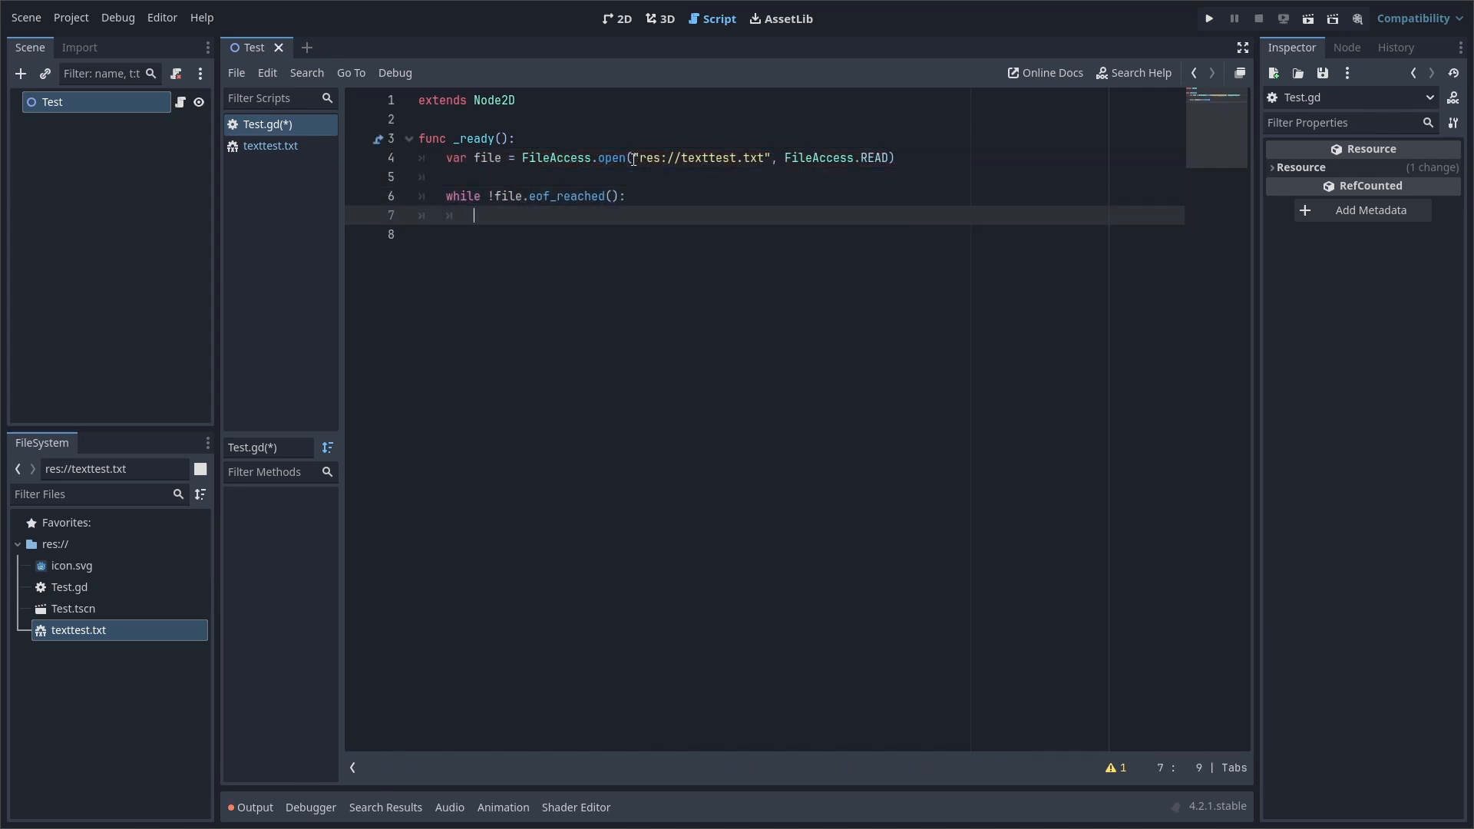
pyautogui.write('var line = file.get_line()')
pyautogui.write('print(line)')
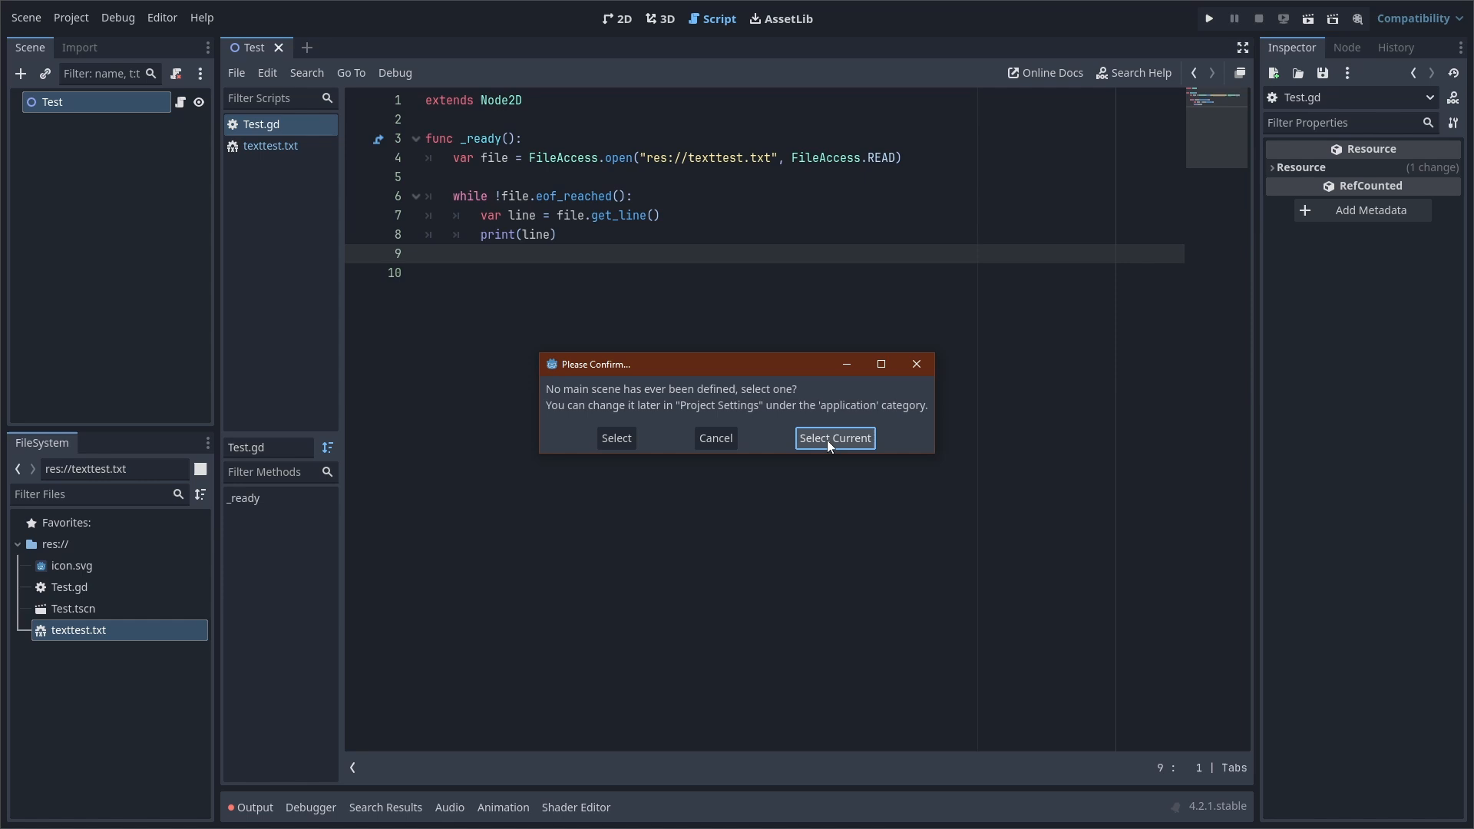
pyautogui.click(833, 438)
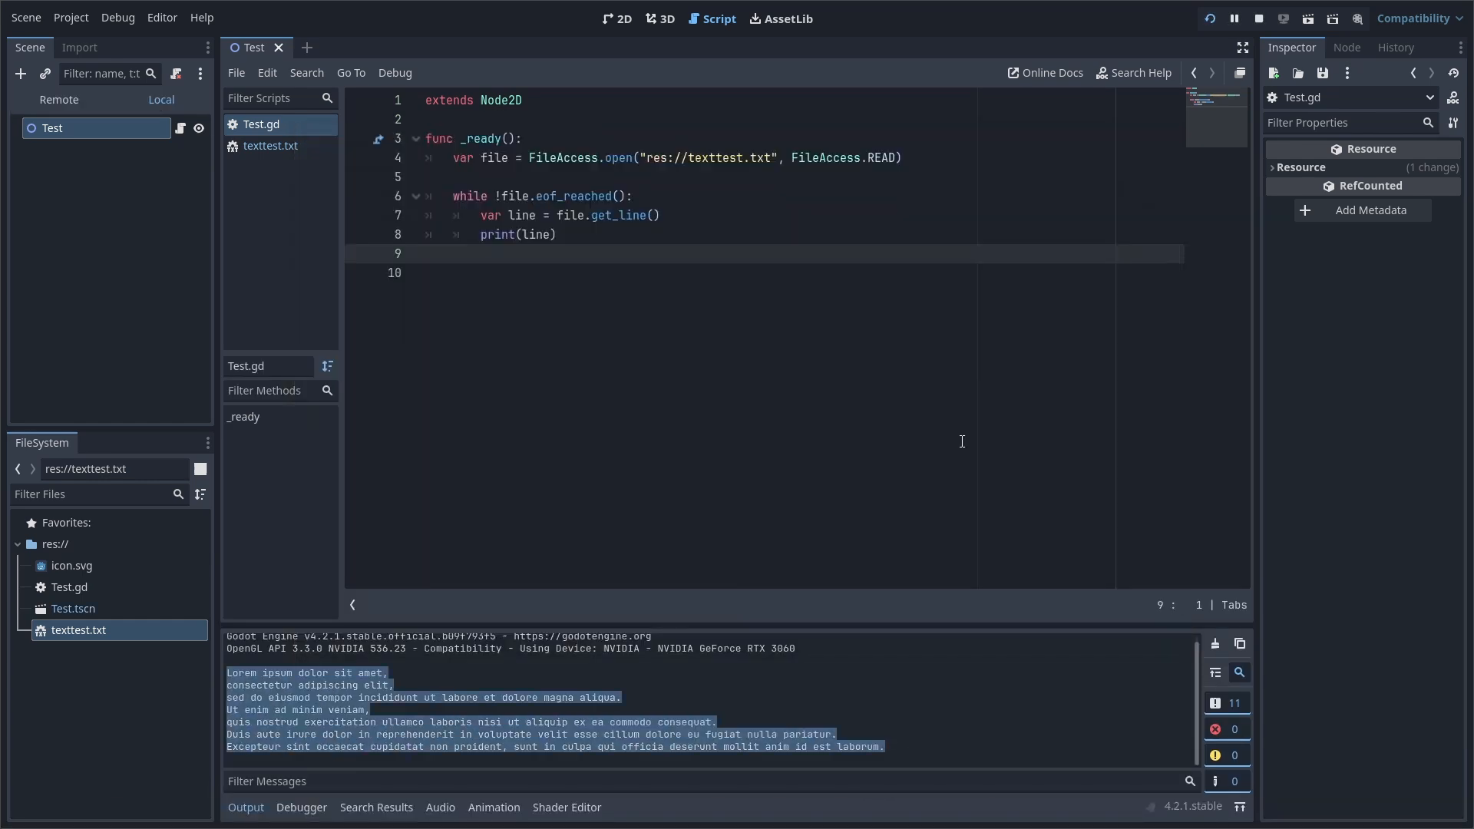
pyautogui.click(1258, 17)
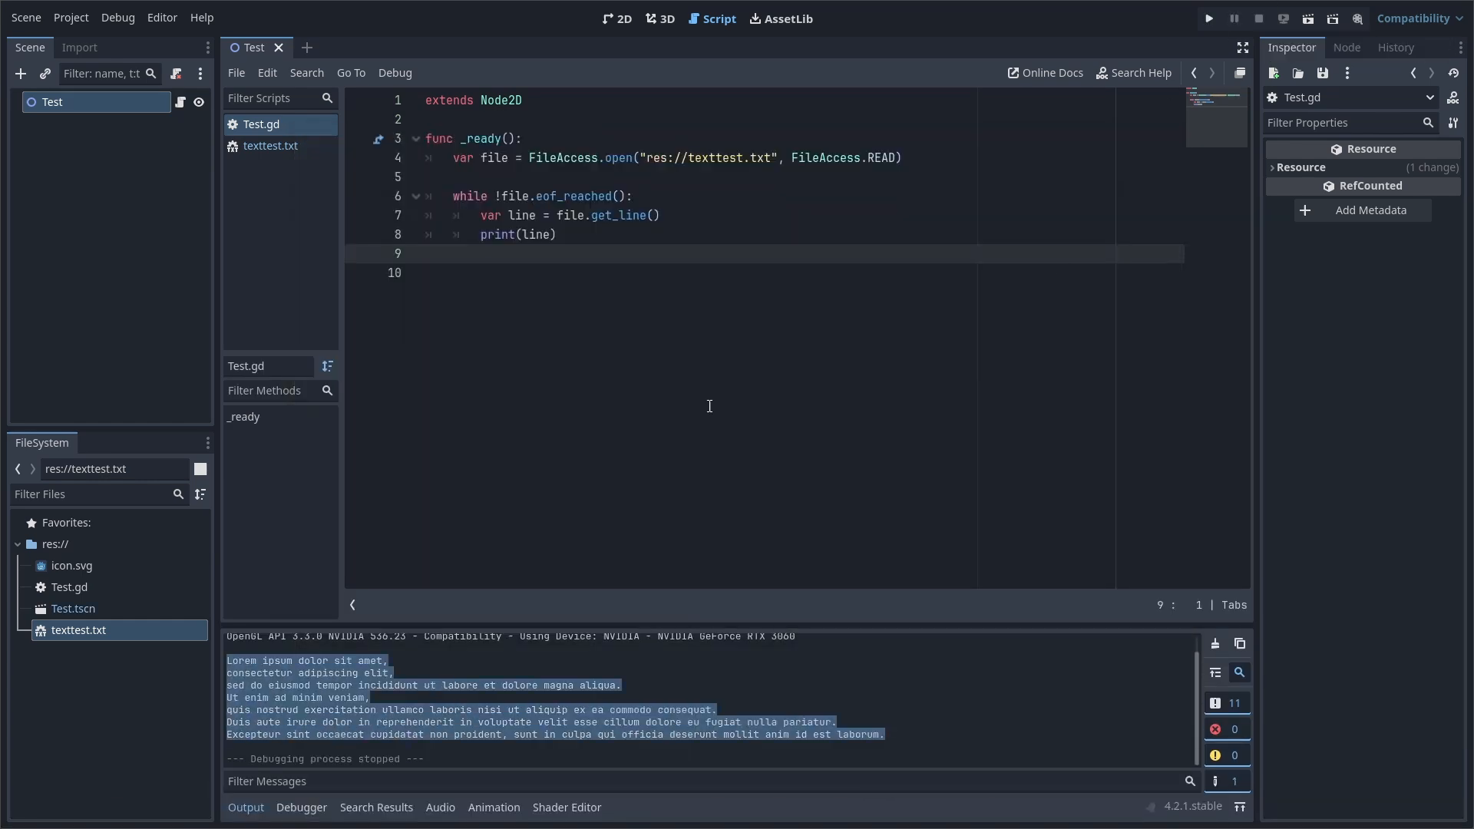
# Add a Web export preset whose non-resource filter includes *.txt files.
pyautogui.click(70, 17)
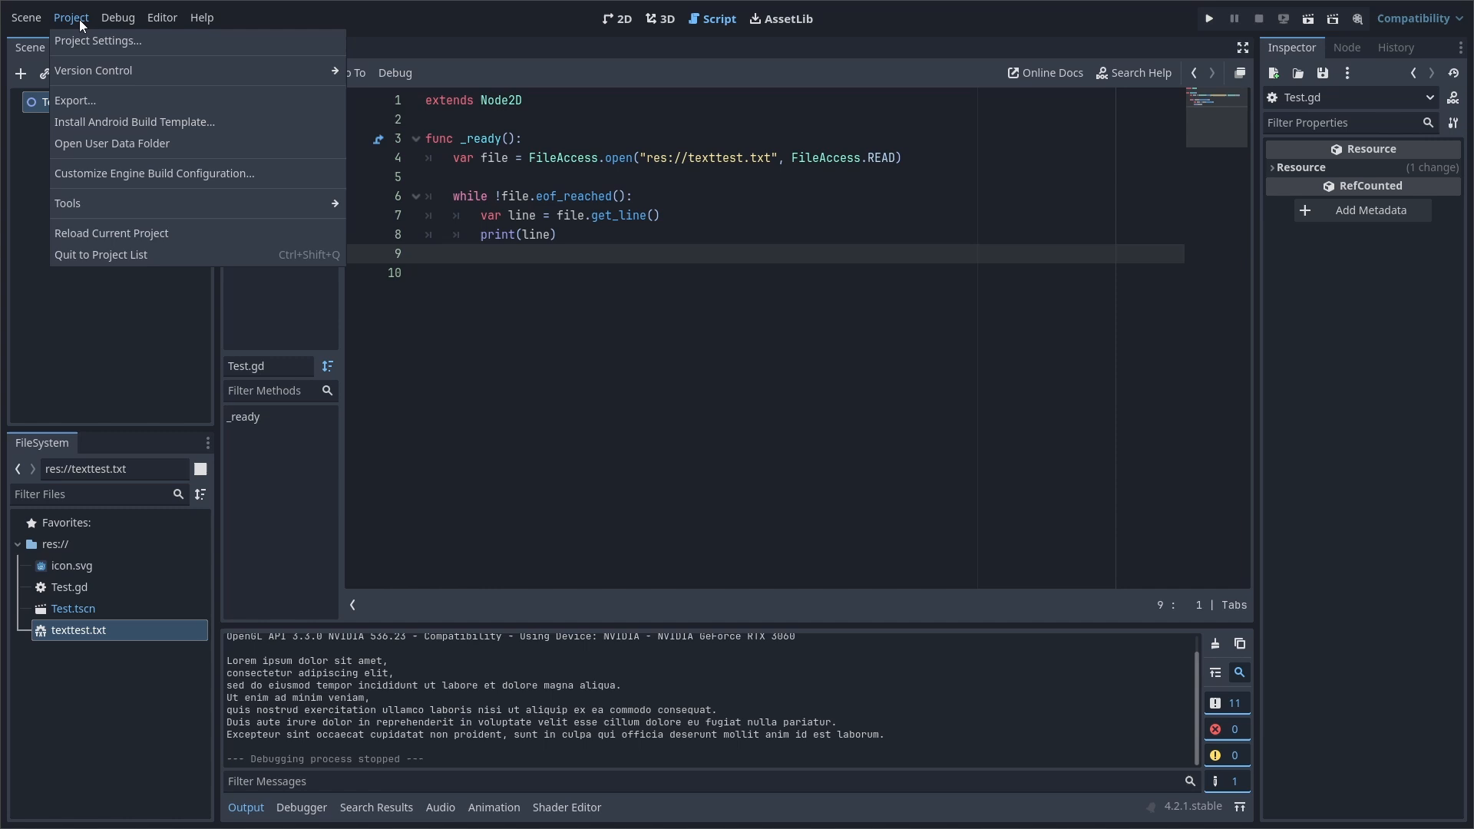
pyautogui.click(75, 100)
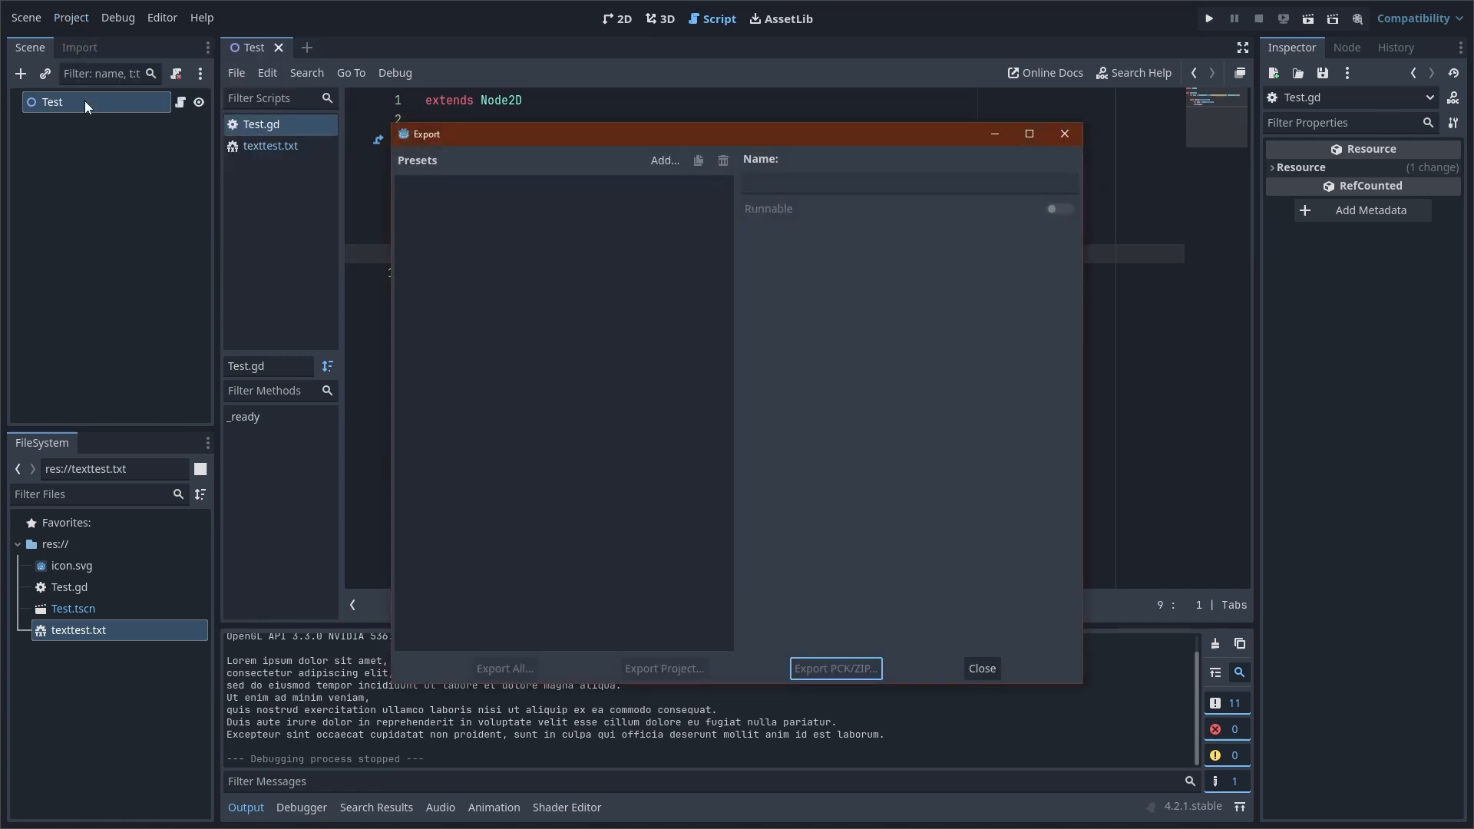
pyautogui.click(644, 160)
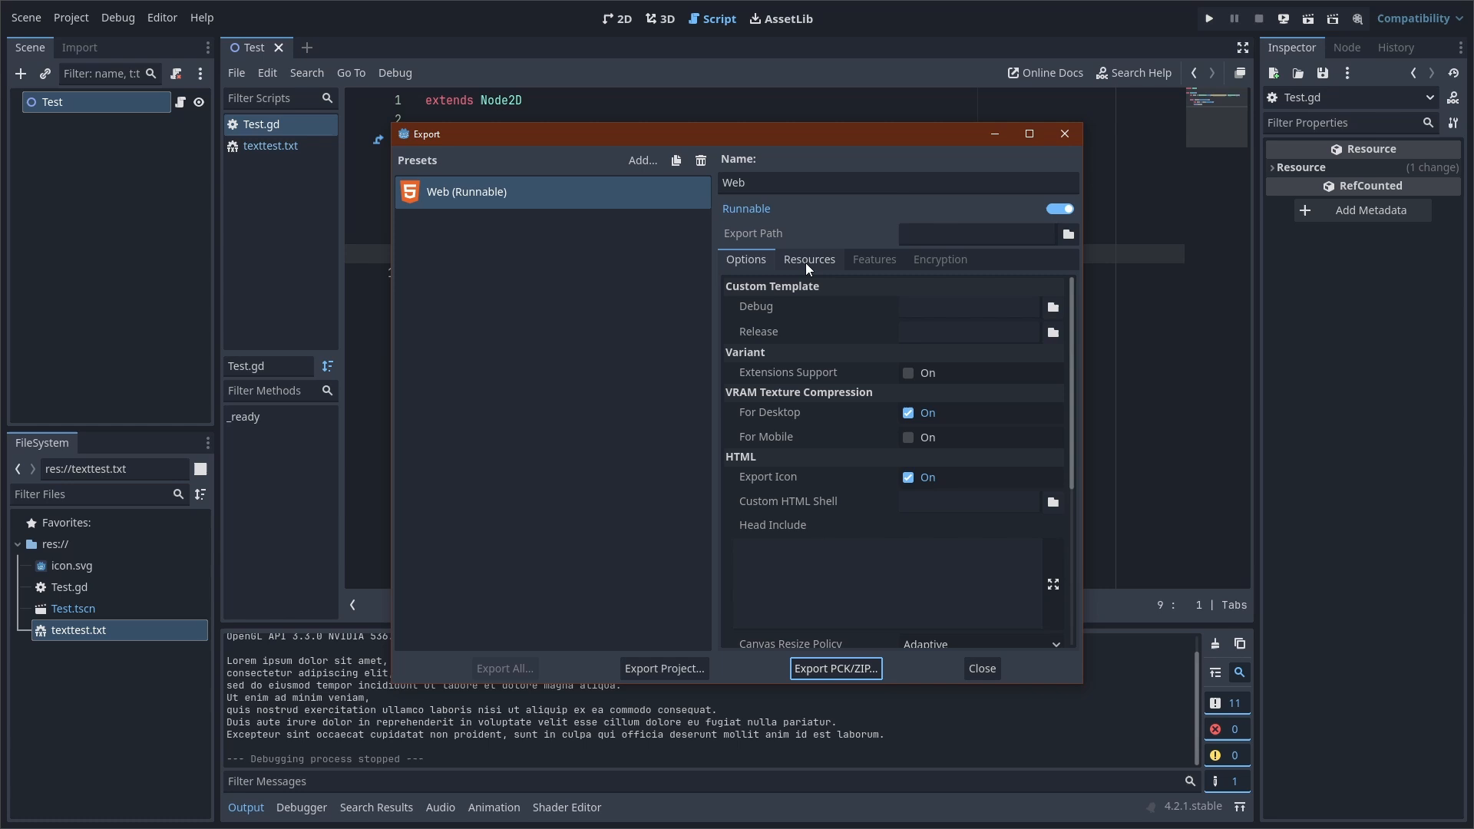
pyautogui.click(808, 260)
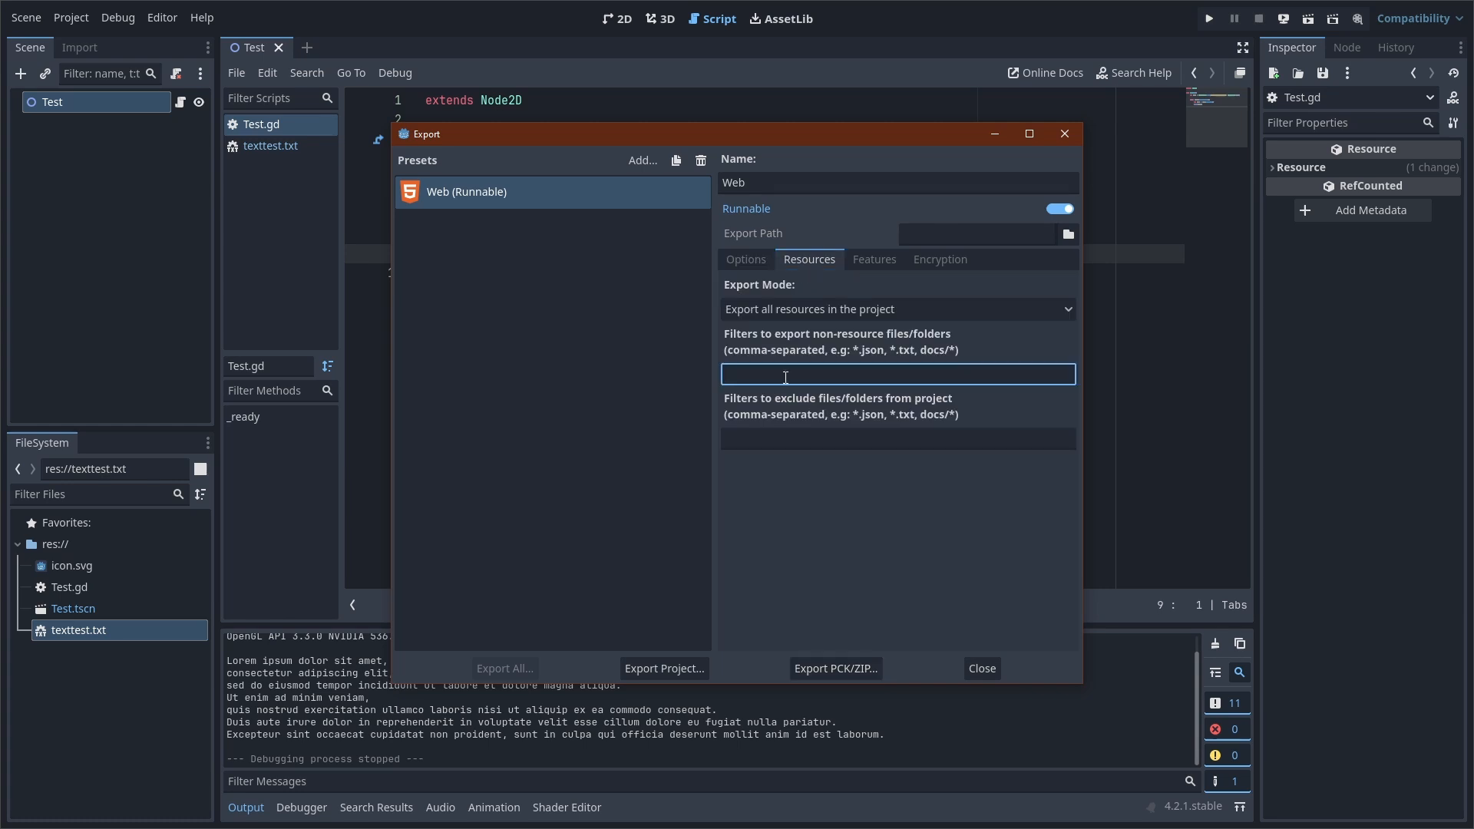
pyautogui.write('*.txt')
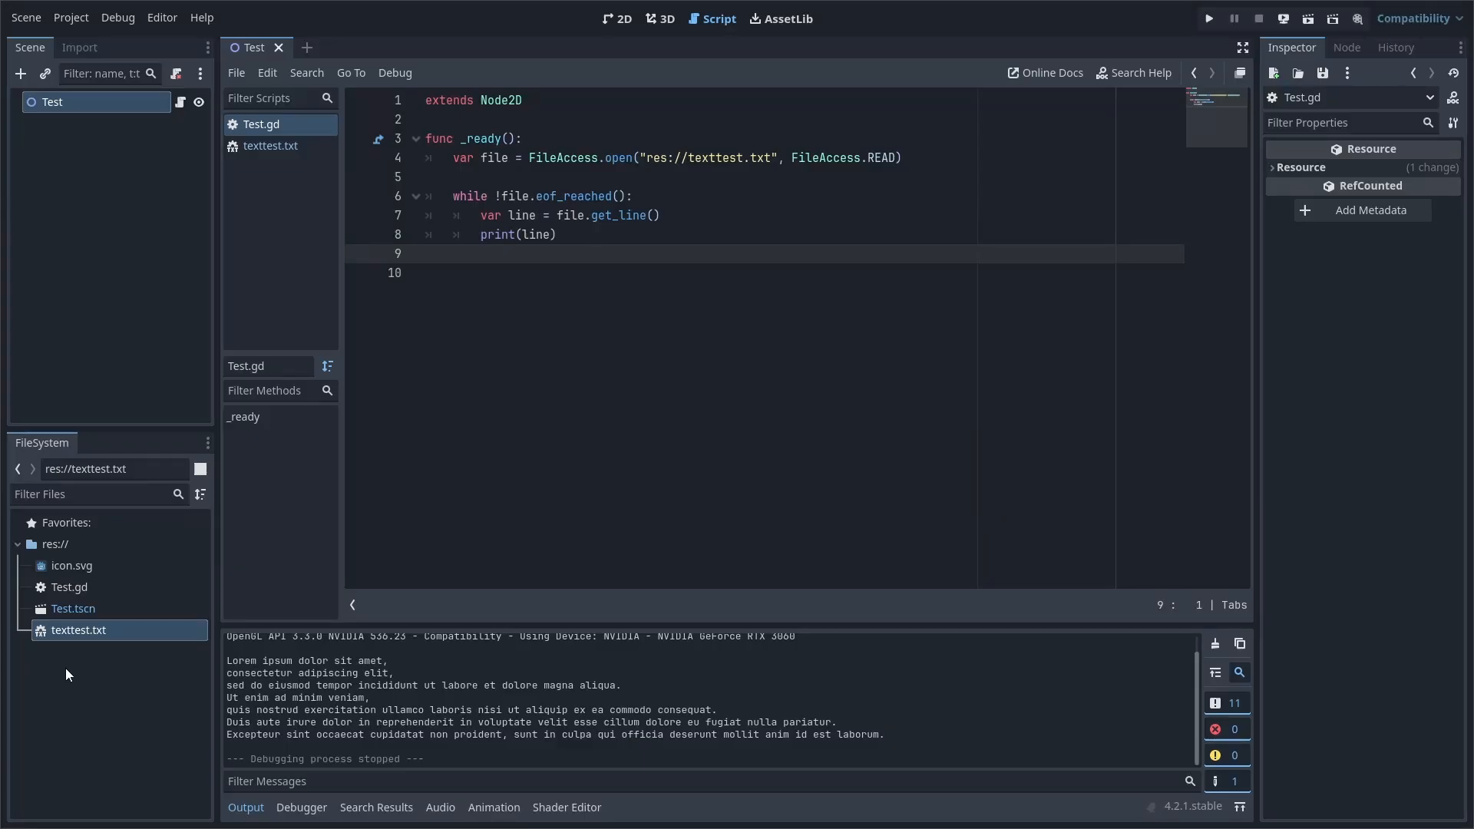
# Create a new JSON resource from the FileSystem dock and save it as test.json.
pyautogui.rightClick(76, 629)
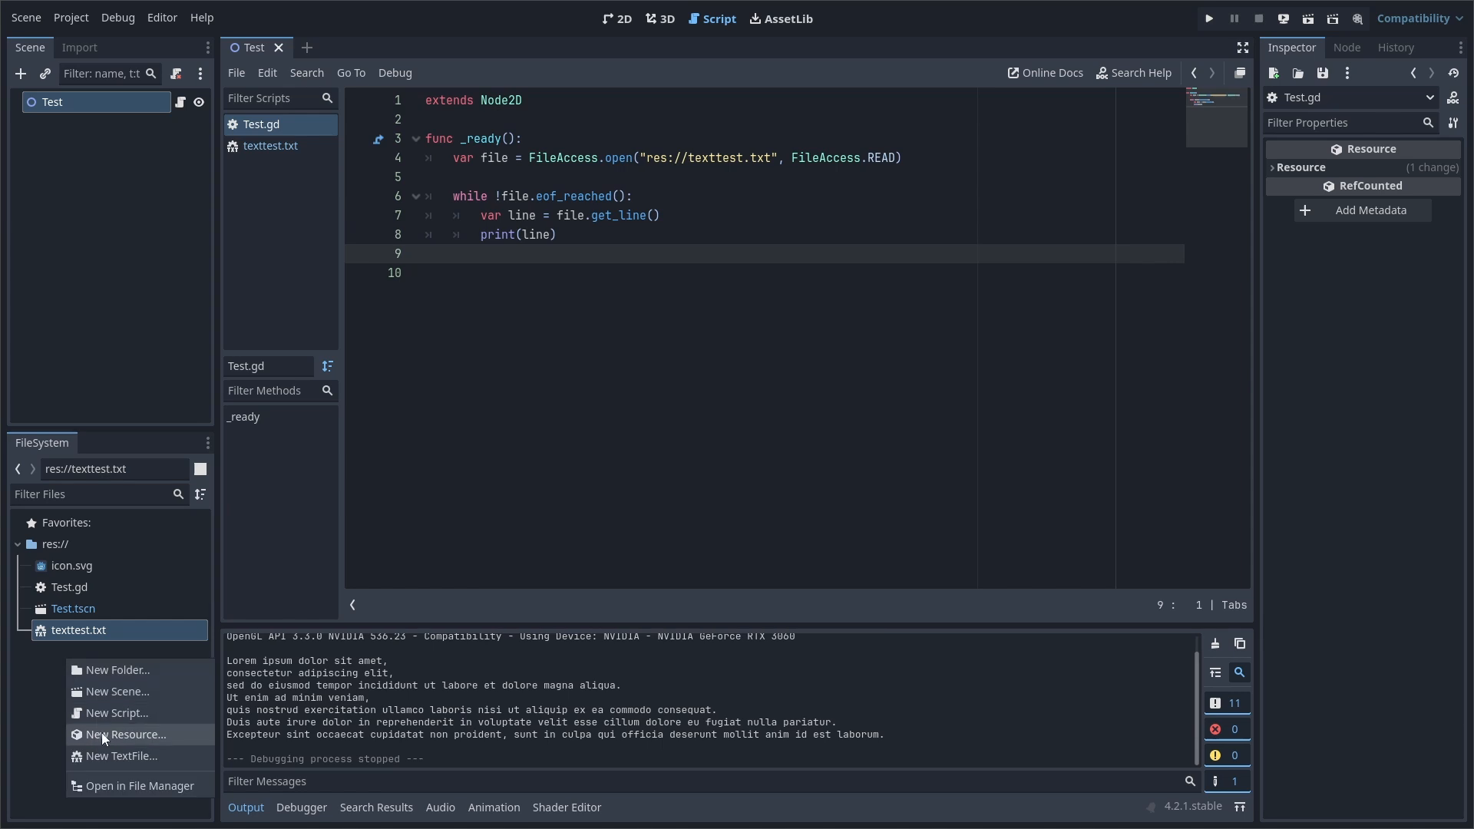
pyautogui.click(126, 734)
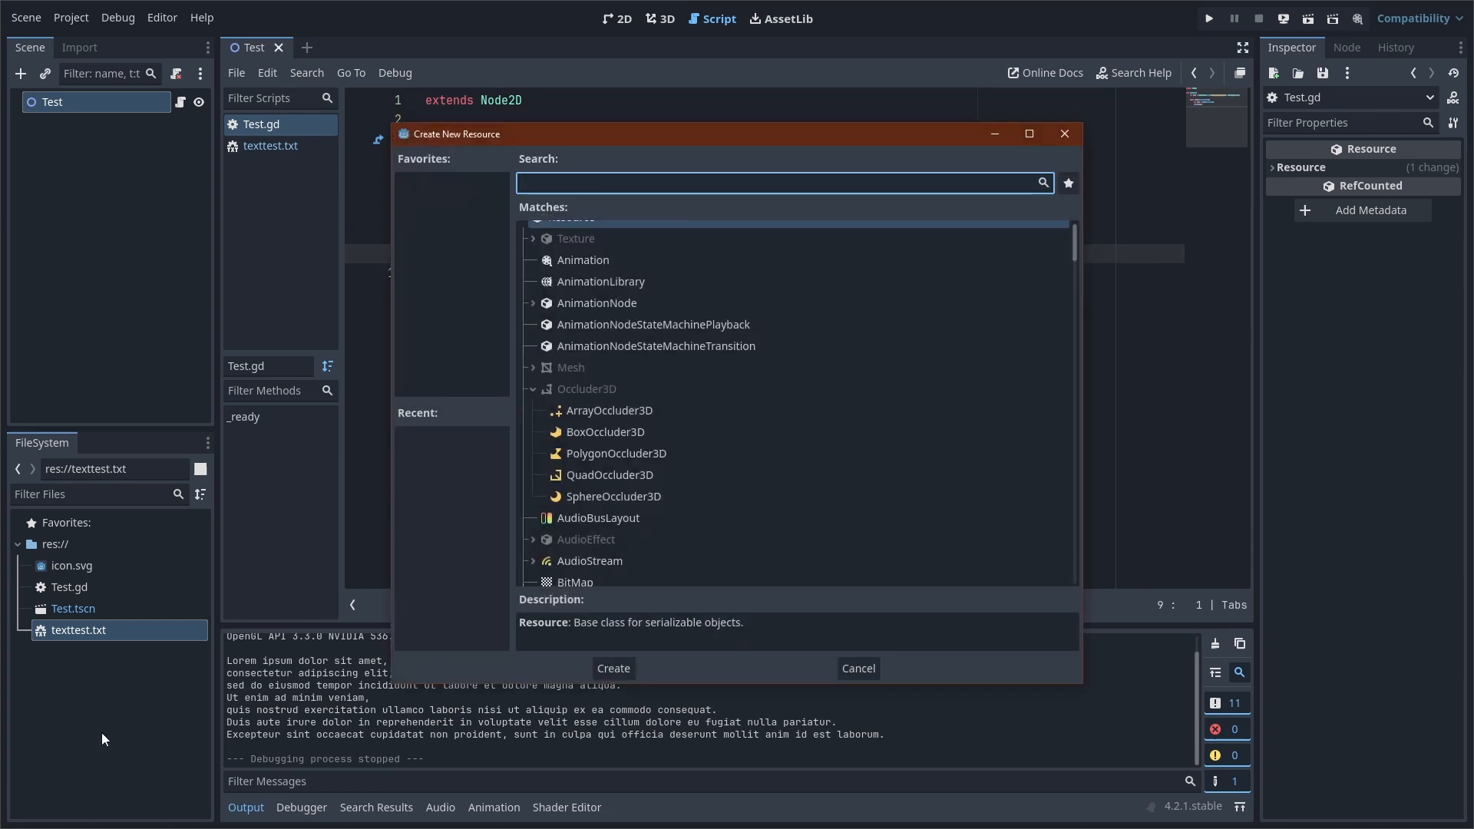
pyautogui.write('json')
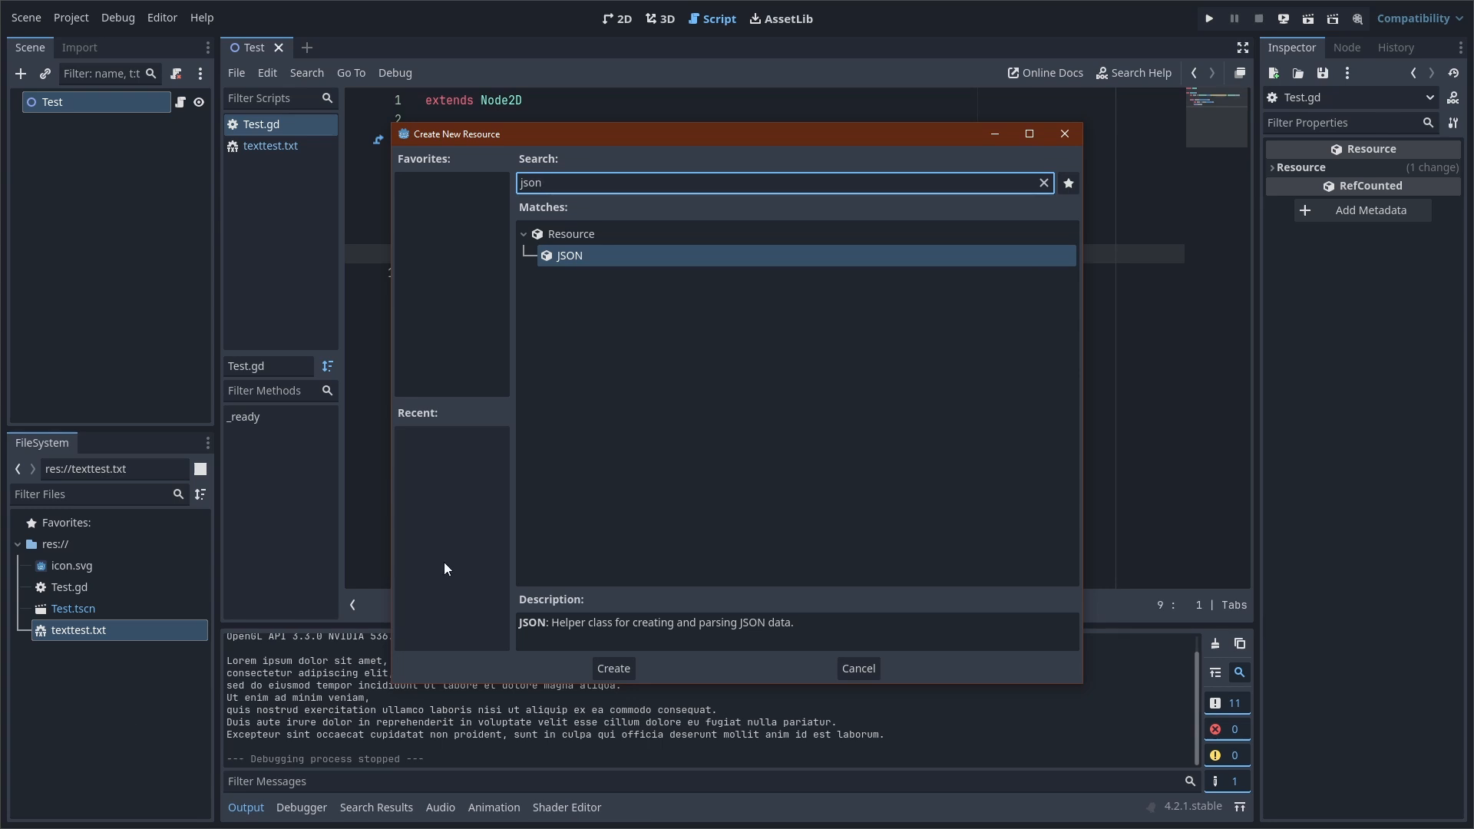
pyautogui.moveTo(612, 669)
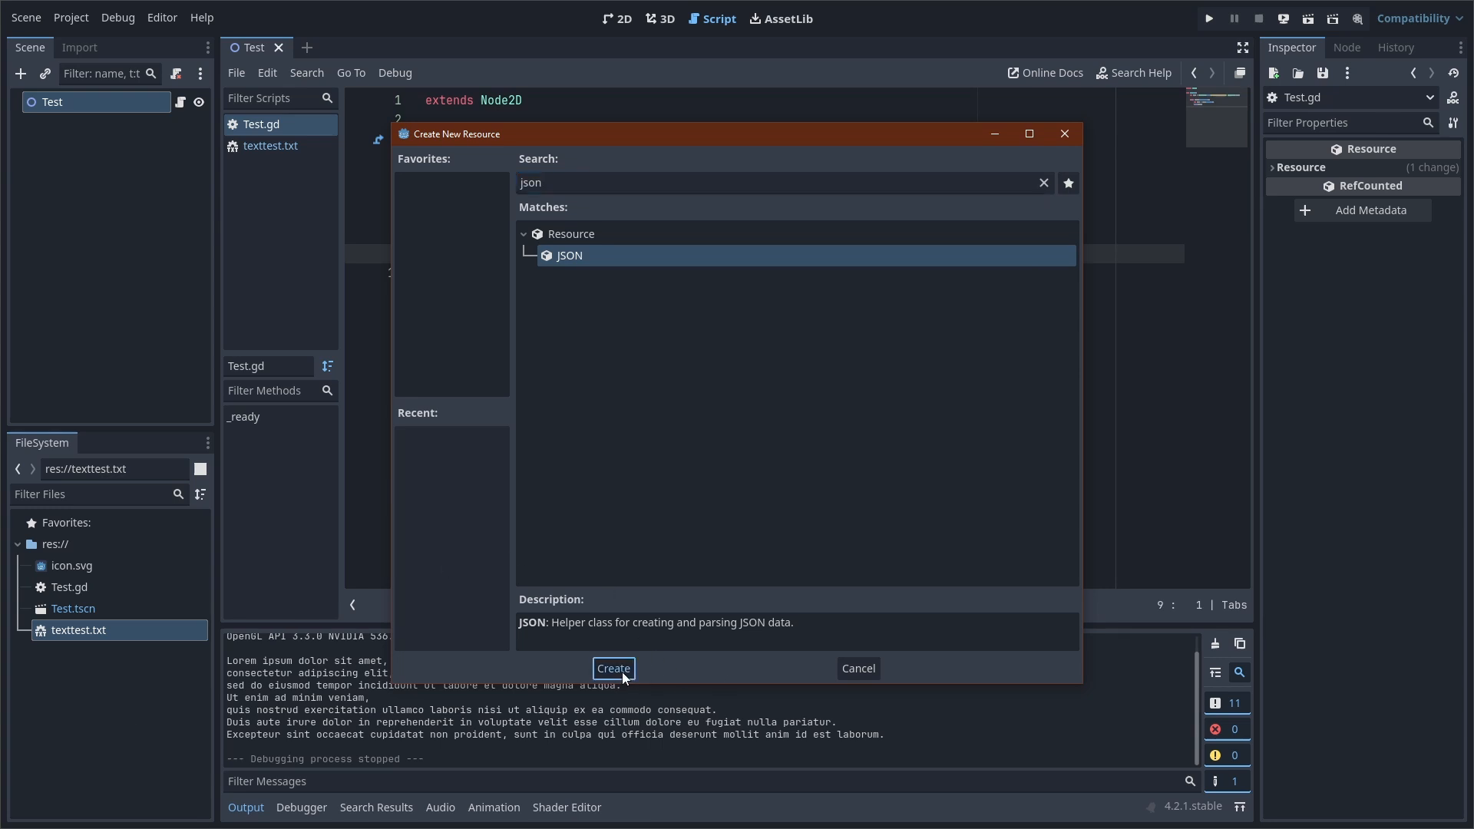
pyautogui.click(612, 668)
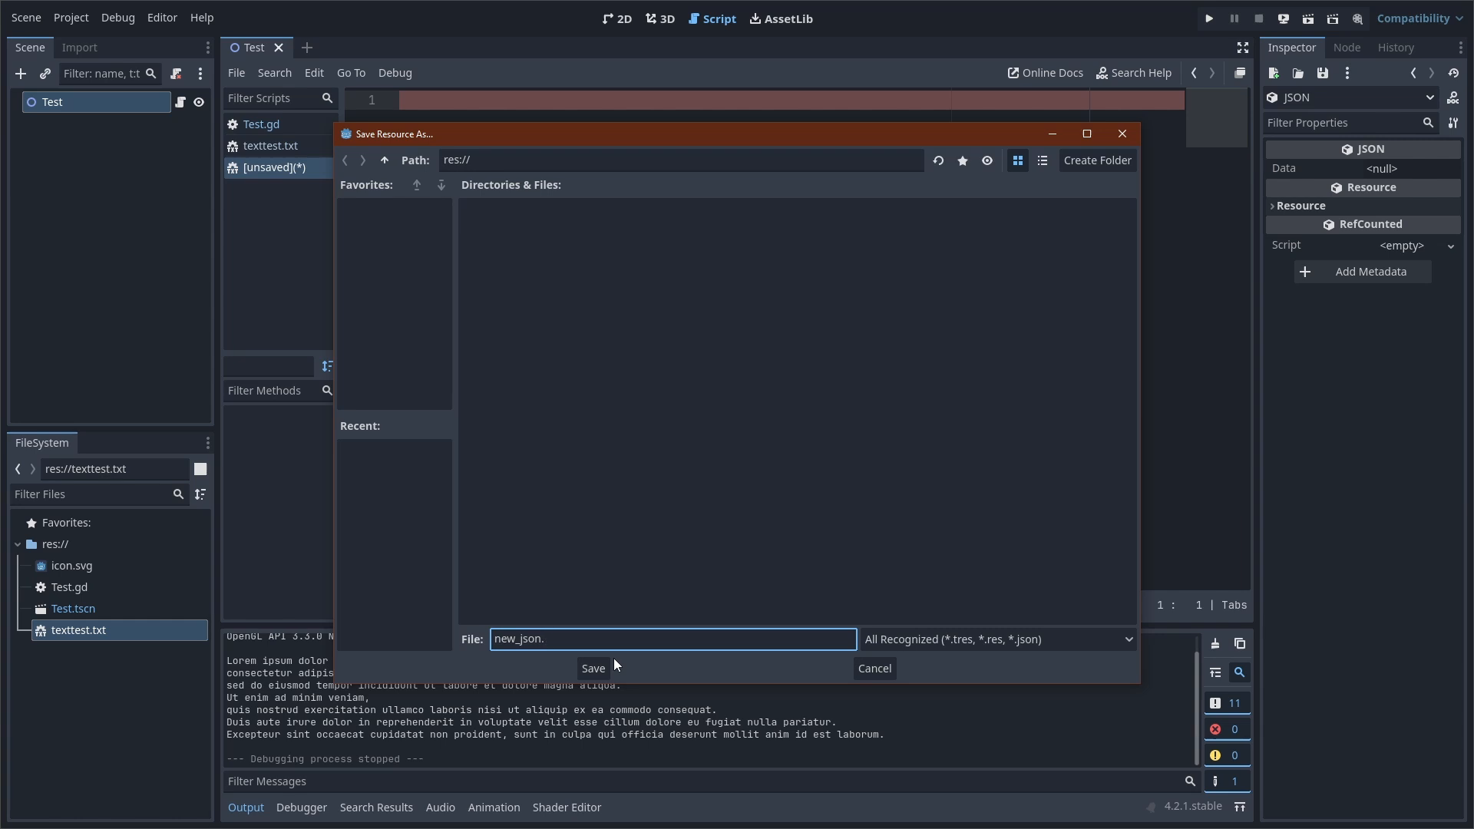
pyautogui.write('test.j')
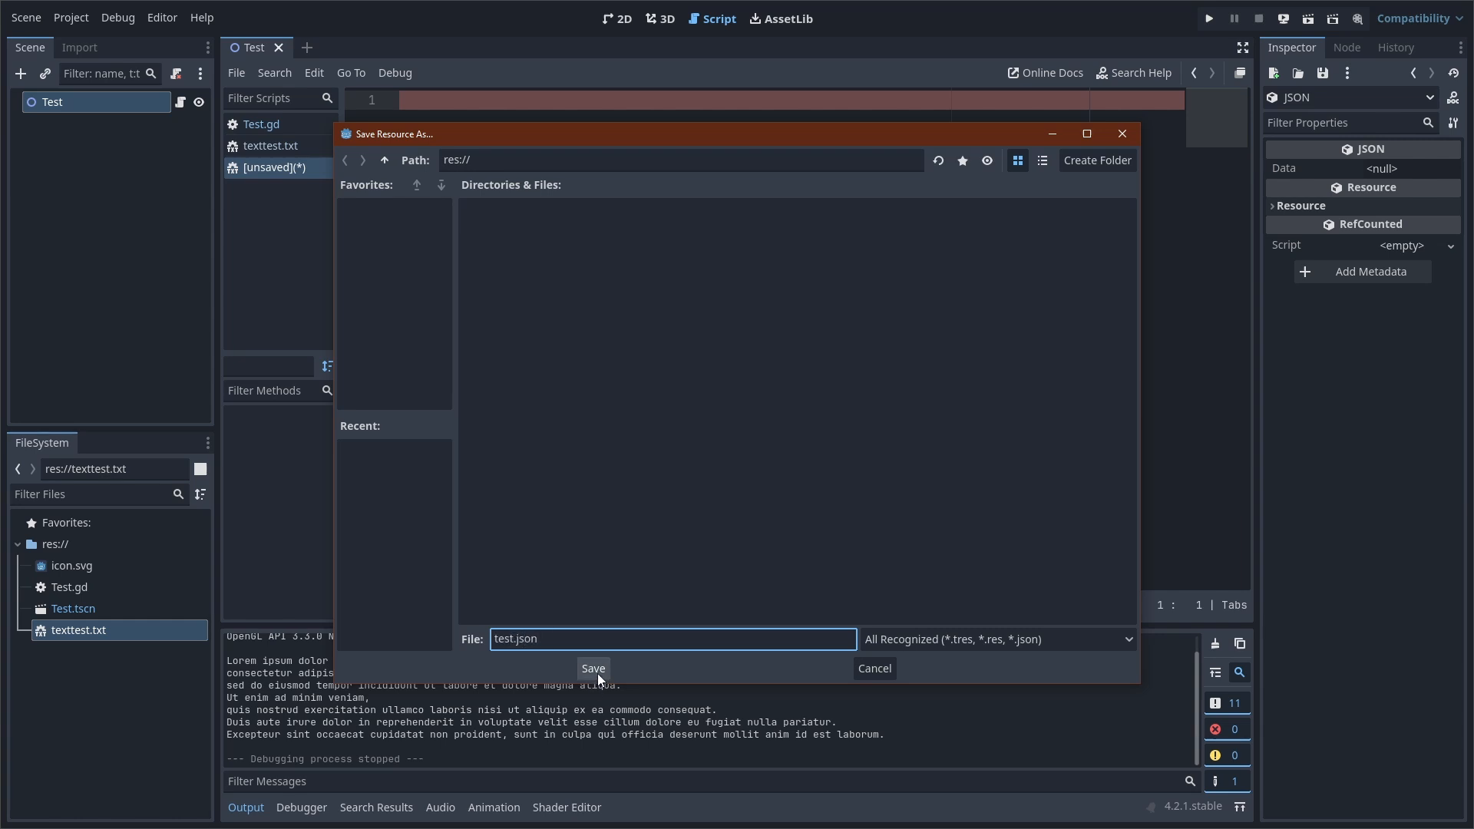
pyautogui.click(592, 669)
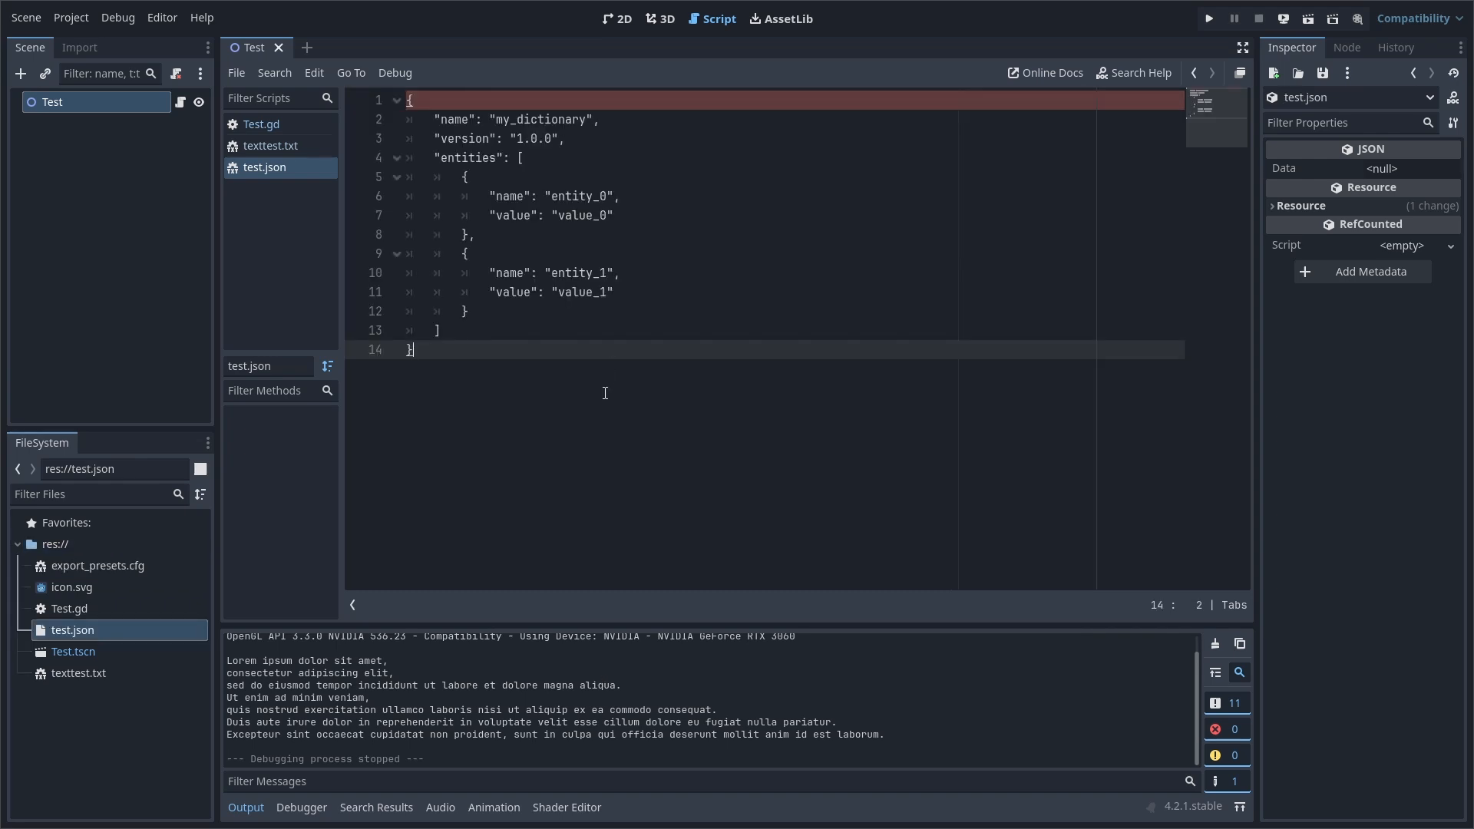
# In Test.gd, load res://test.json, store its data in dict, print dict.name, and run.
pyautogui.click(260, 123)
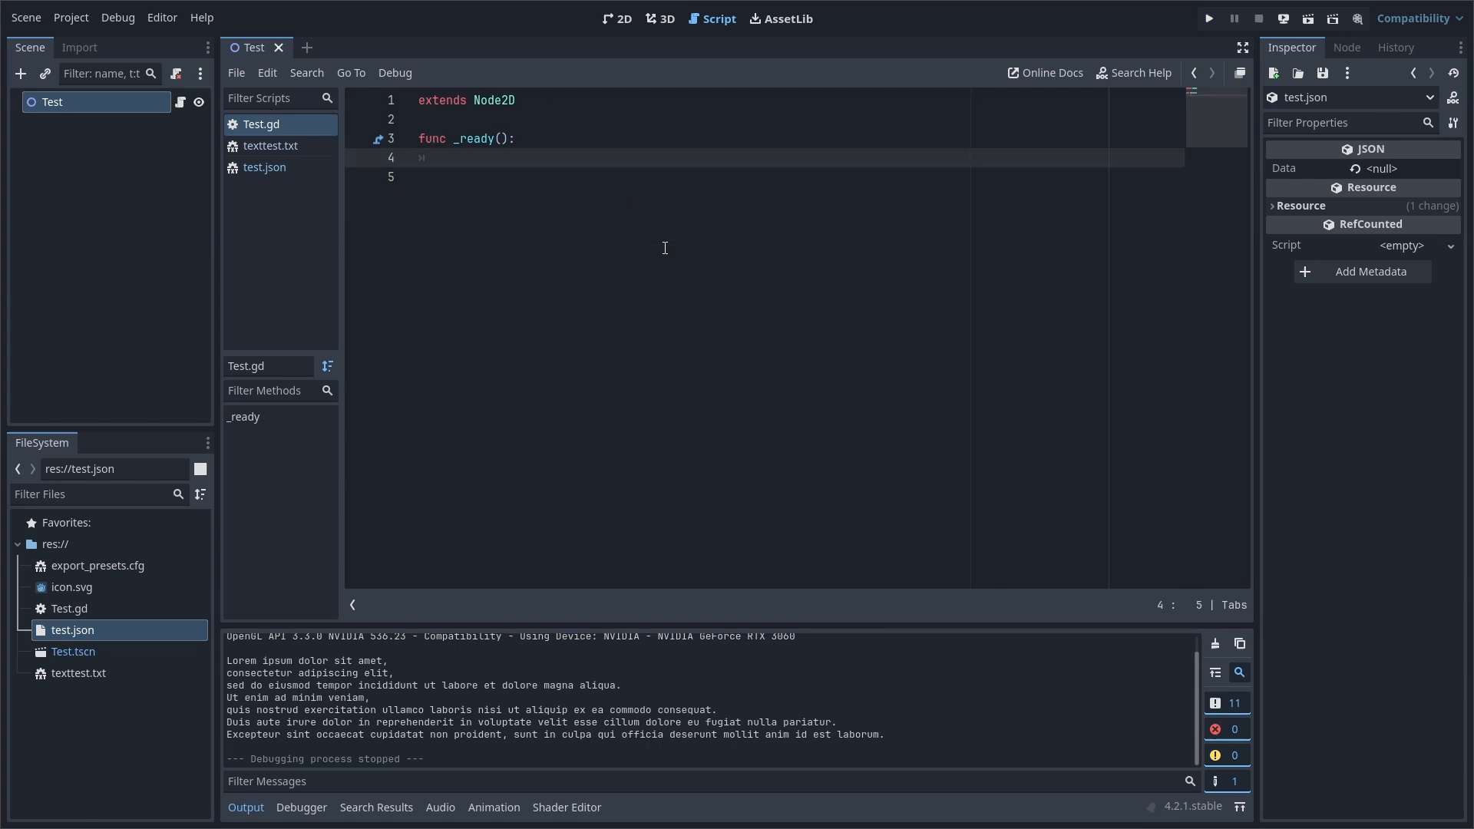
pyautogui.write('var json = load')
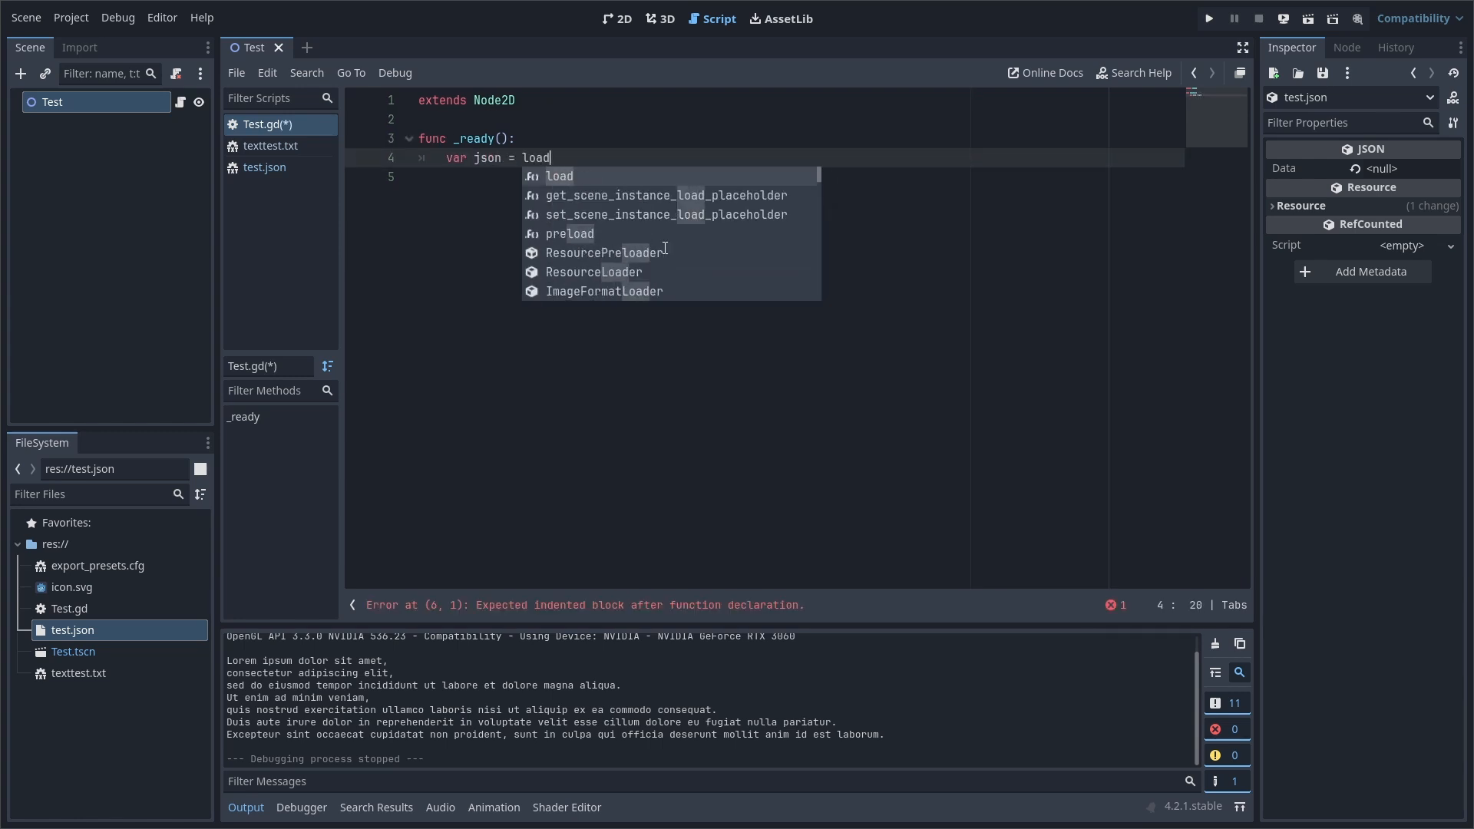
pyautogui.write('("res://test.json")')
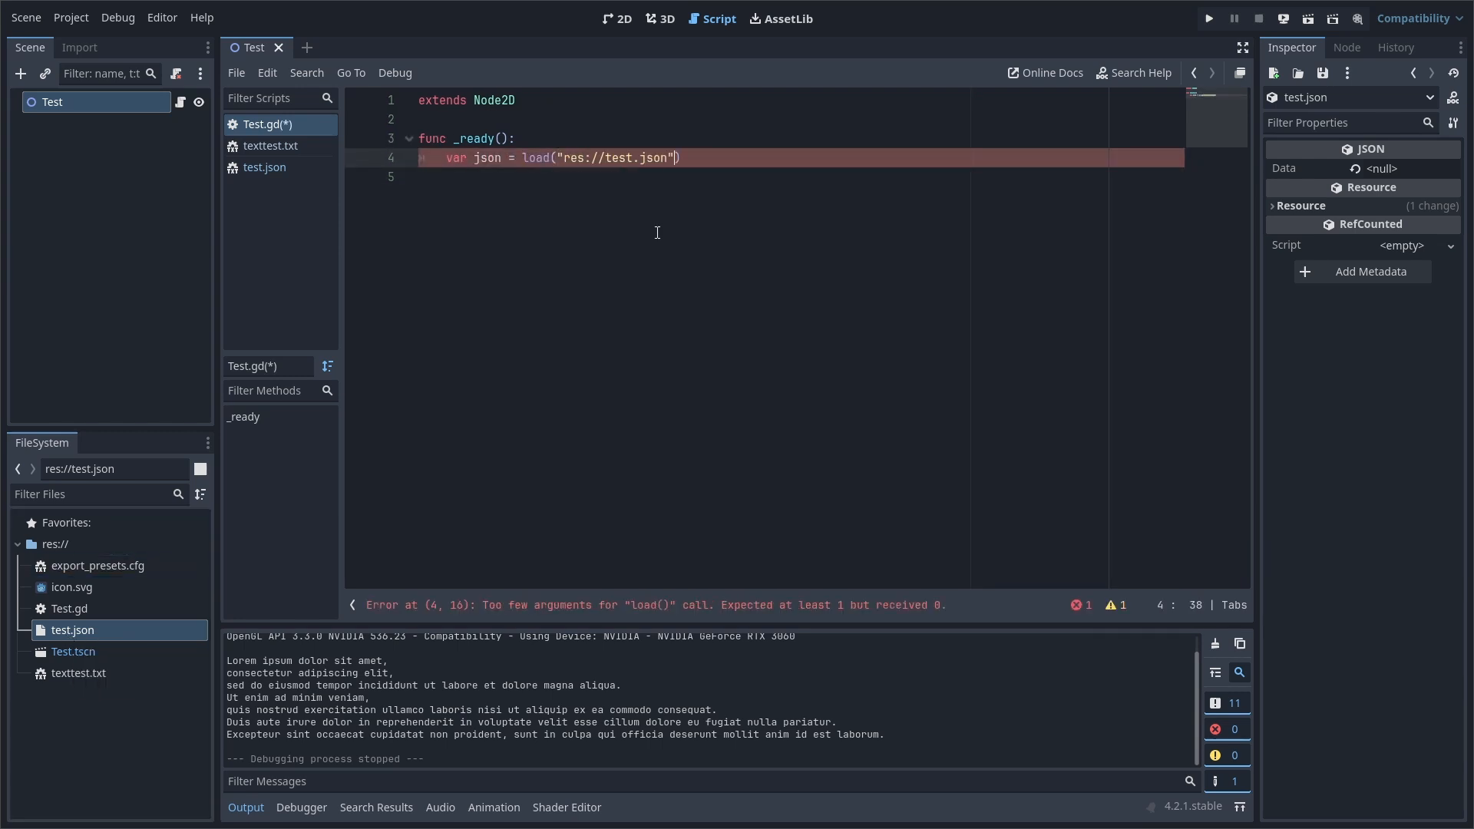
pyautogui.write('var dict = json.data')
pyautogui.write('print')
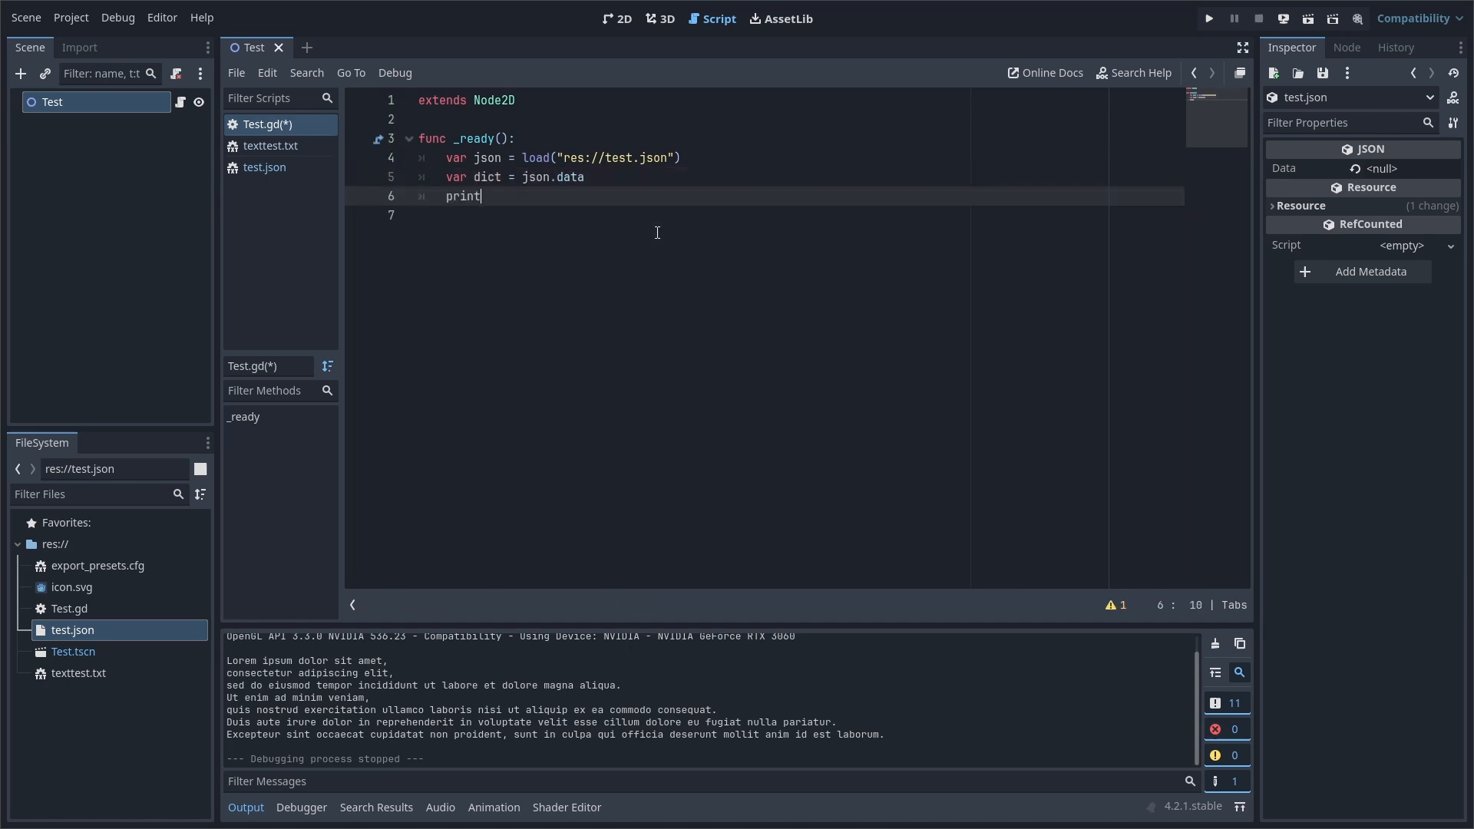
pyautogui.write('(dict.name')
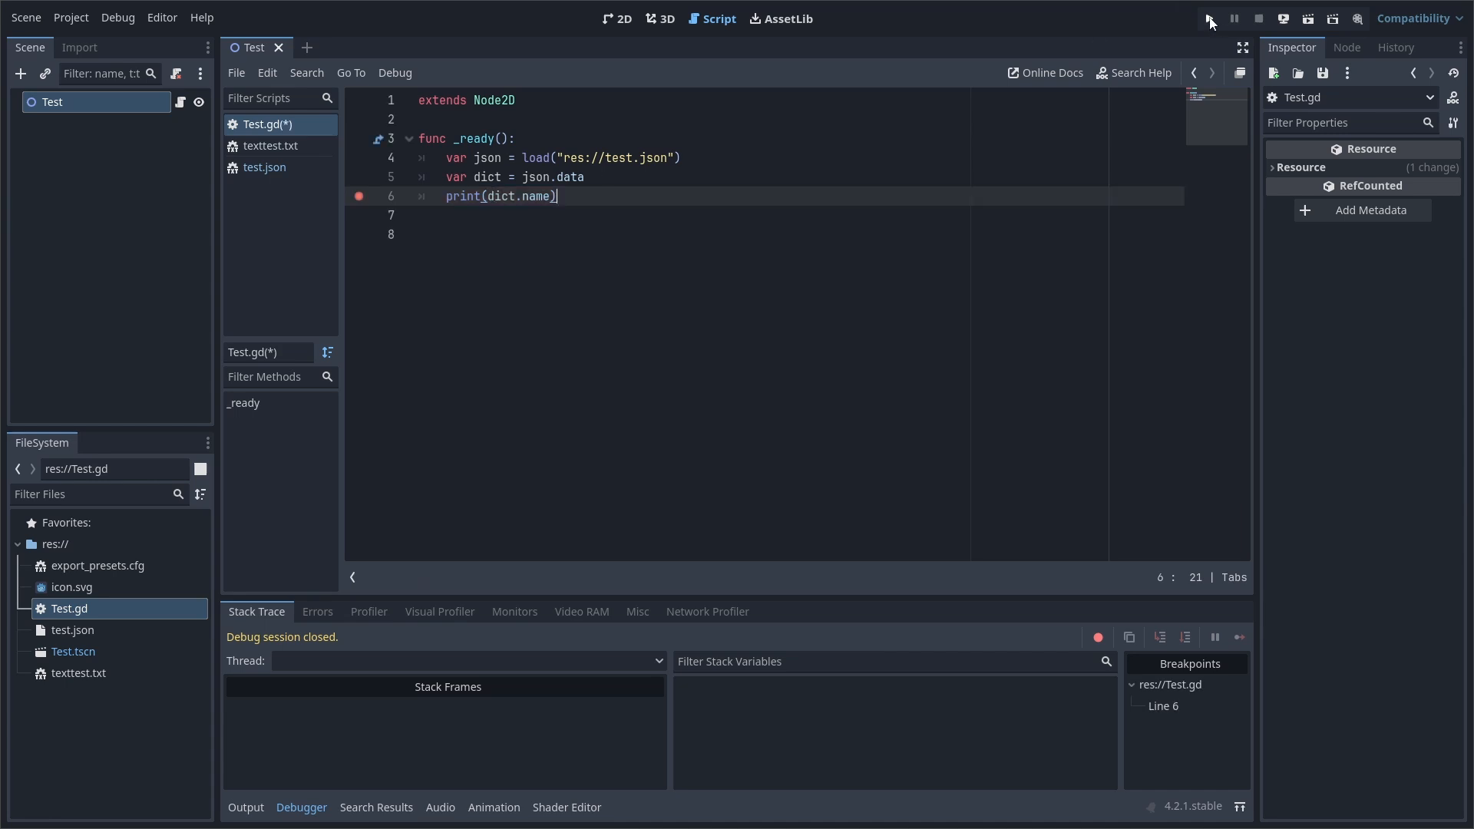
pyautogui.click(1211, 18)
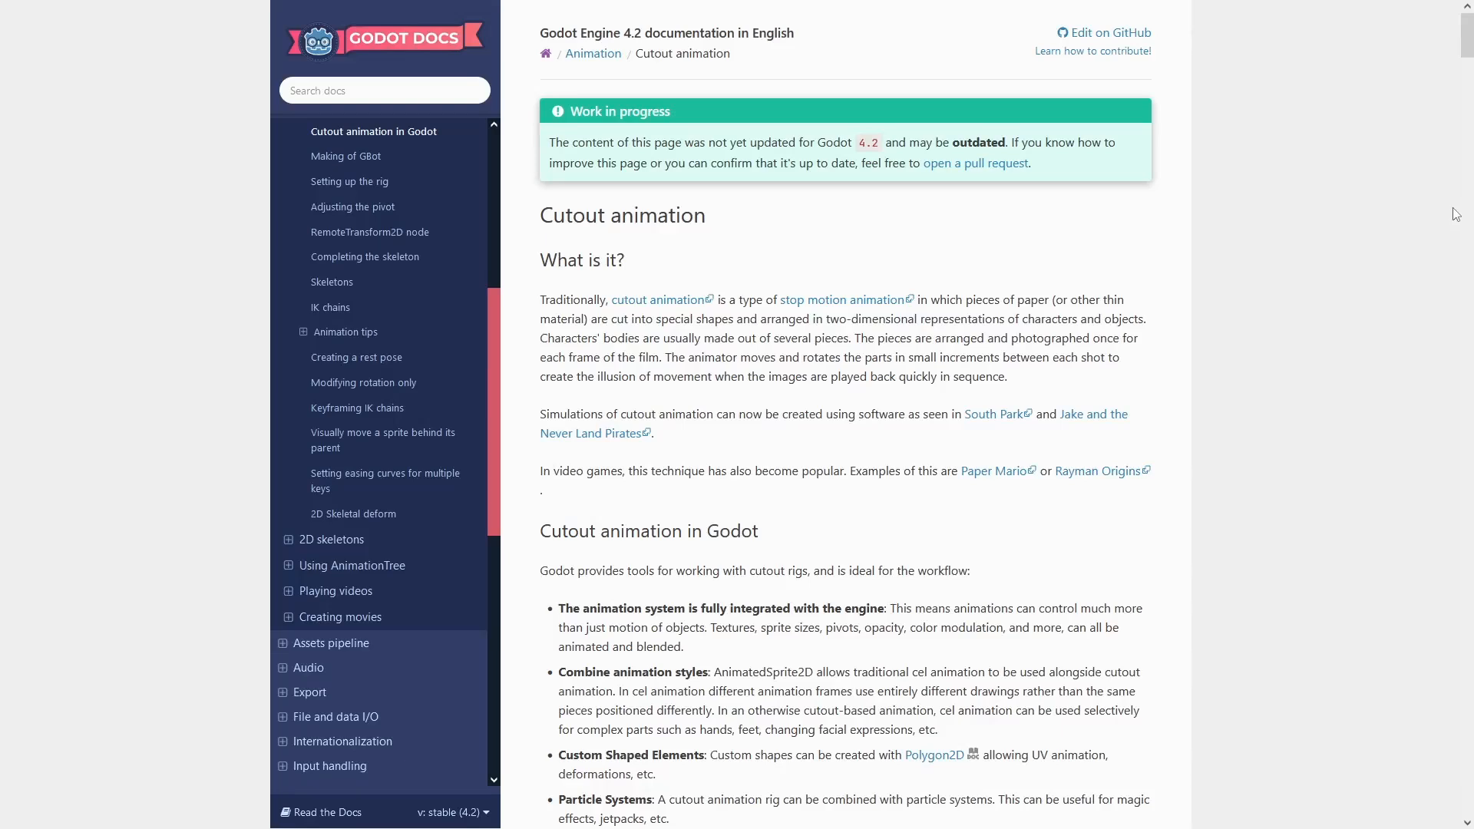
# Scroll the Cutout animation docs through the rig setup sections down to Skeletons.
pyautogui.scroll(-3)
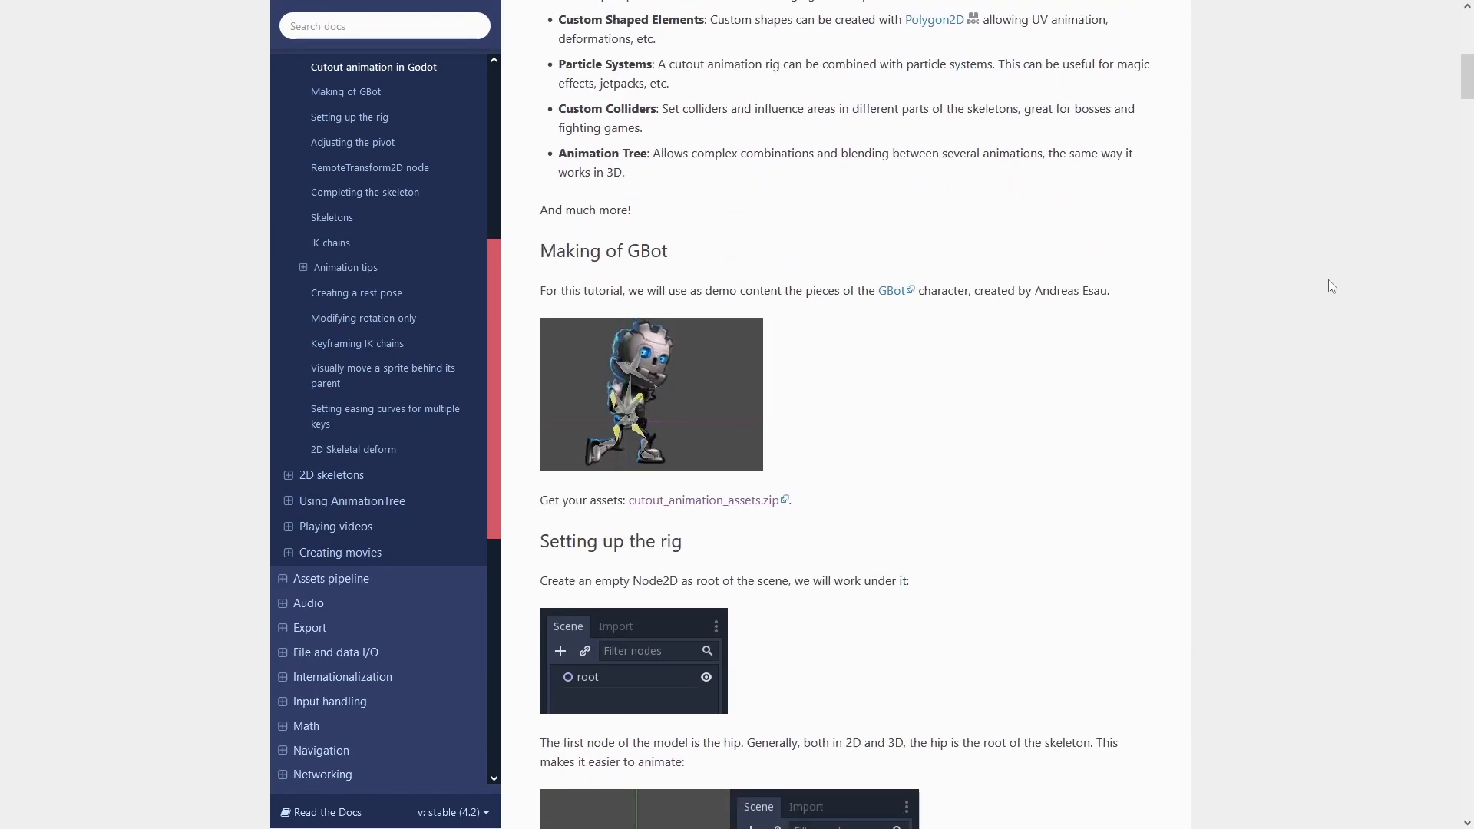
pyautogui.scroll(-3)
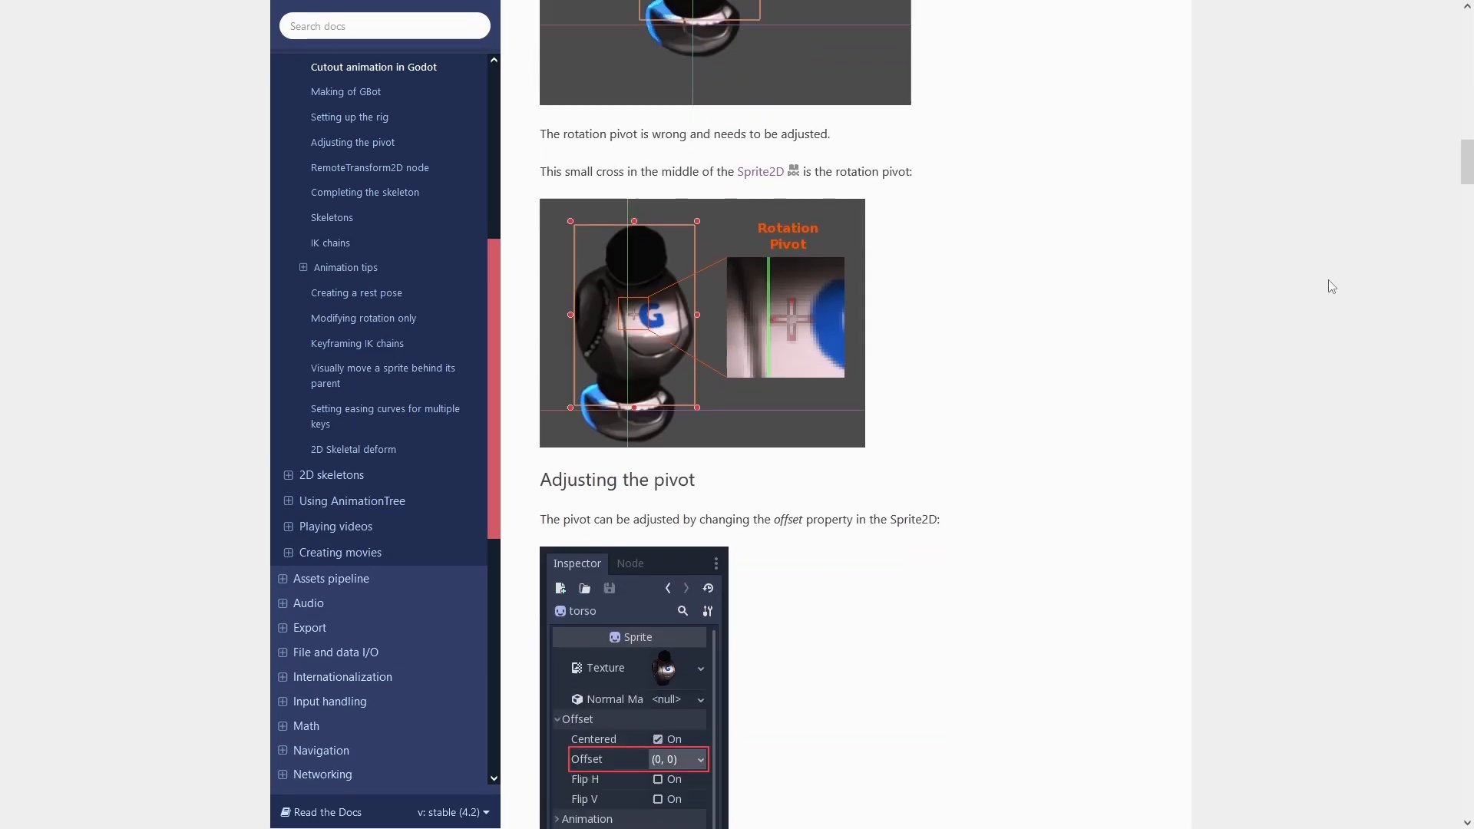
pyautogui.scroll(-3)
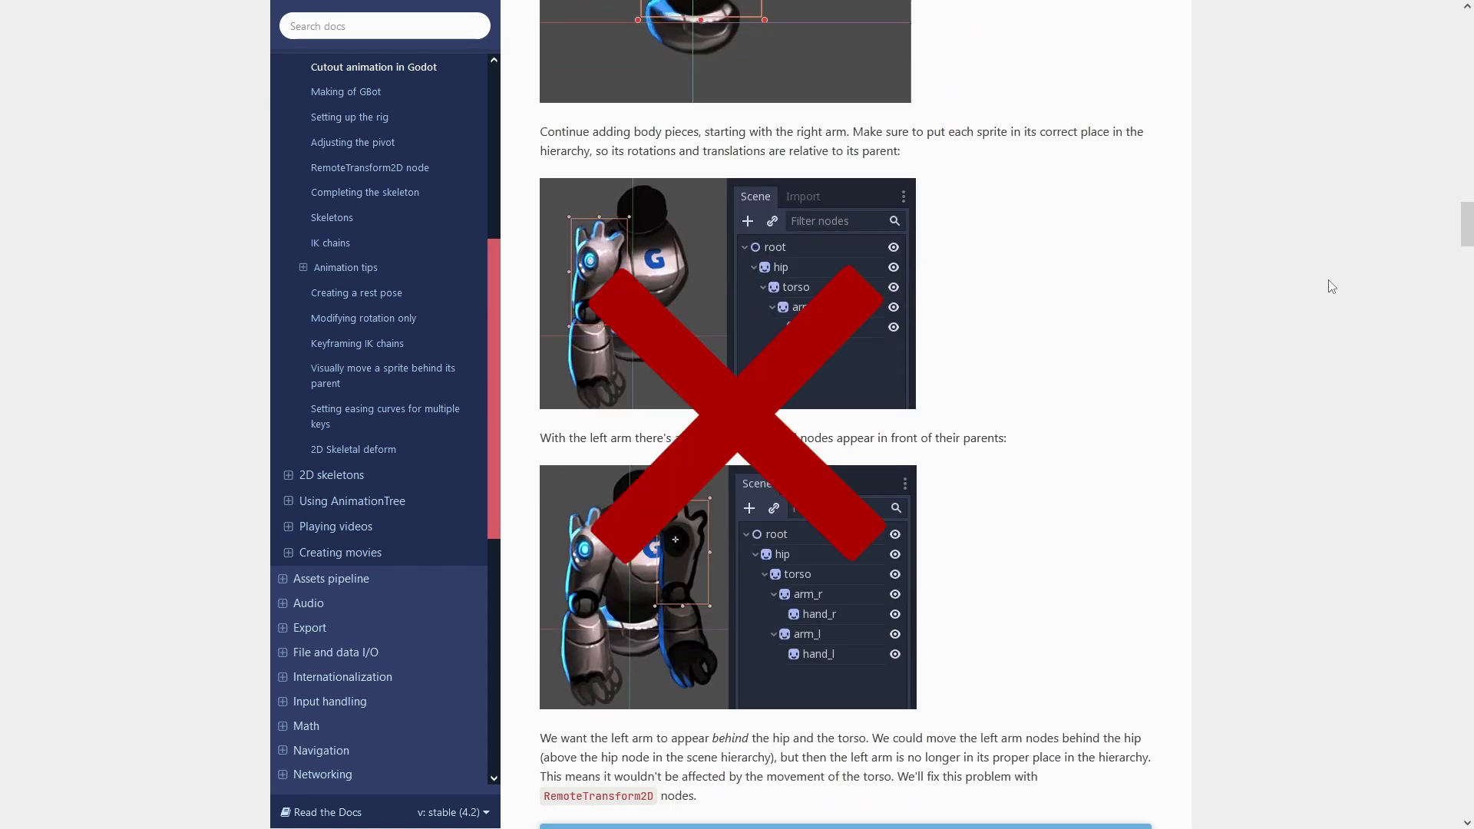
pyautogui.scroll(-3)
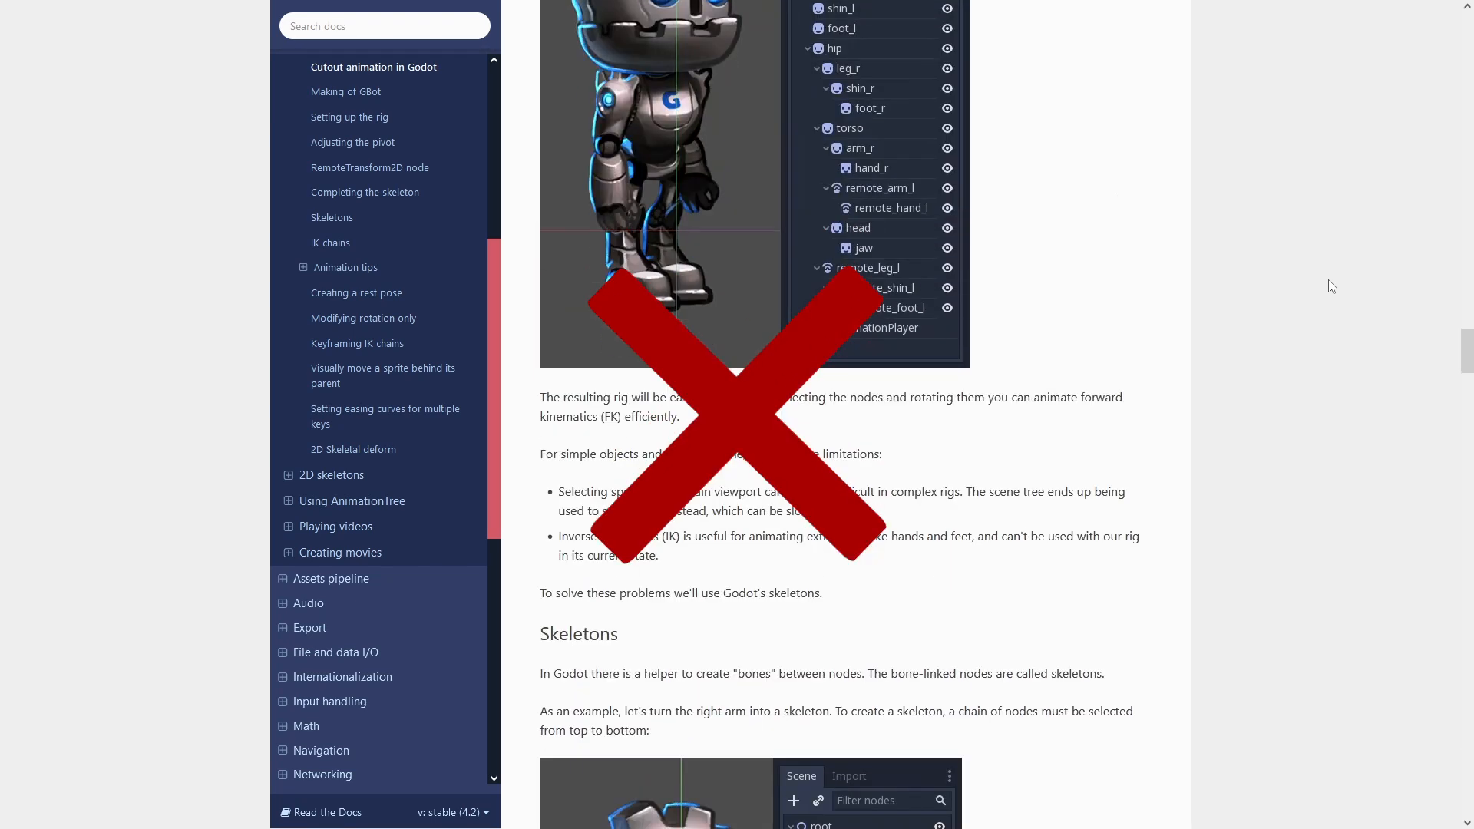
pyautogui.scroll(-3)
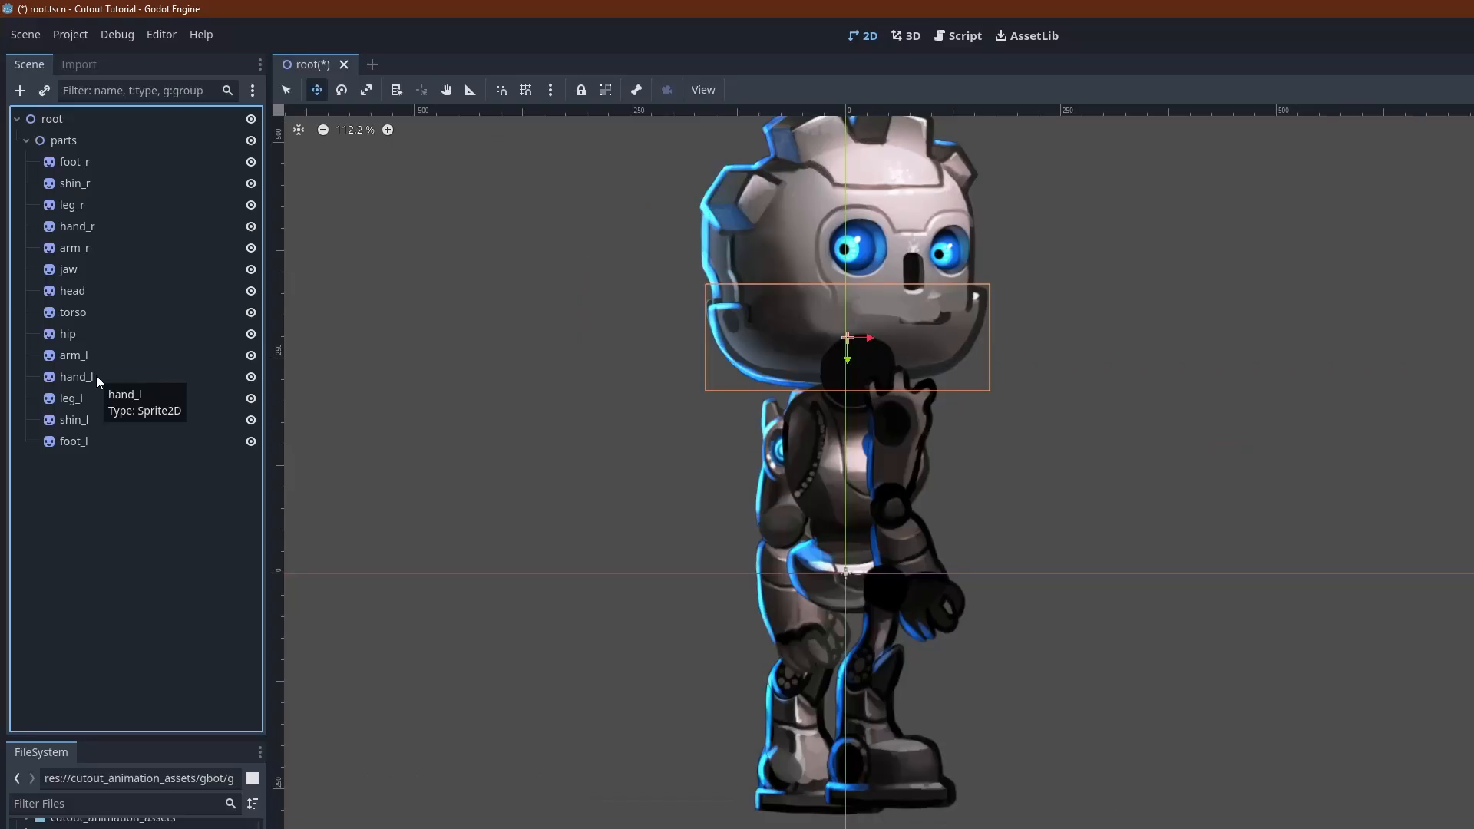
pyautogui.moveTo(118, 302)
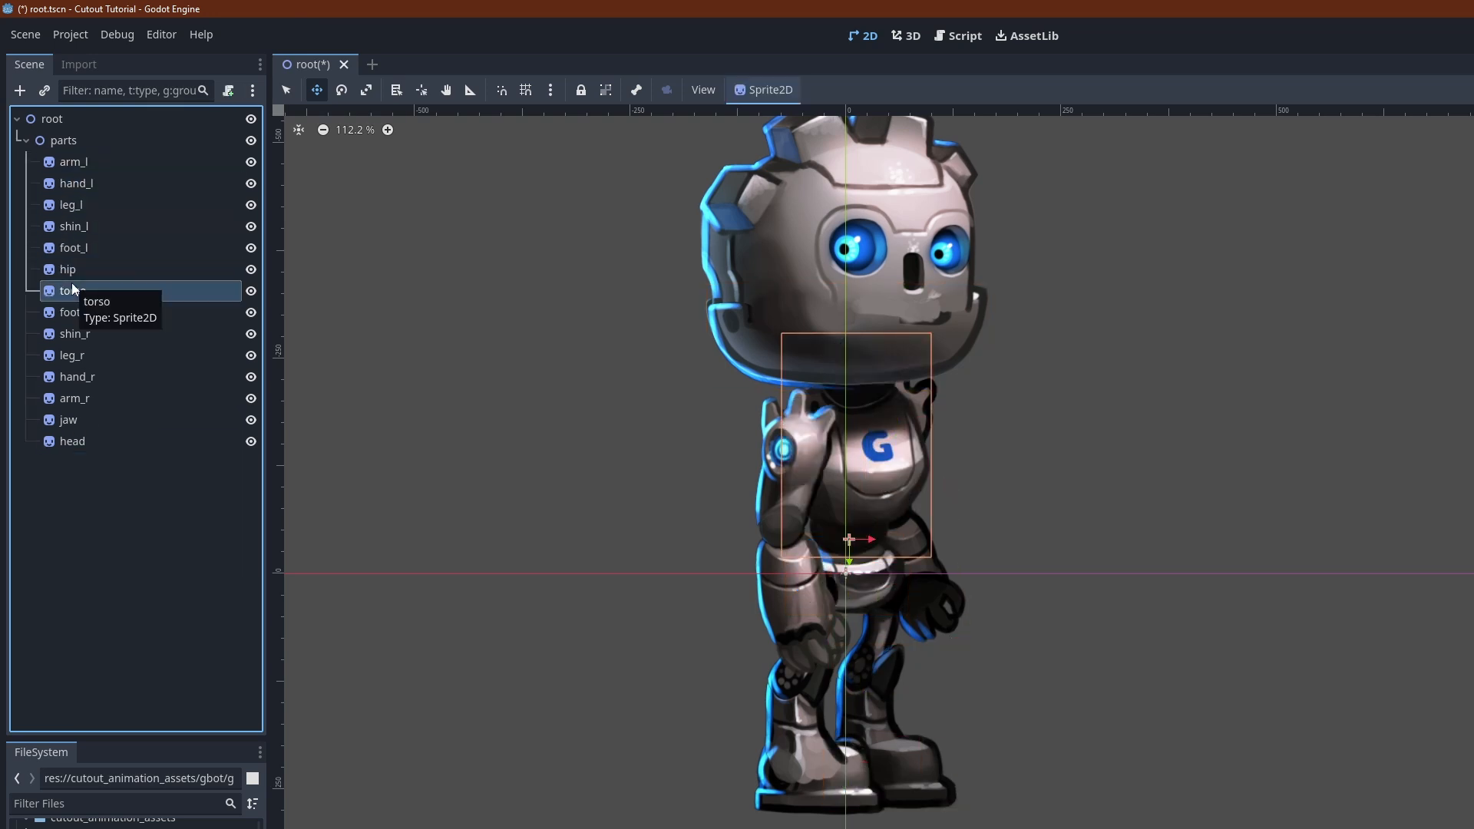
# Select GBot's torso sprite in the Scene dock to start reordering the parts.
pyautogui.click(75, 334)
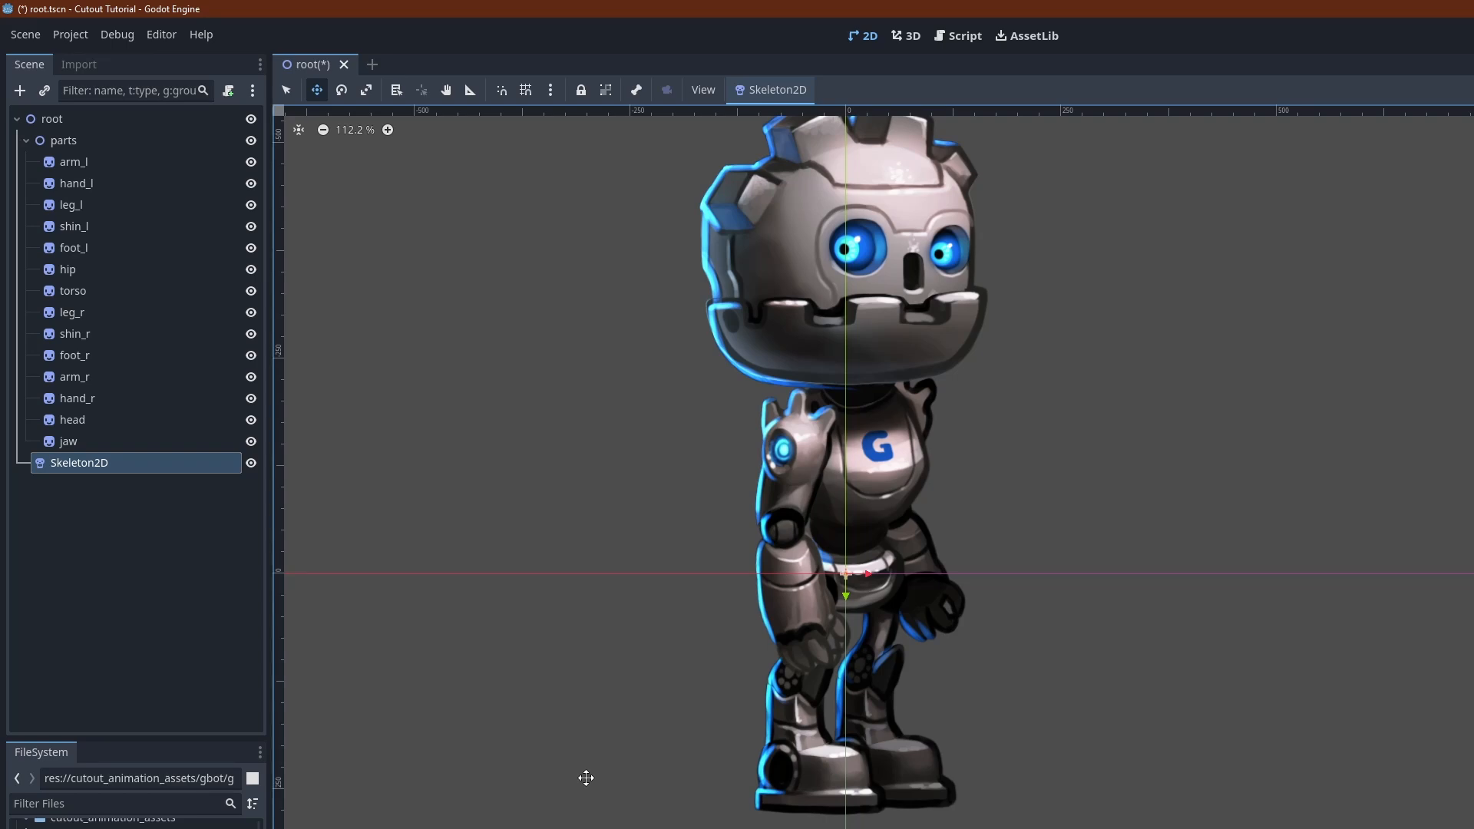
pyautogui.click(20, 91)
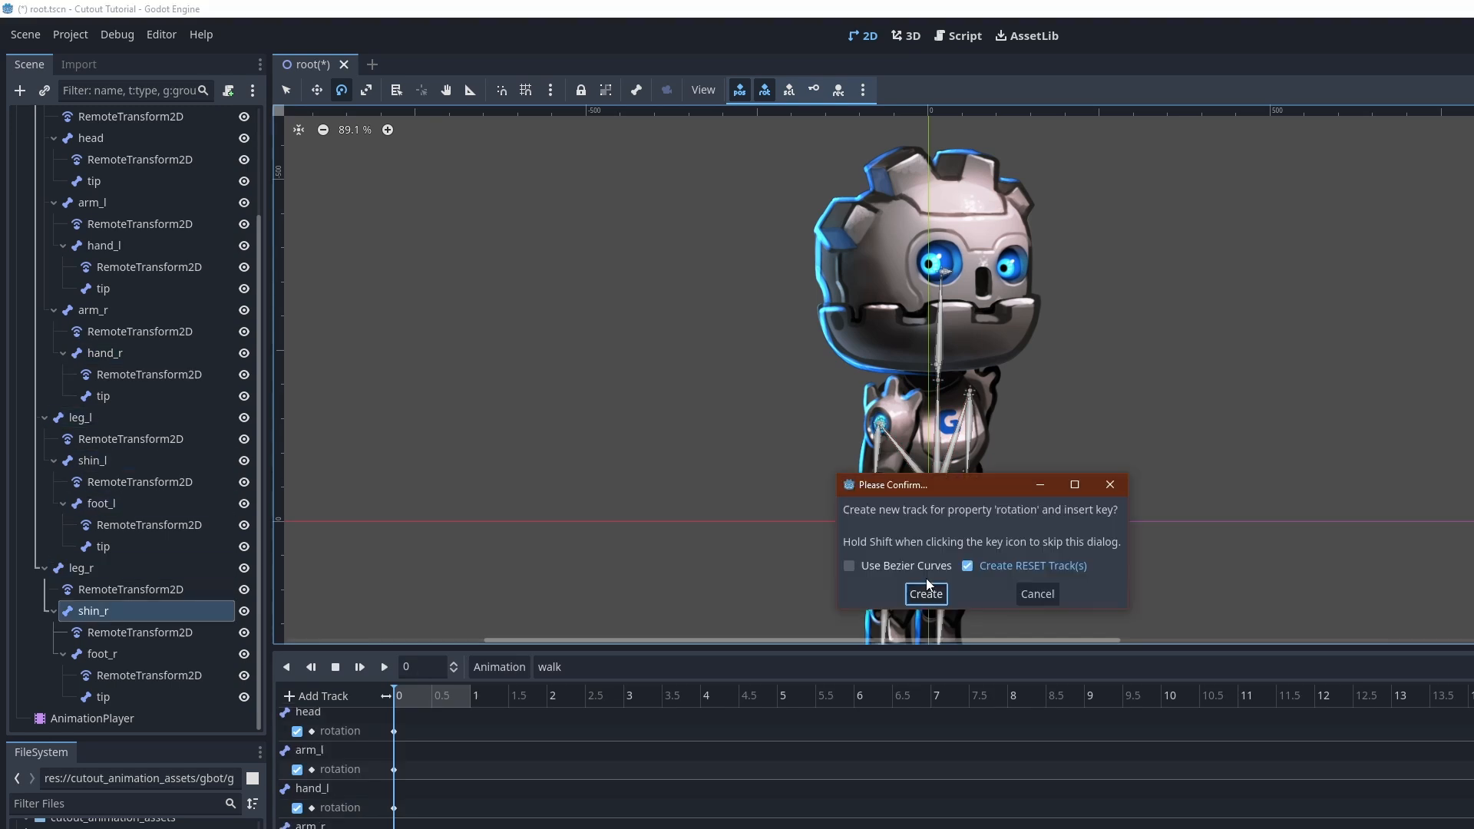
# Confirm the keyed rotation track and finish posing the right foot.
pyautogui.click(925, 594)
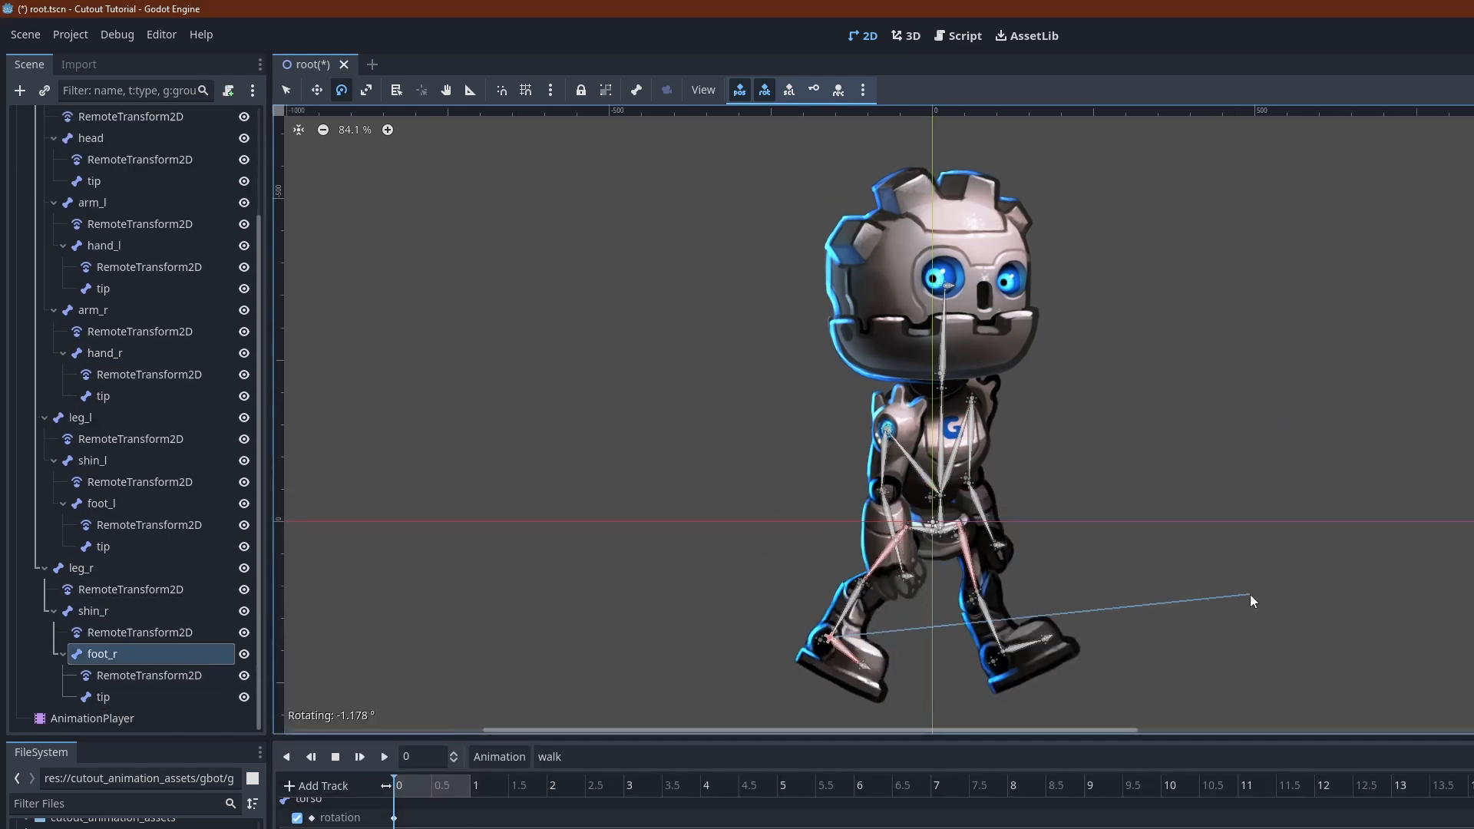
pyautogui.click(92, 202)
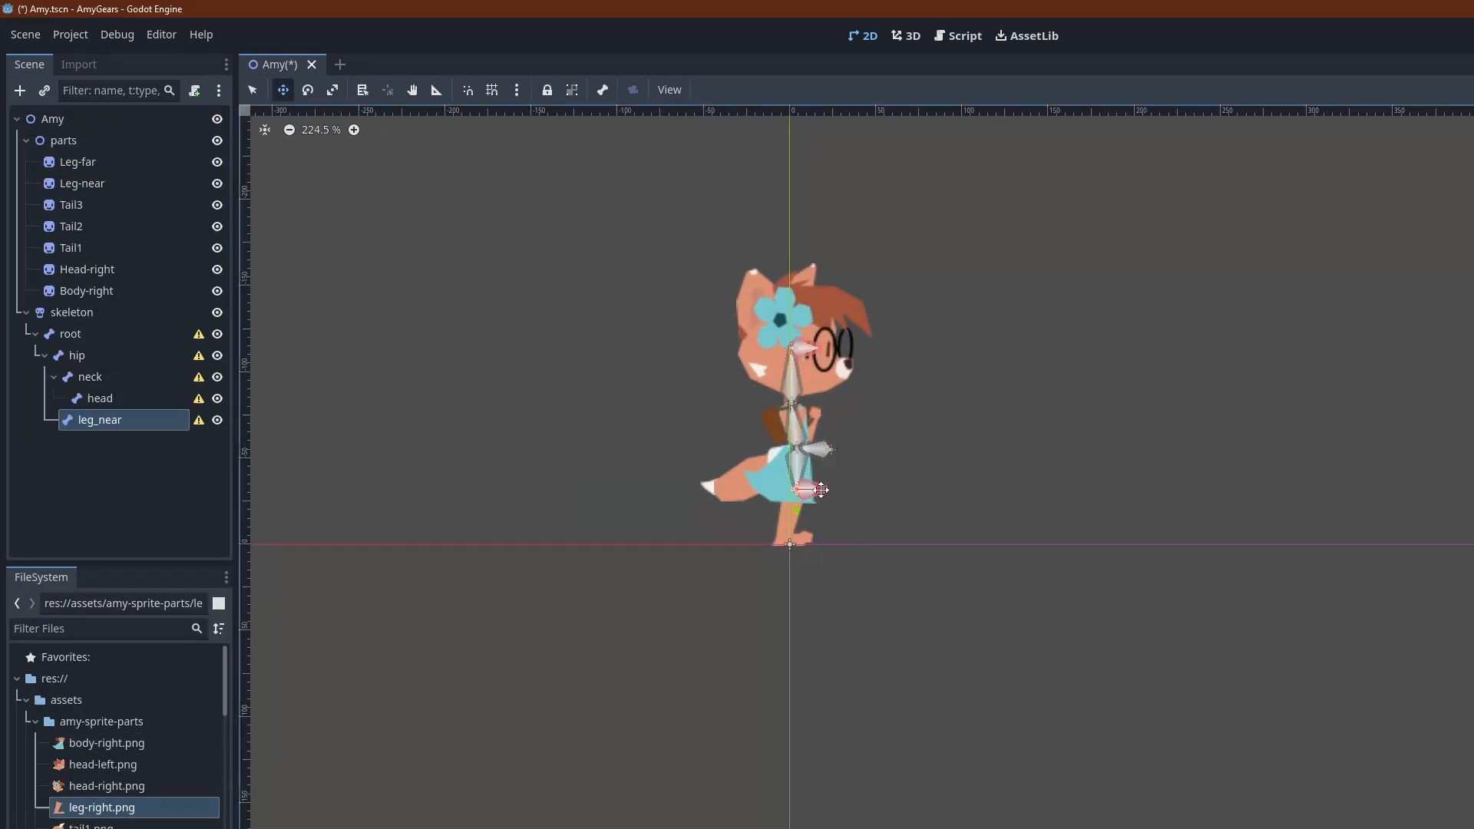
# Select Amy's Leg-far sprite part in the scene tree.
pyautogui.click(76, 162)
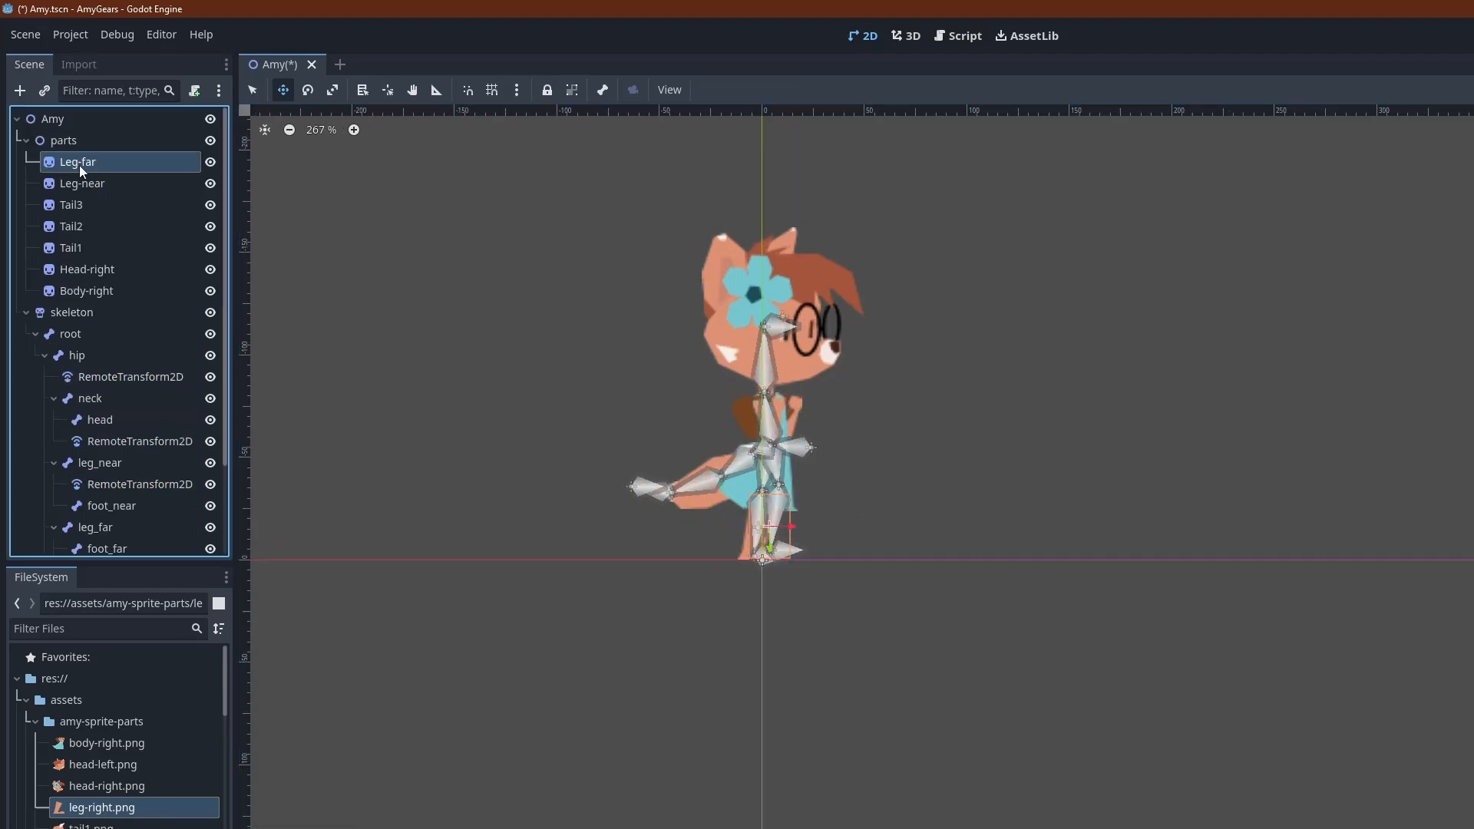
pyautogui.click(72, 113)
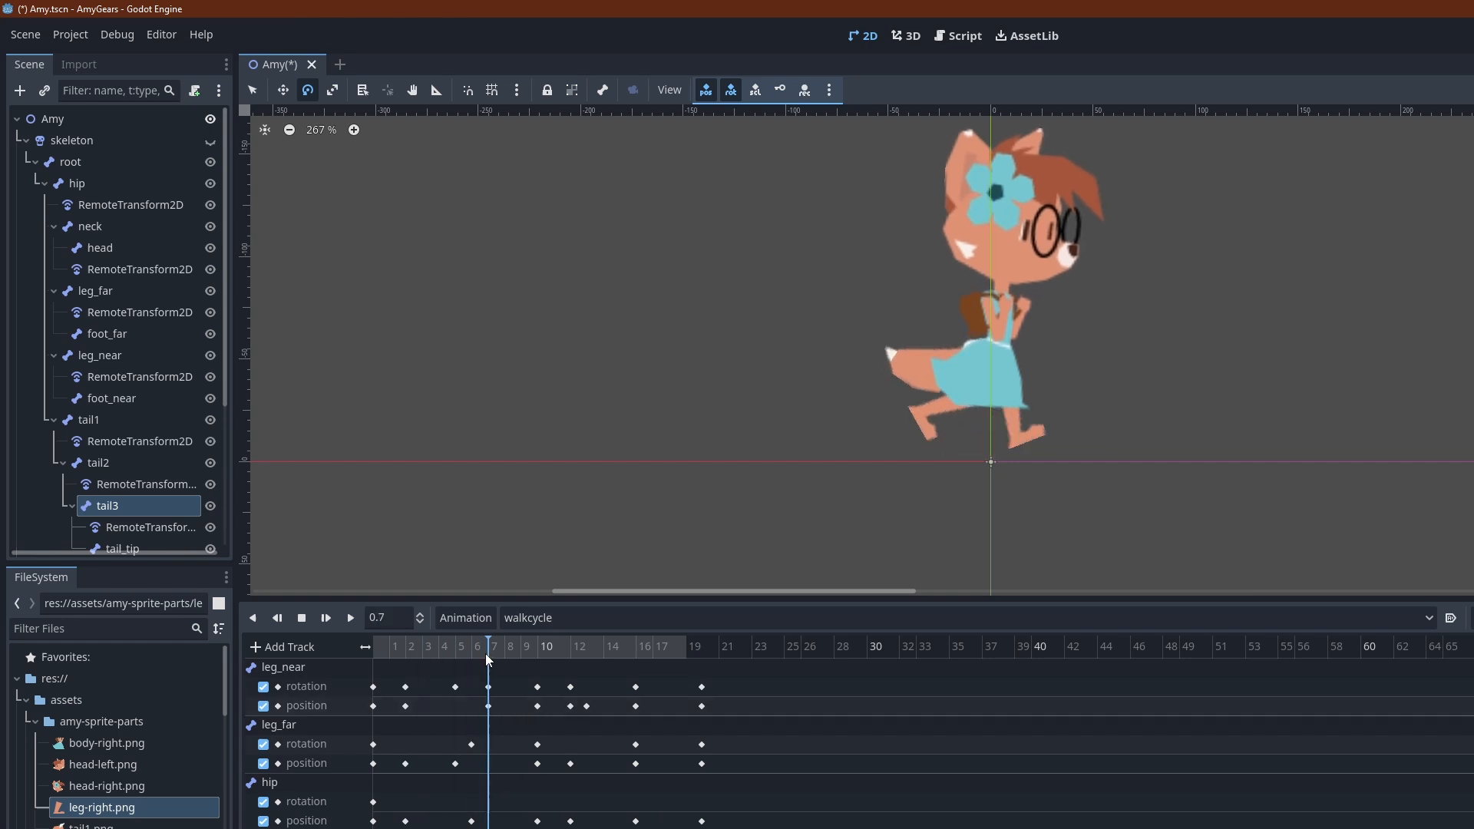
# Scrub the walkcycle playhead back near the start of the timeline.
pyautogui.click(394, 647)
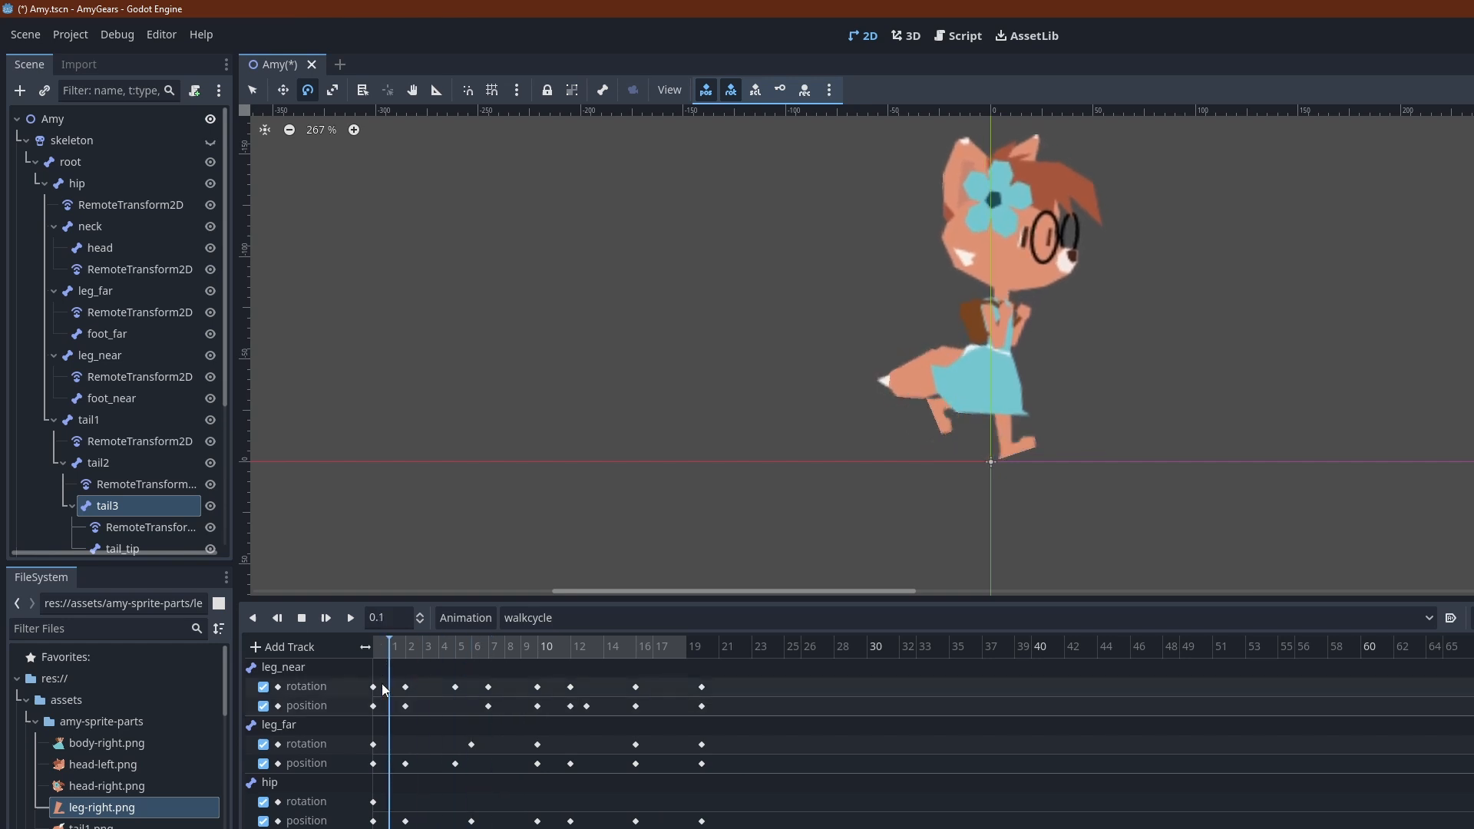
pyautogui.click(437, 645)
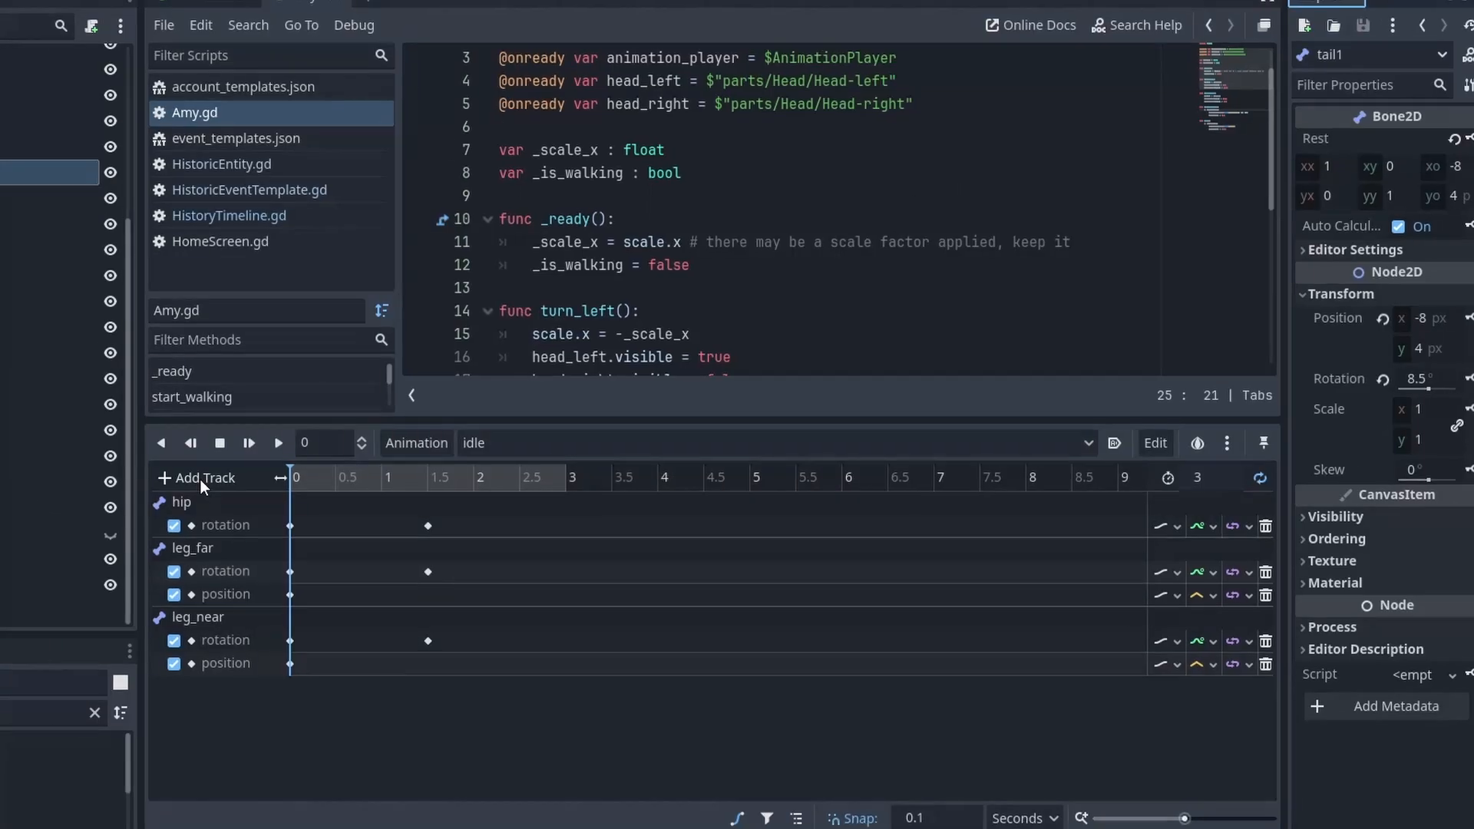
# Add a Bezier curve track animating tail1's rotation to the idle animation.
pyautogui.click(198, 478)
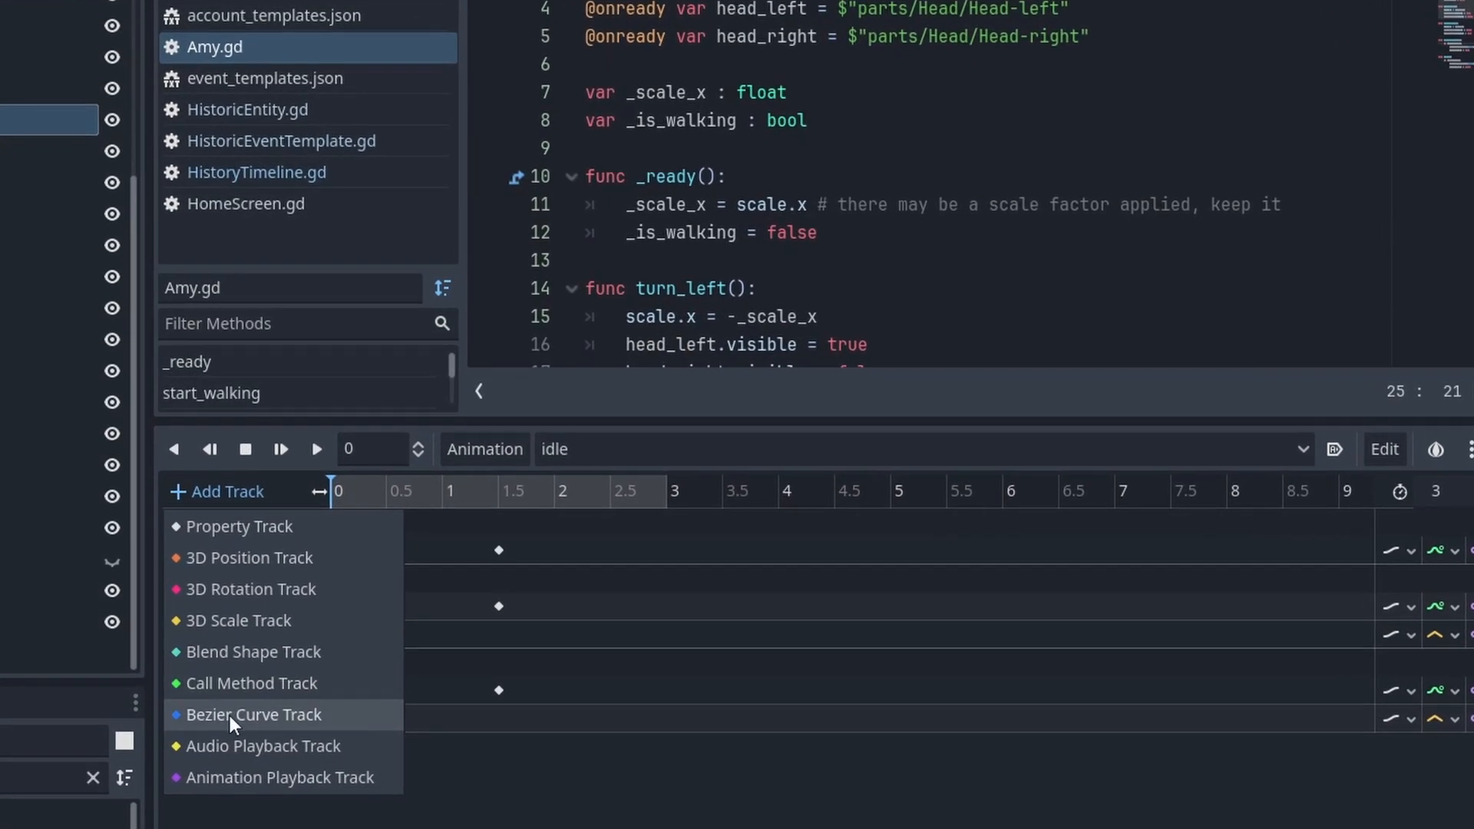
pyautogui.click(241, 525)
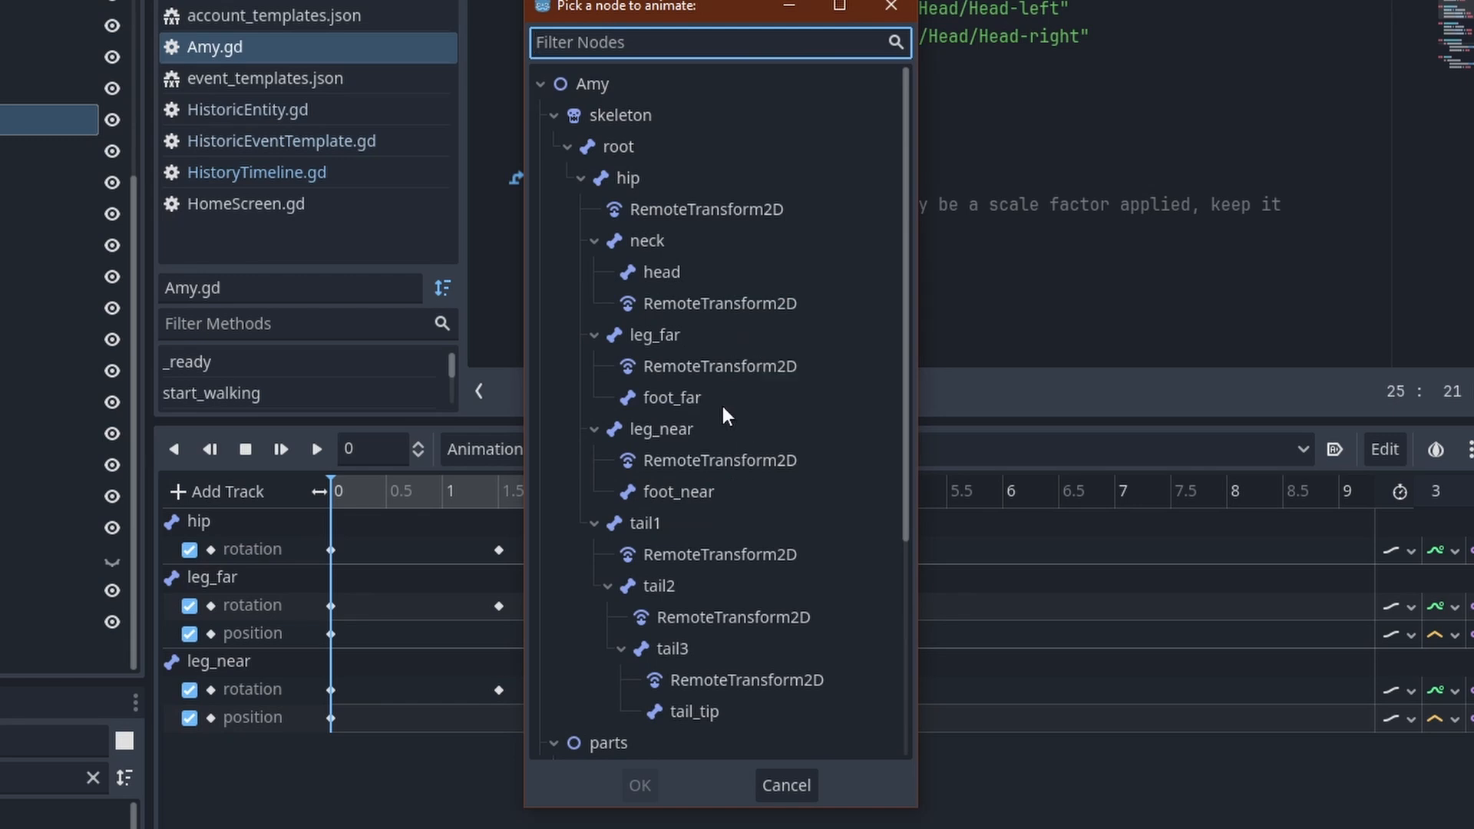
pyautogui.click(644, 523)
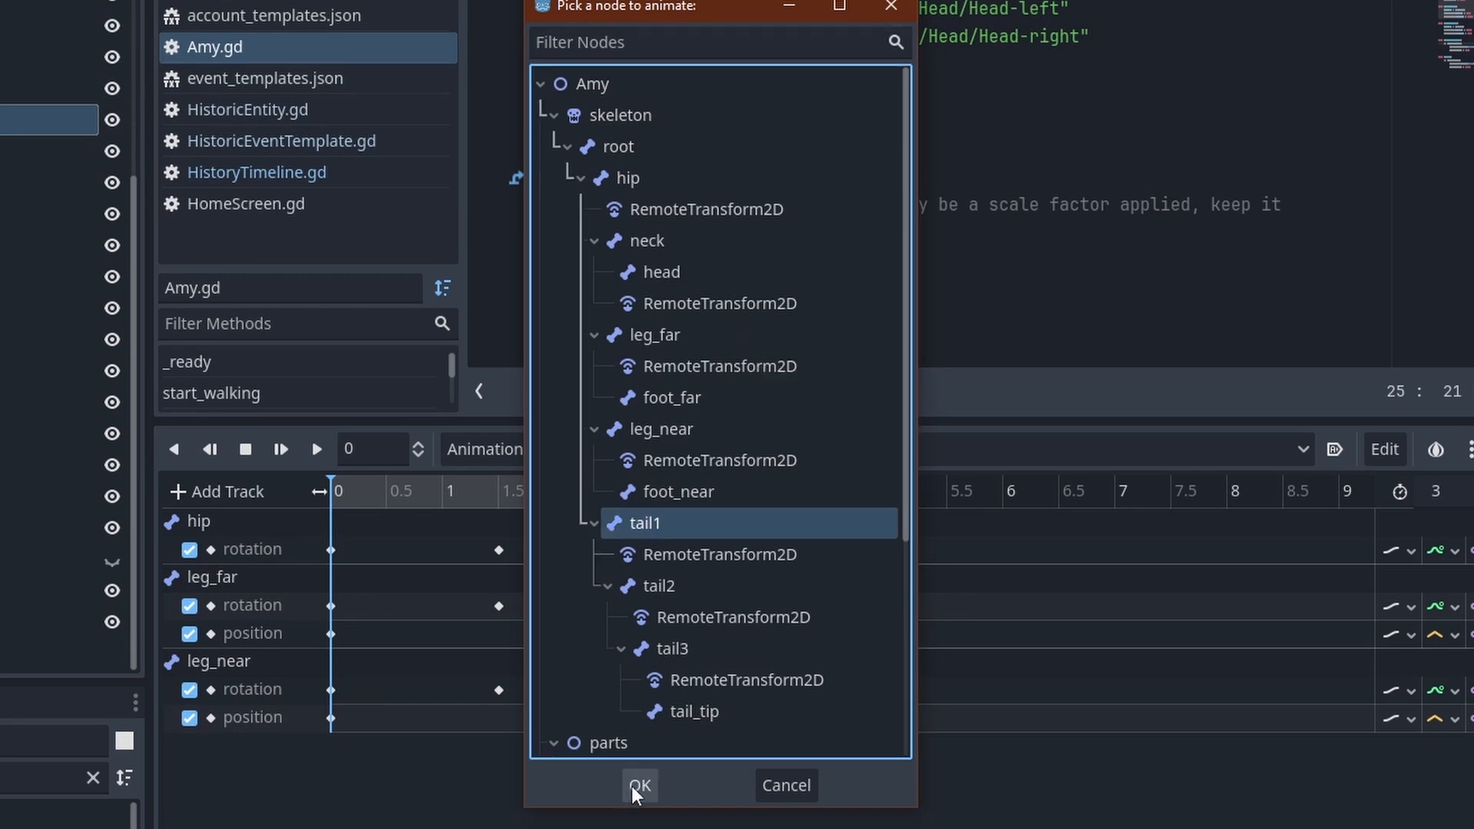
pyautogui.click(639, 785)
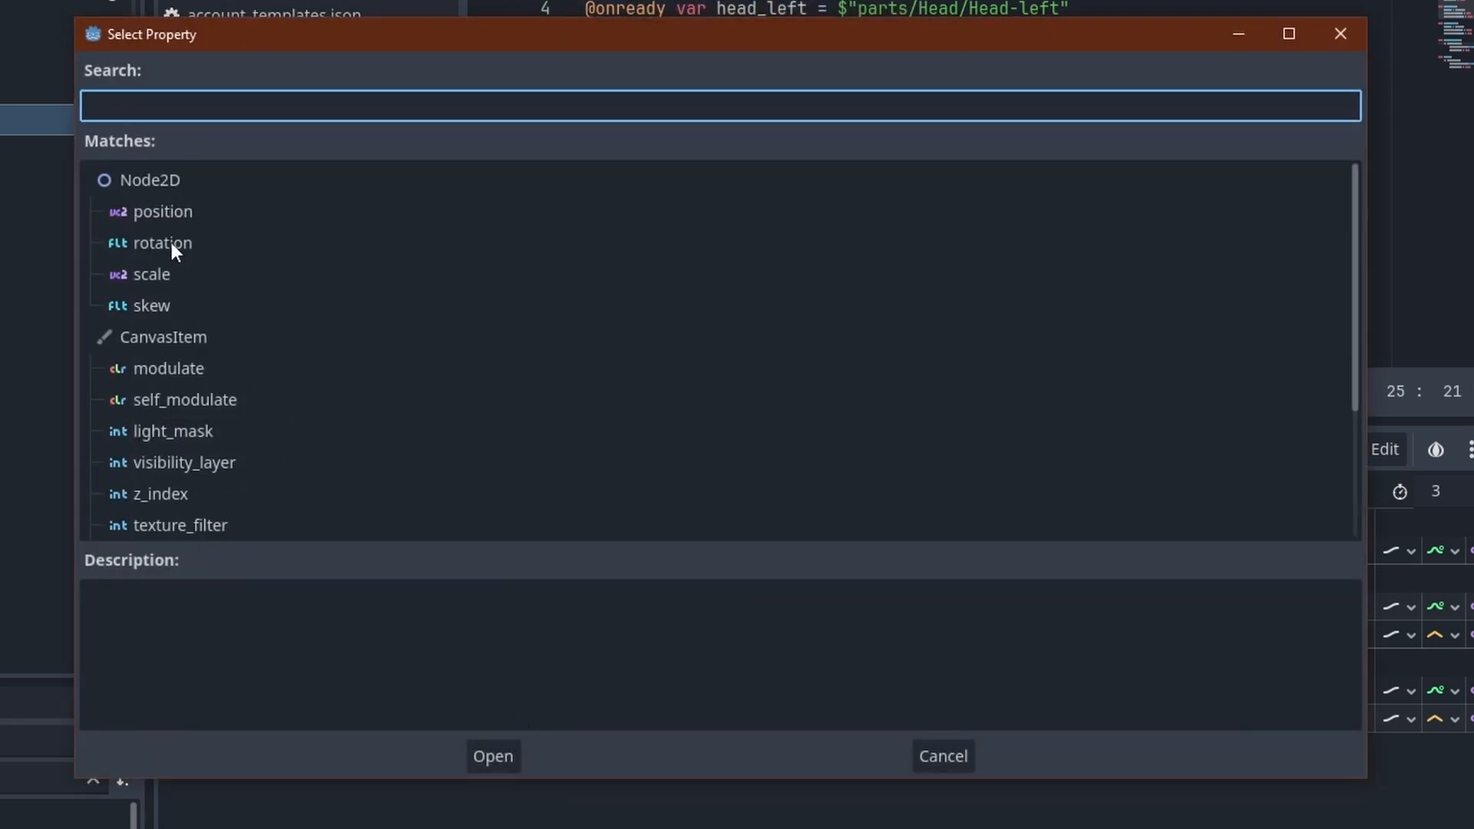
pyautogui.click(162, 243)
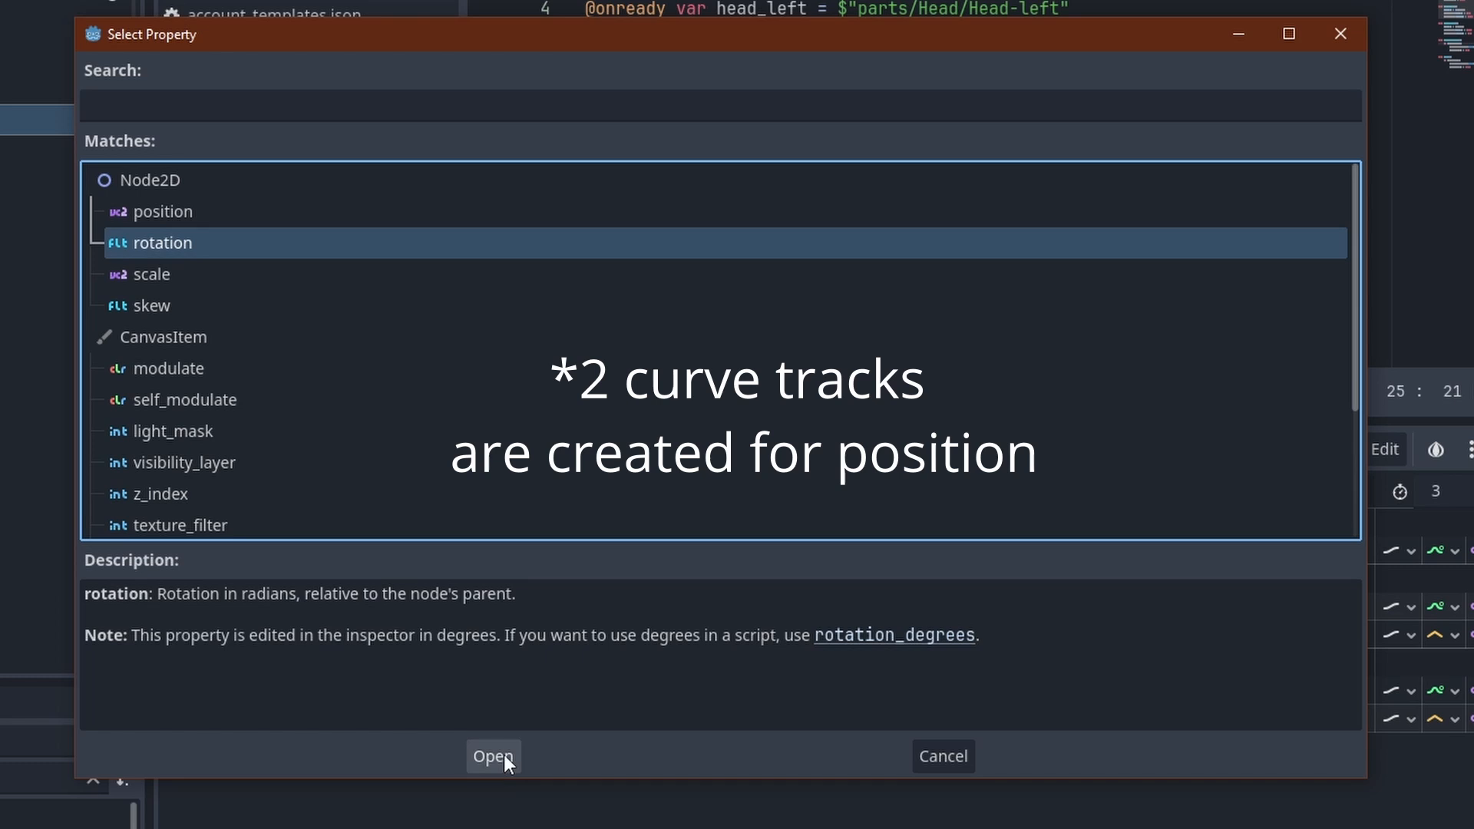
pyautogui.click(493, 756)
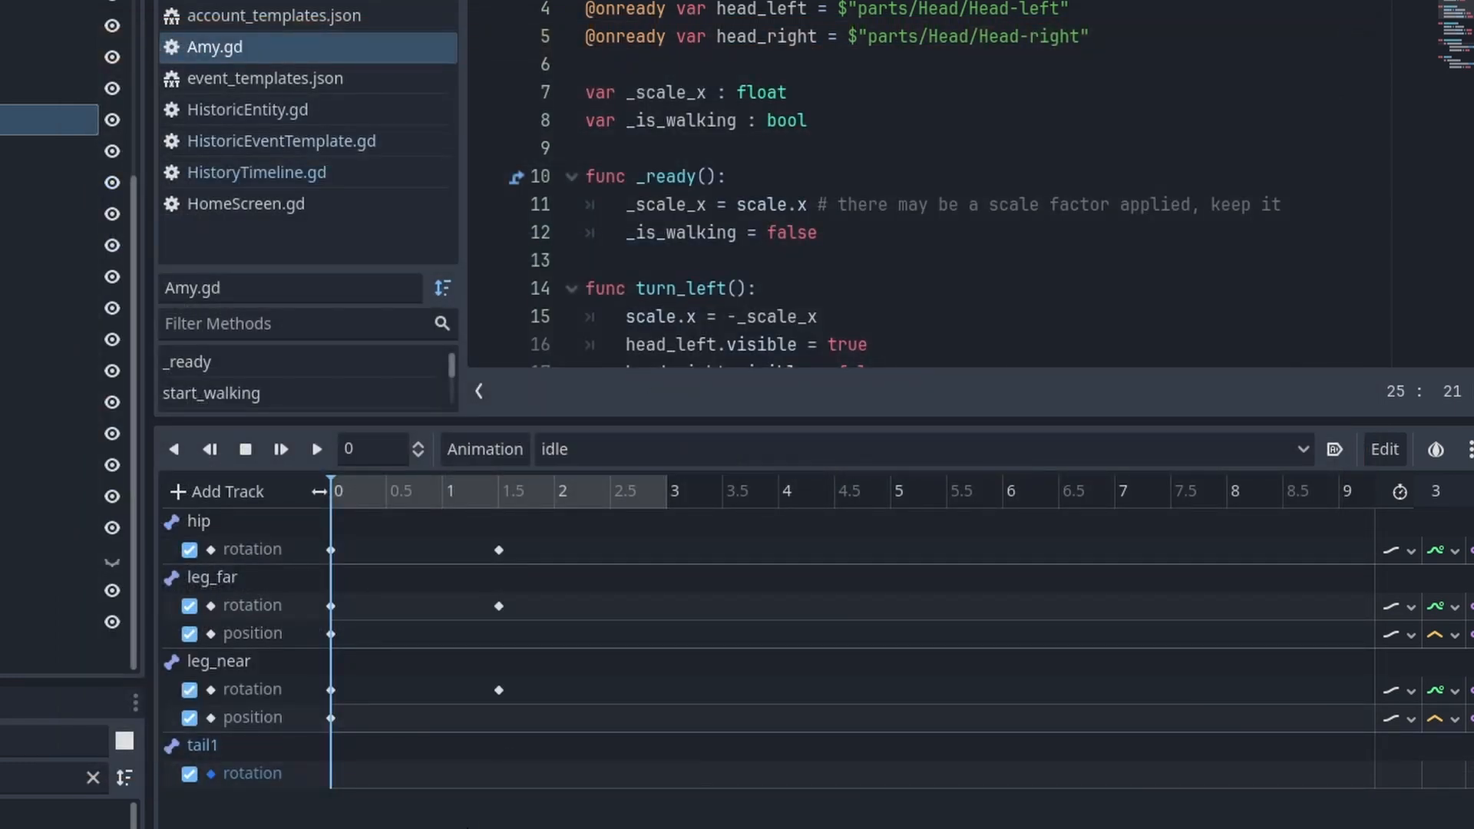